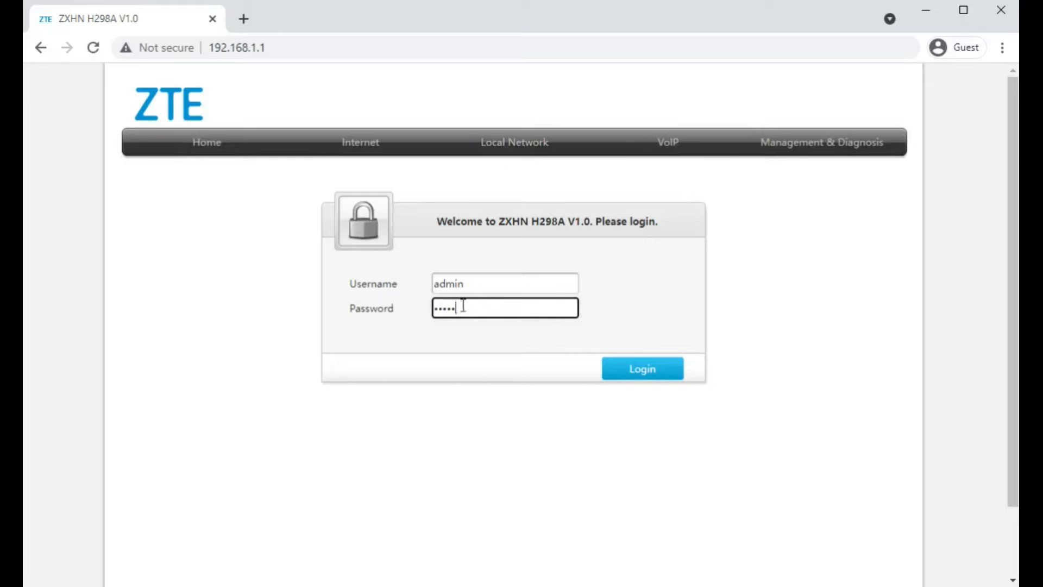
# Log in and browse the USB and VoIP device lists, showing two unregistered phones.
pyautogui.click(642, 369)
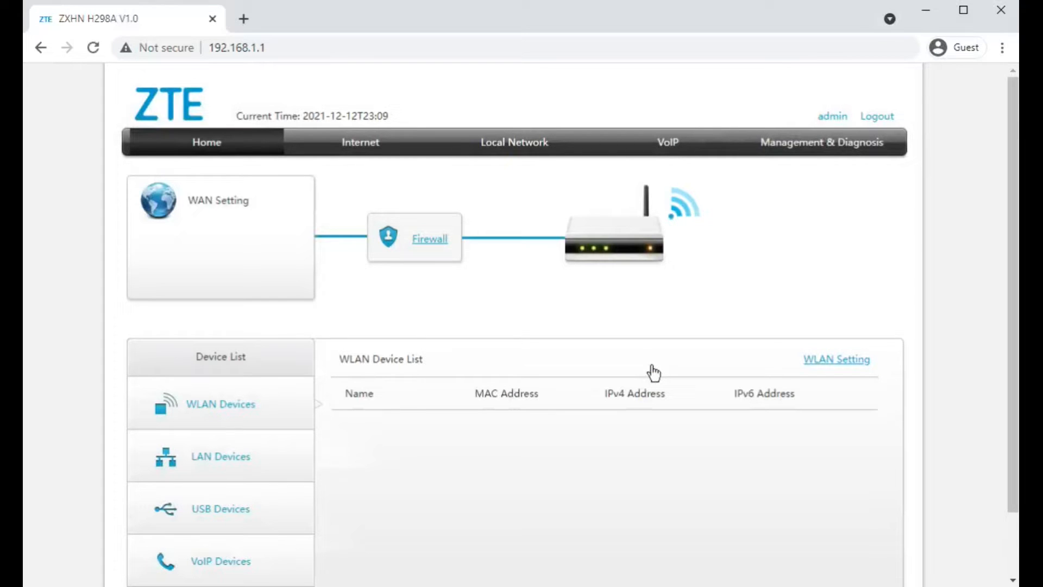
pyautogui.moveTo(232, 409)
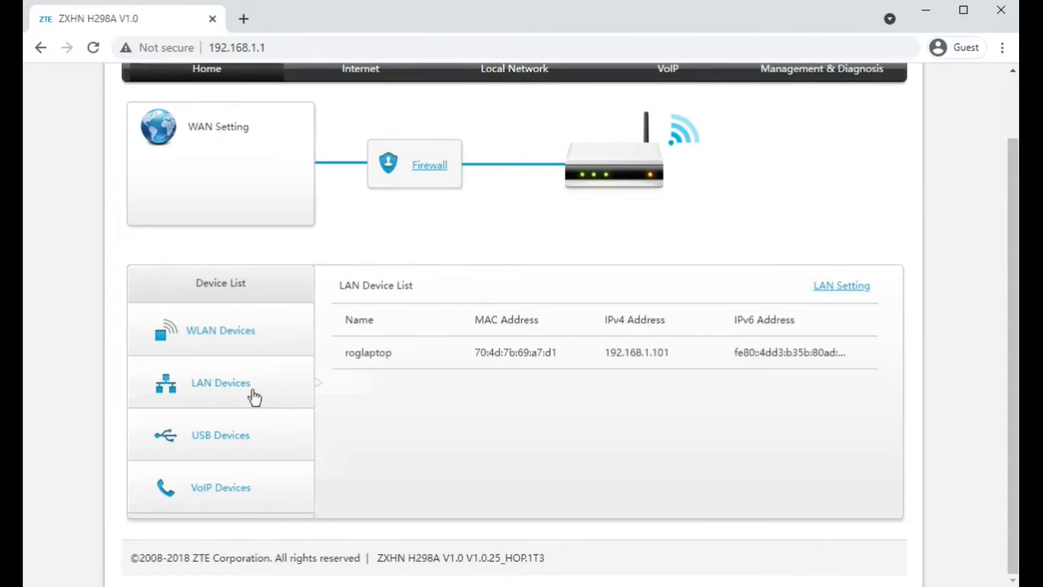
pyautogui.click(220, 434)
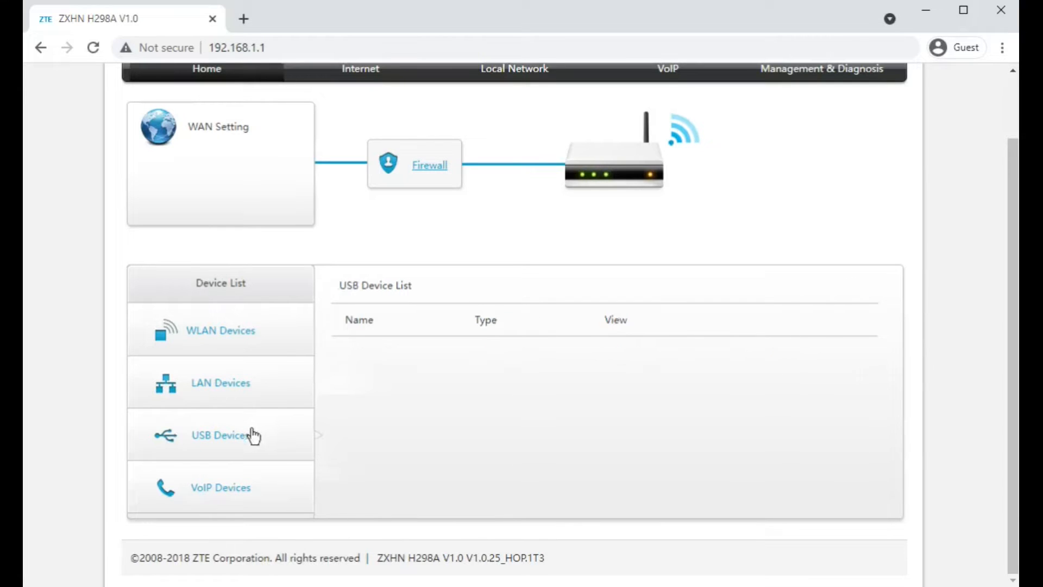
pyautogui.click(220, 487)
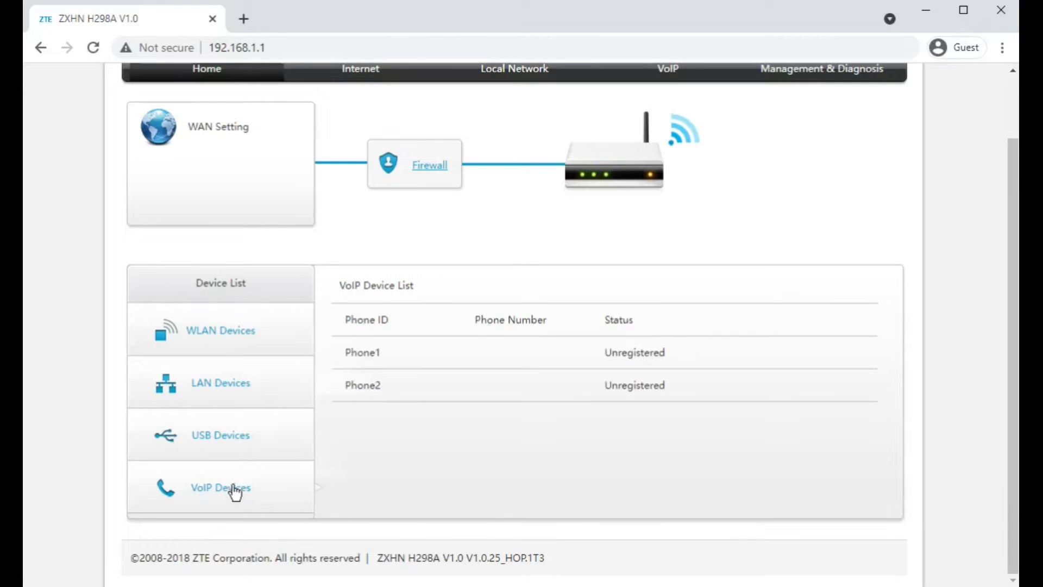
pyautogui.moveTo(274, 439)
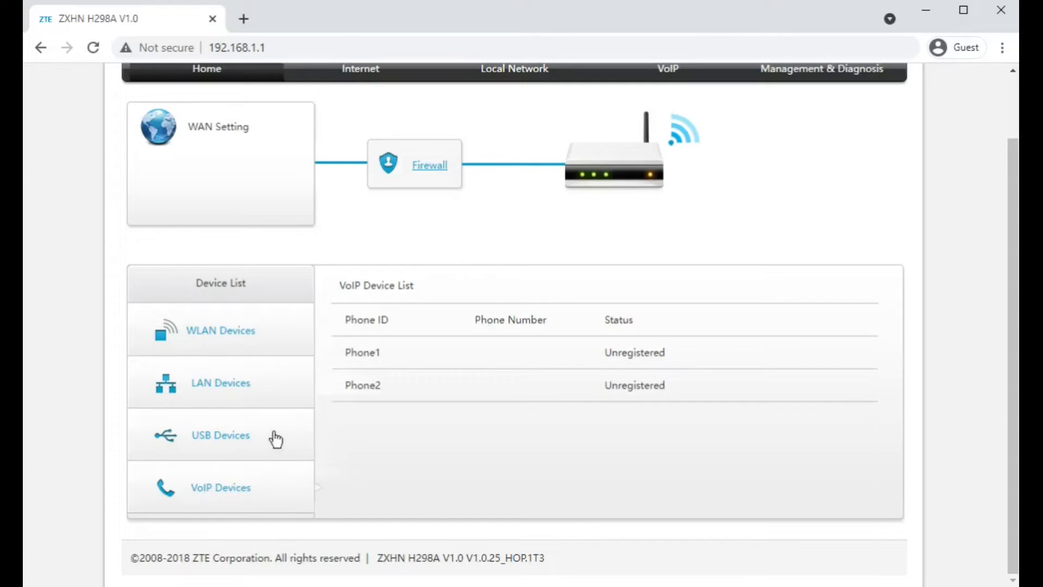
pyautogui.scroll(3)
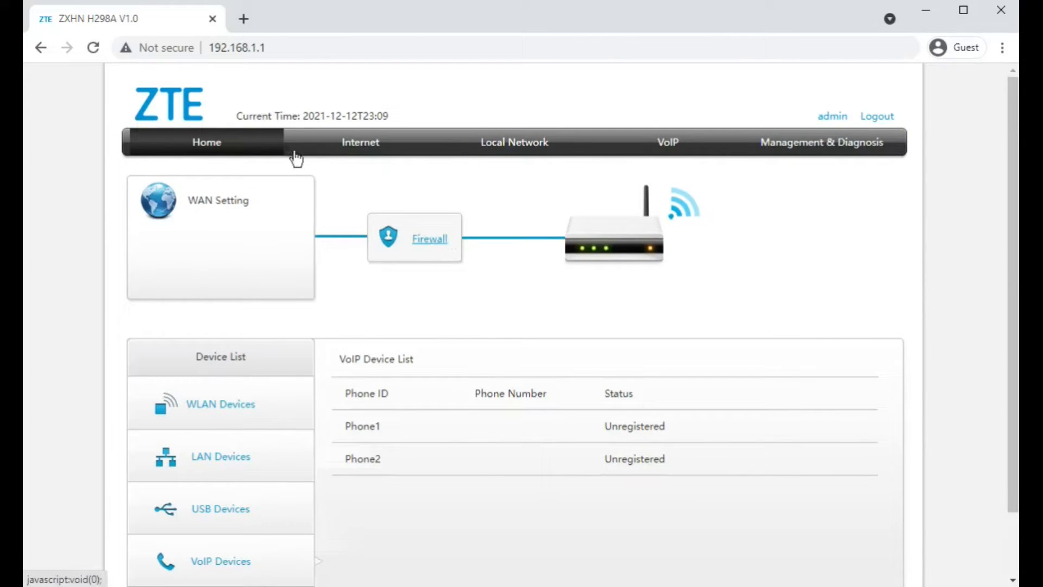
pyautogui.moveTo(336, 150)
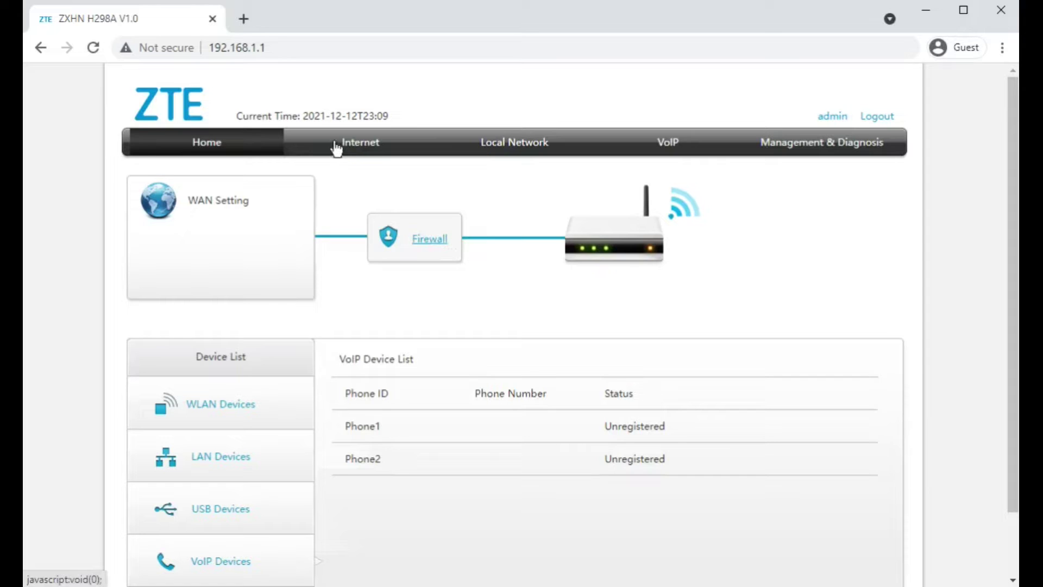
pyautogui.moveTo(828, 122)
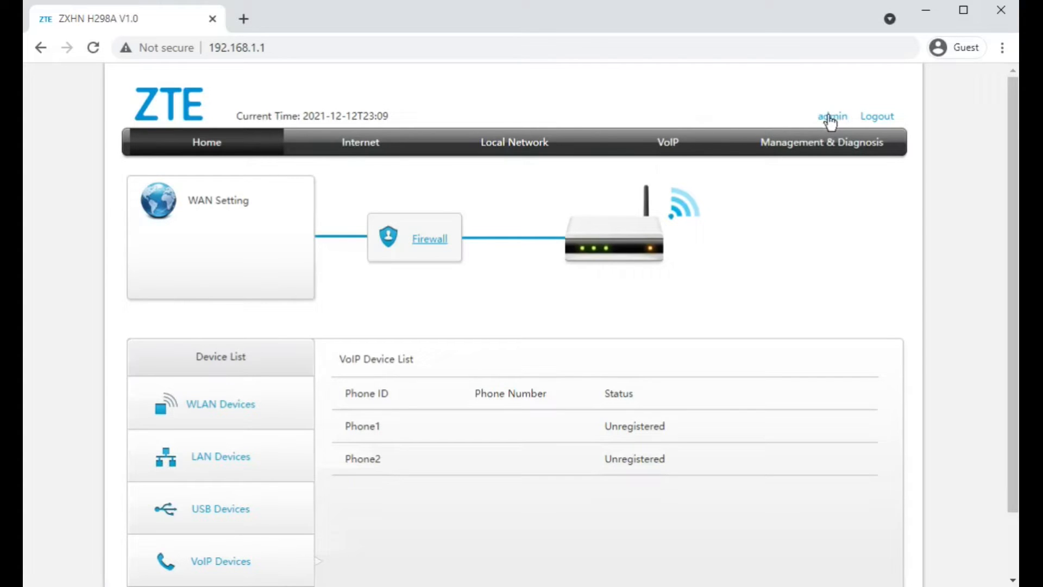
# Sign back in and view Internet status, with WAN Ethernet up at 1000M full duplex.
pyautogui.click(831, 116)
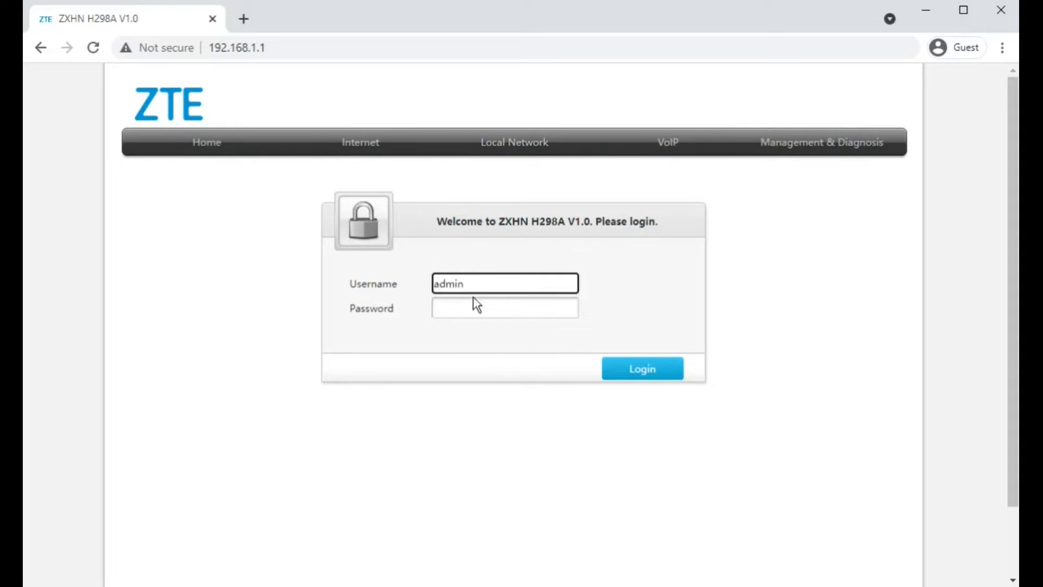
pyautogui.click(643, 369)
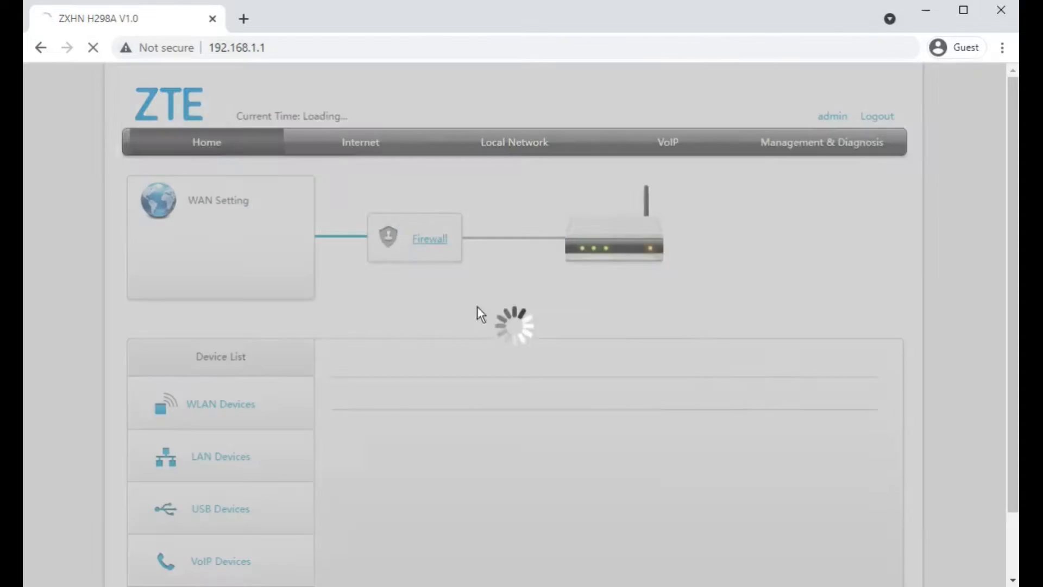
pyautogui.click(360, 142)
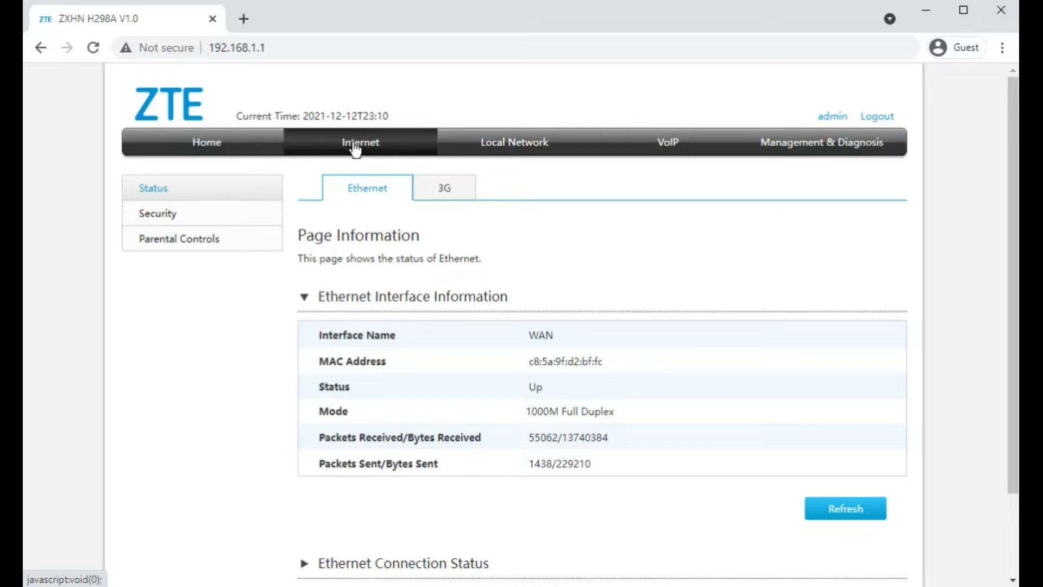
pyautogui.moveTo(607, 288)
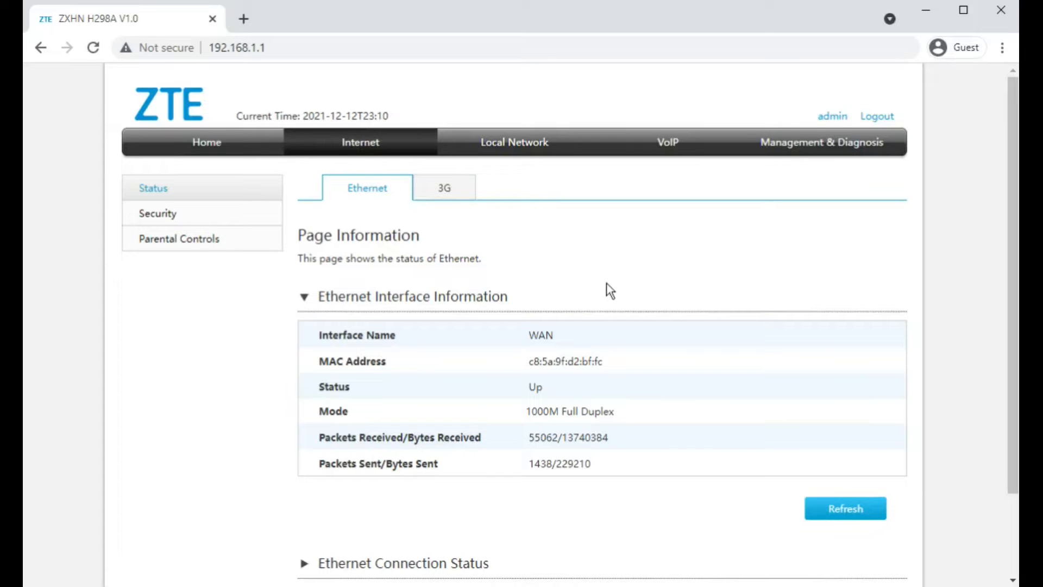
# Expand Ethernet connection details, then check 3G status, which reports no 3G device inserted.
pyautogui.scroll(-3)
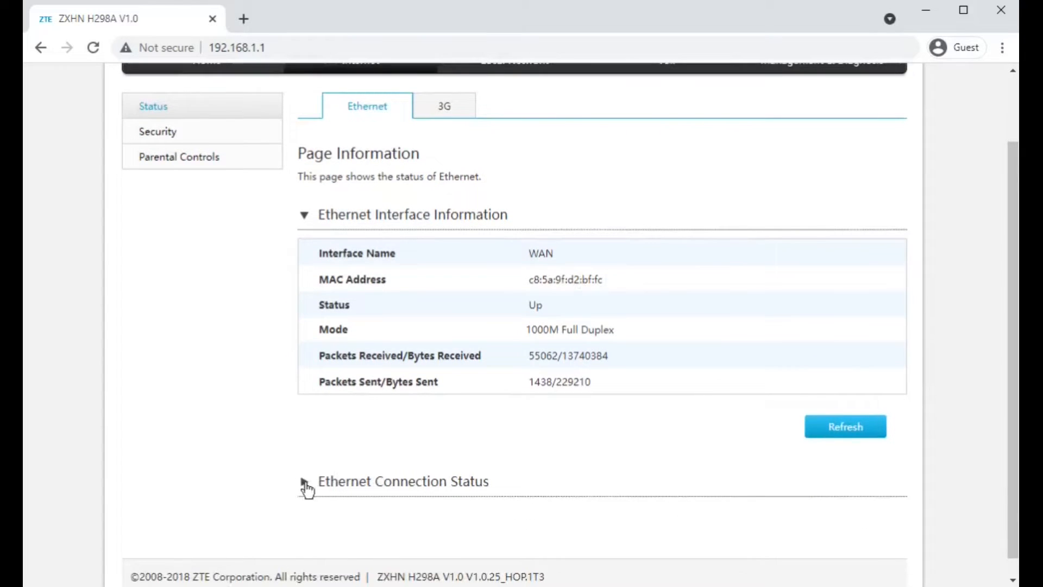
pyautogui.click(308, 485)
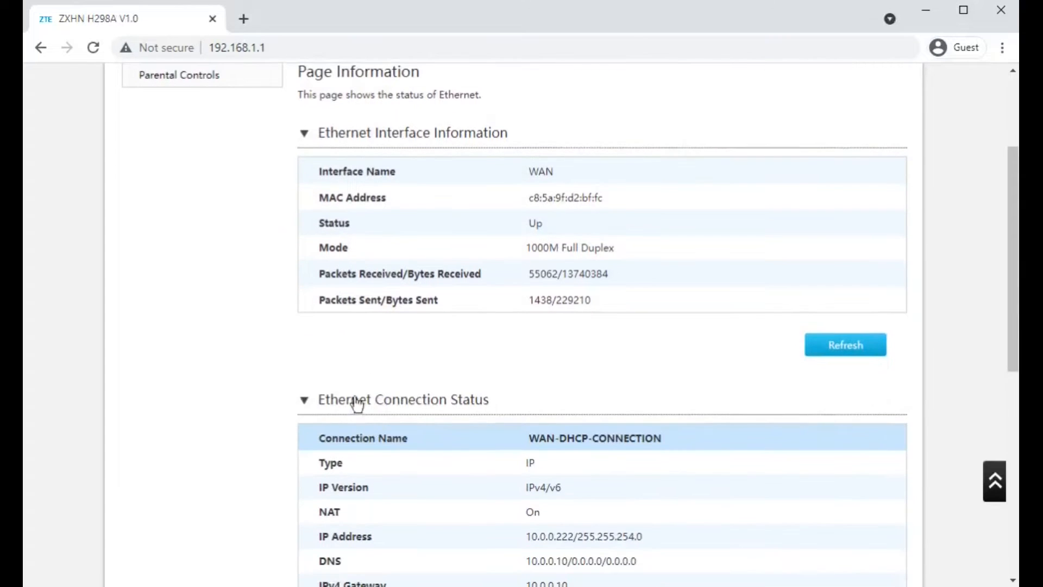
pyautogui.scroll(-3)
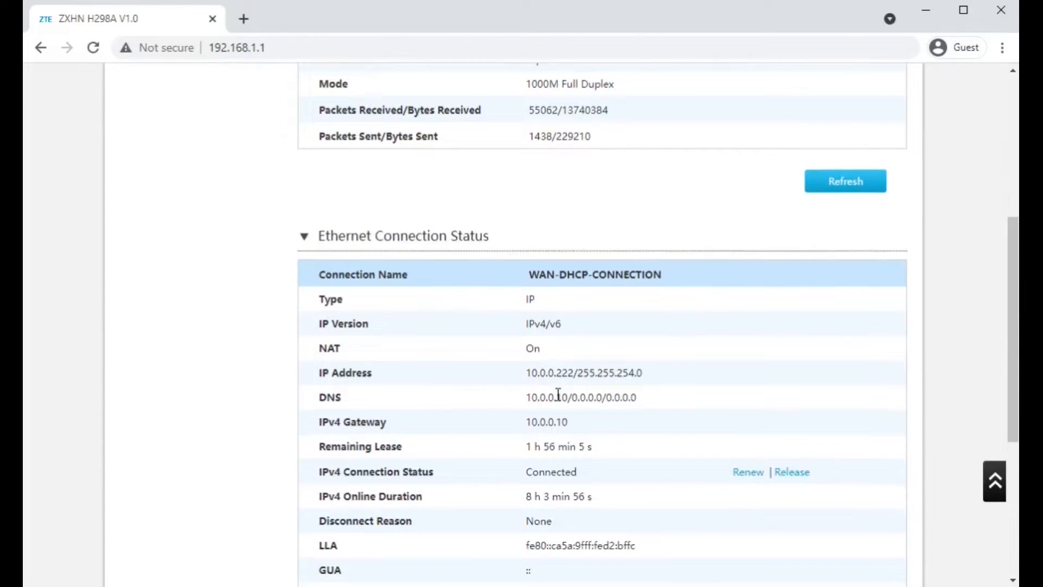
pyautogui.scroll(-3)
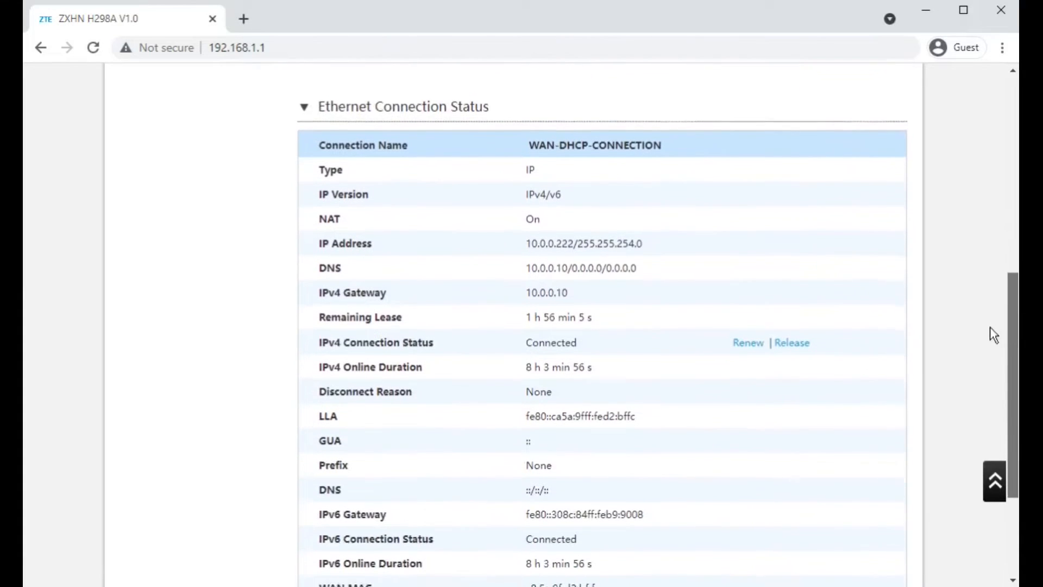
pyautogui.scroll(-3)
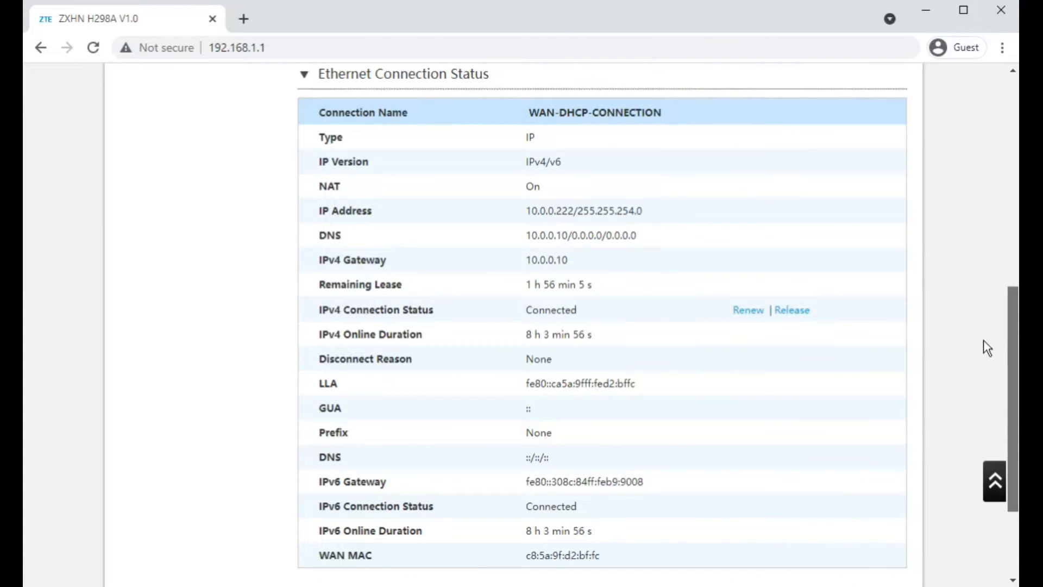
pyautogui.moveTo(681, 258)
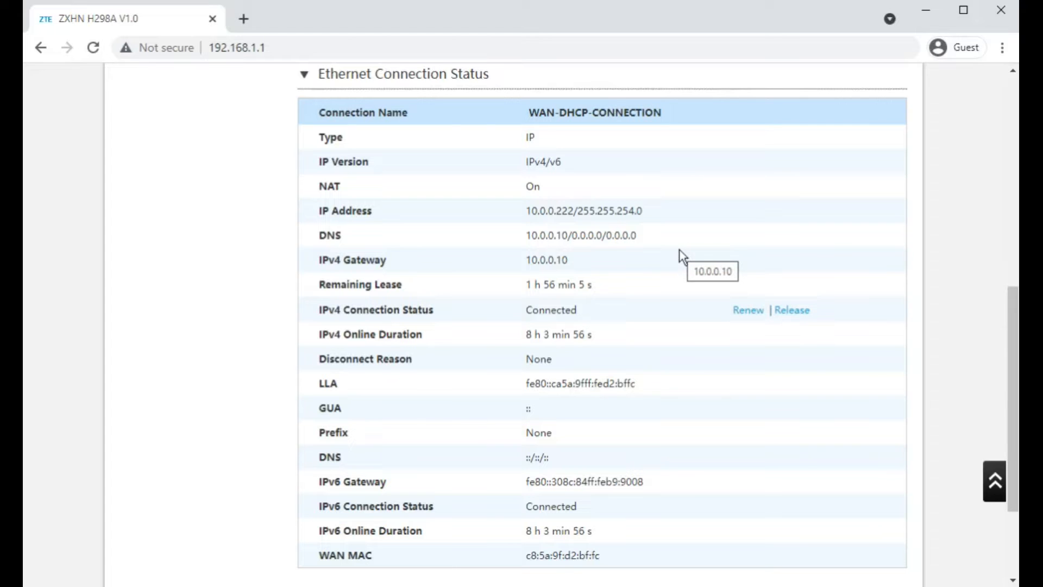
pyautogui.moveTo(479, 207)
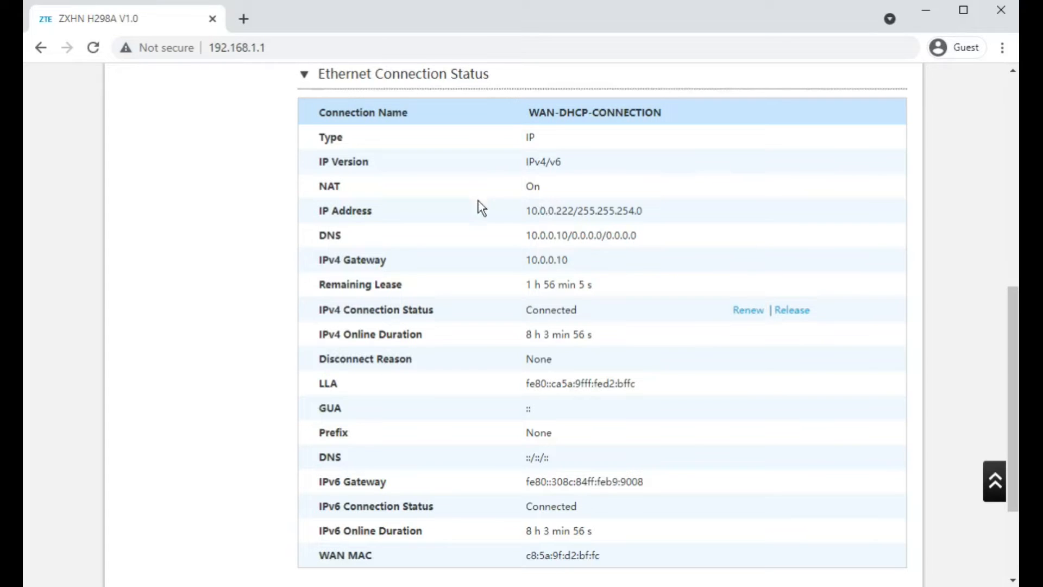
pyautogui.moveTo(566, 216)
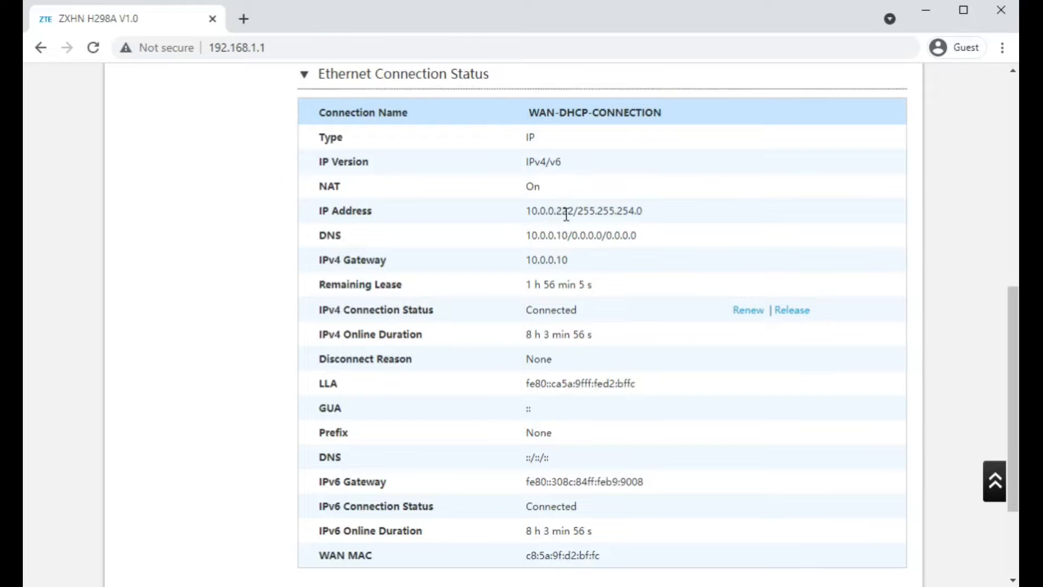
pyautogui.scroll(3)
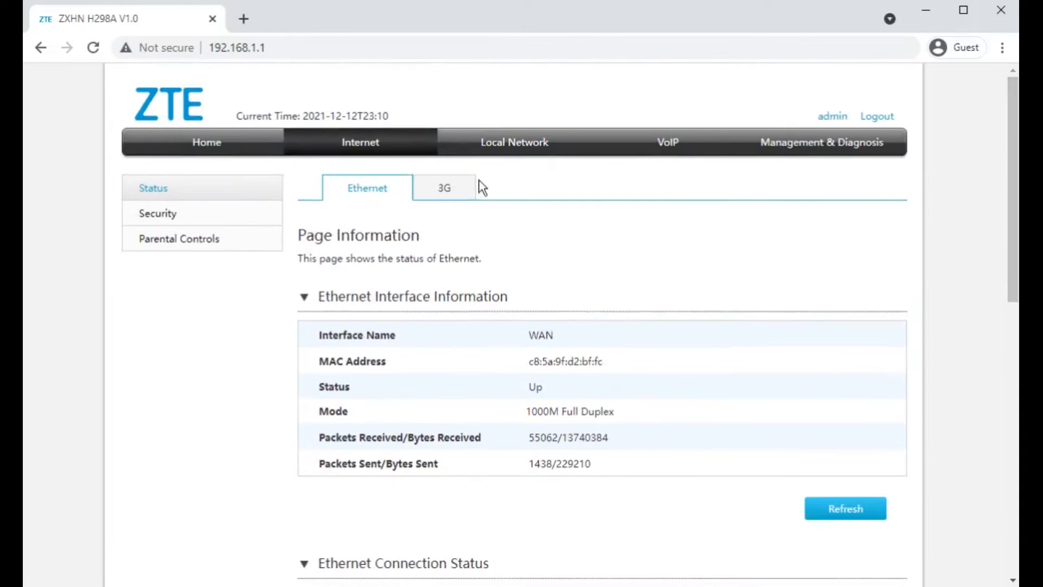
pyautogui.click(444, 188)
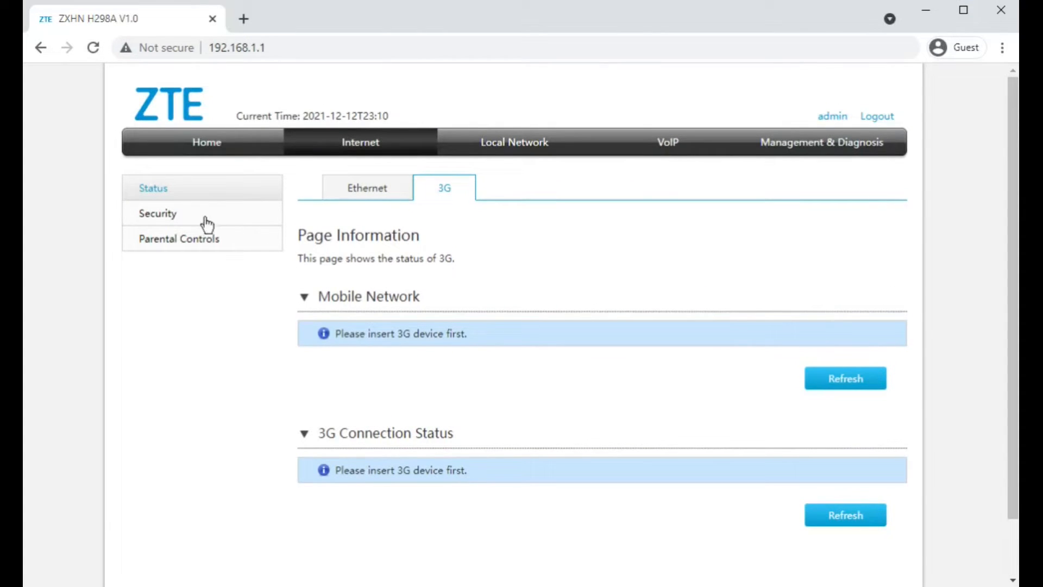
# Show the firewall page with High level and anti-hacking enabled, after rechecking 3G status.
pyautogui.click(157, 214)
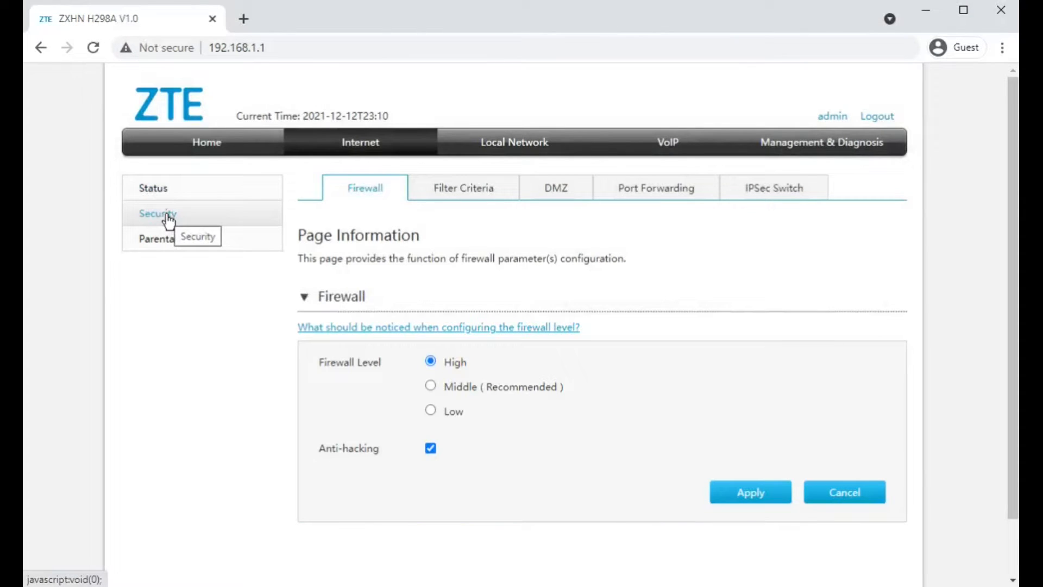
pyautogui.moveTo(163, 194)
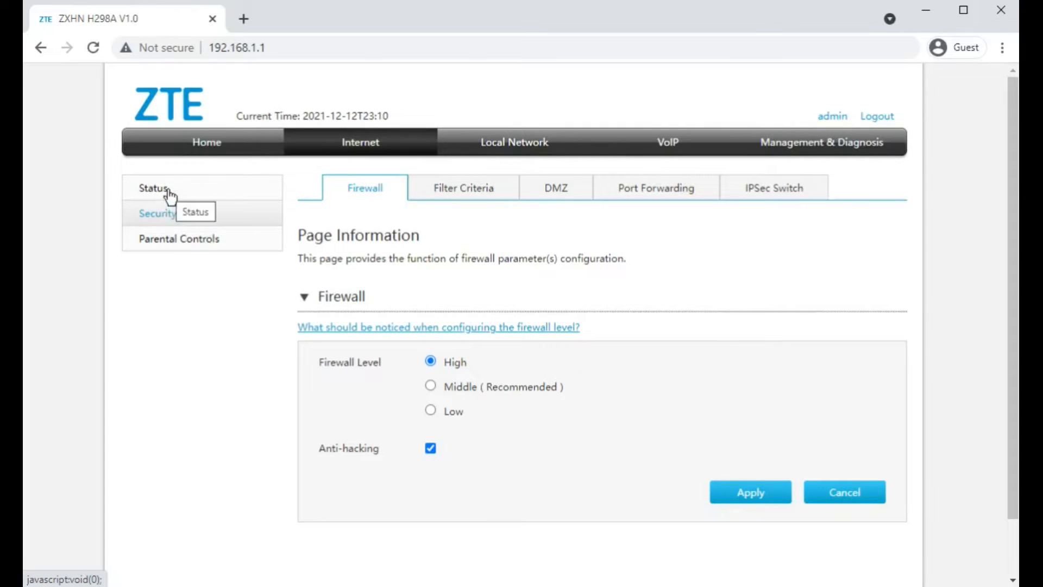
pyautogui.click(153, 188)
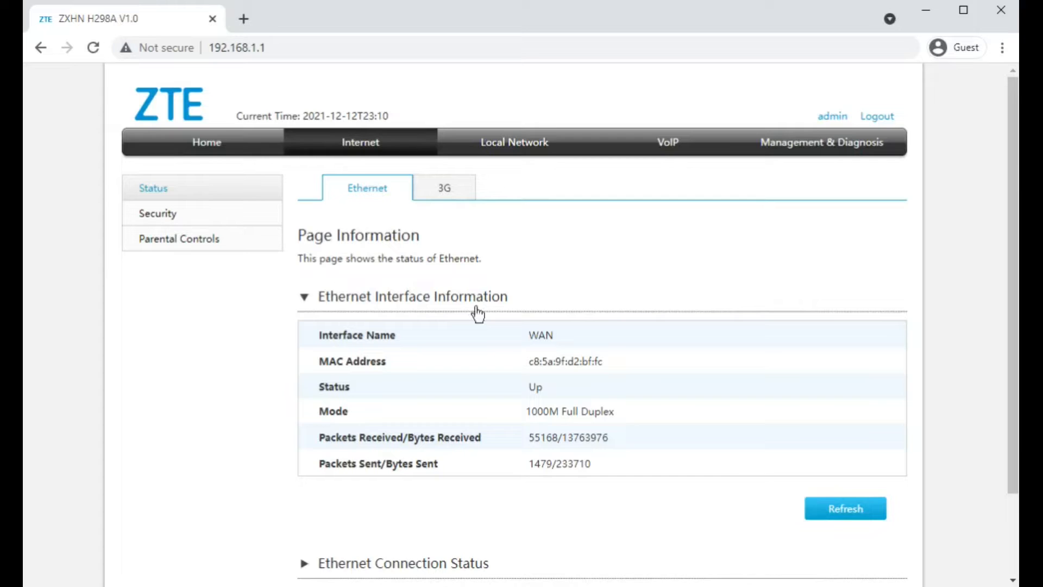
pyautogui.scroll(-3)
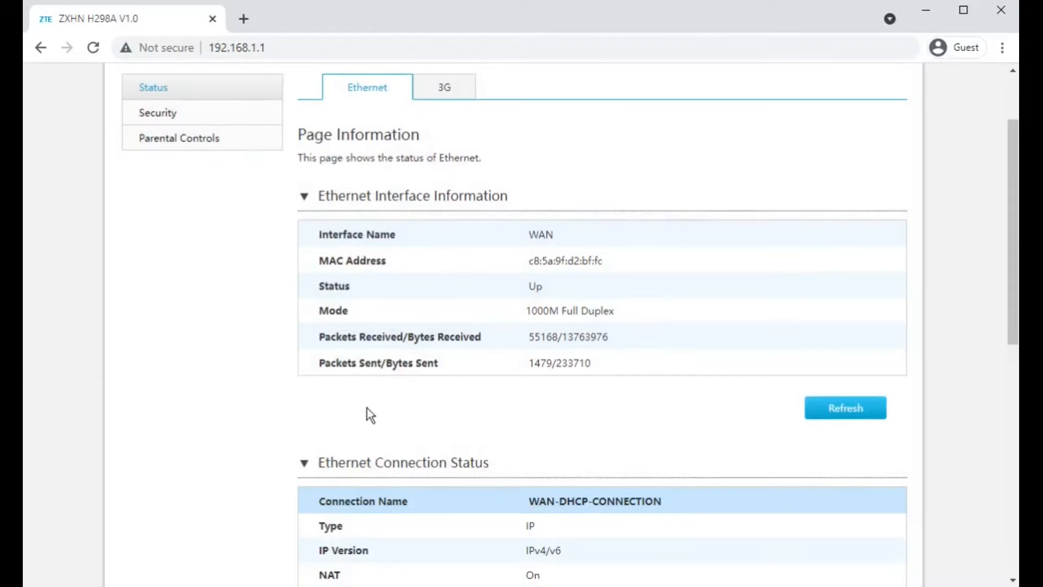
pyautogui.click(444, 87)
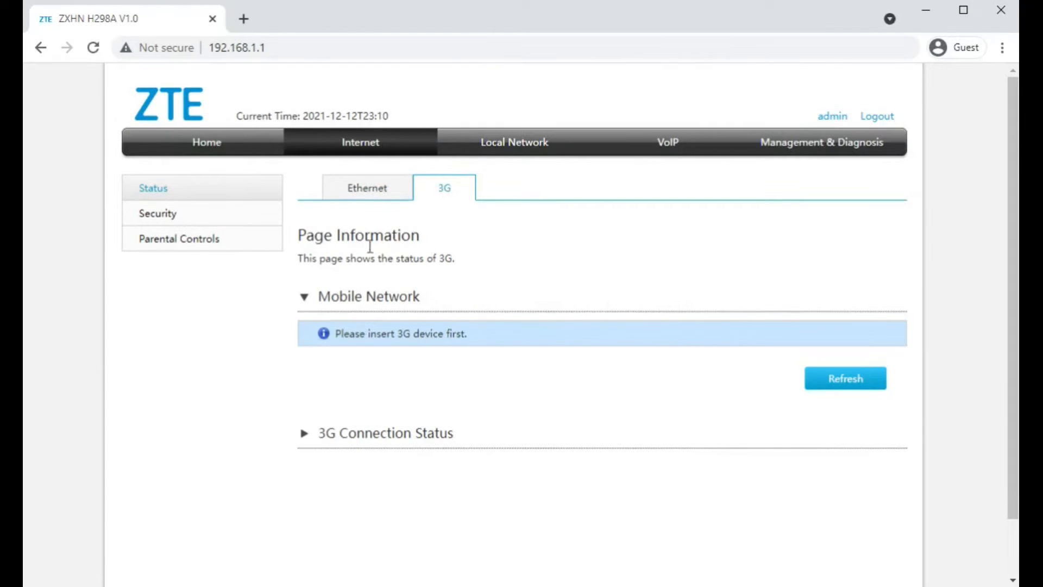
pyautogui.click(157, 213)
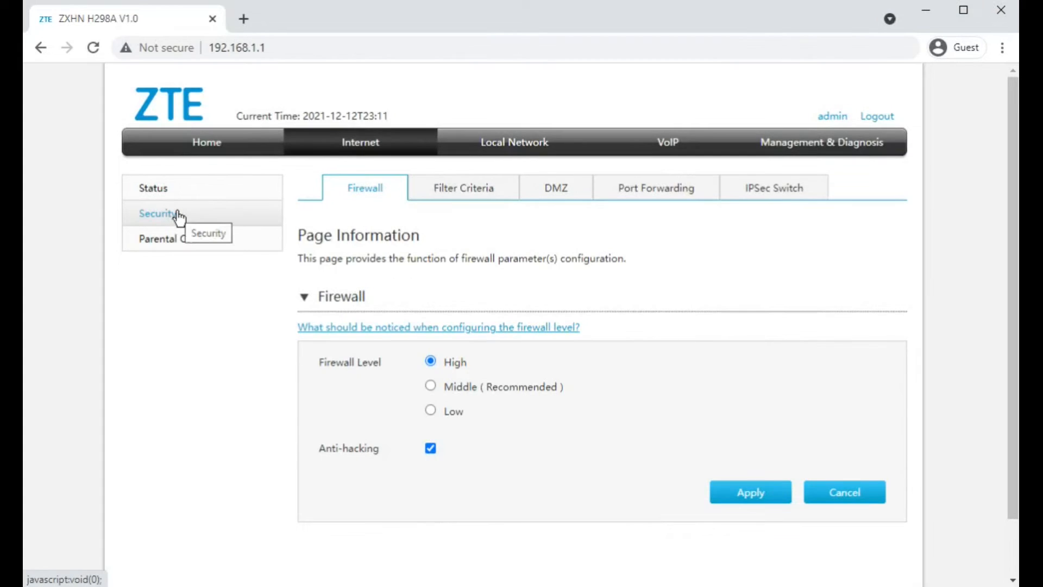
pyautogui.moveTo(453, 377)
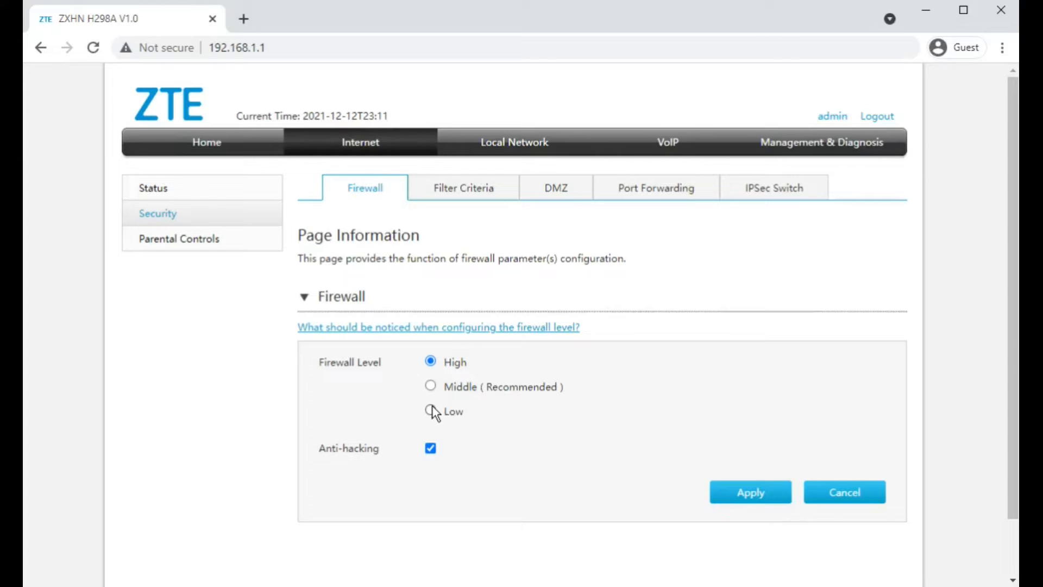
pyautogui.moveTo(439, 233)
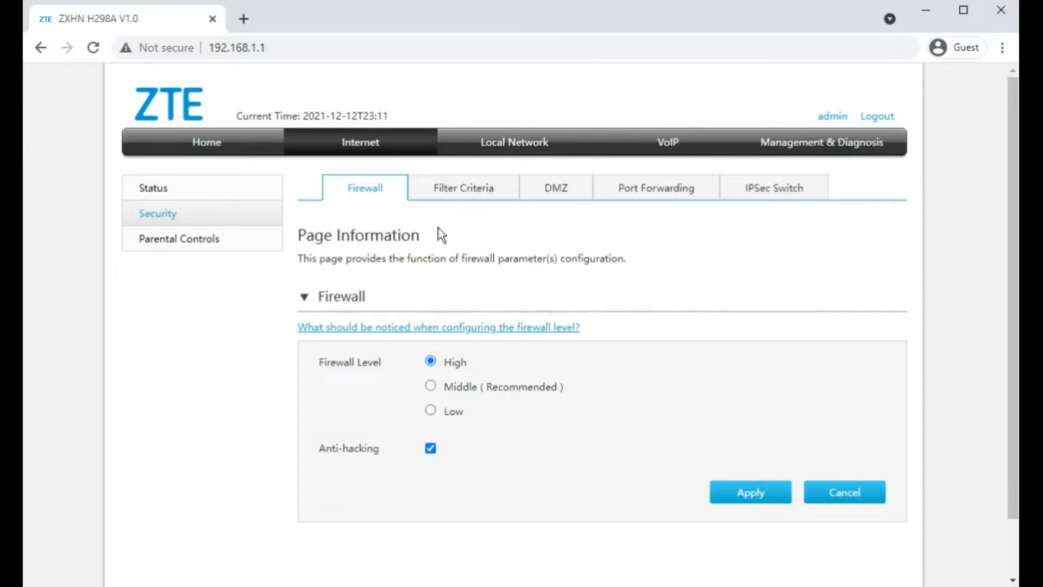
# Turn URL filtering on in black list mode and add entry 'bbc' for bbc.co.uk.
pyautogui.click(463, 187)
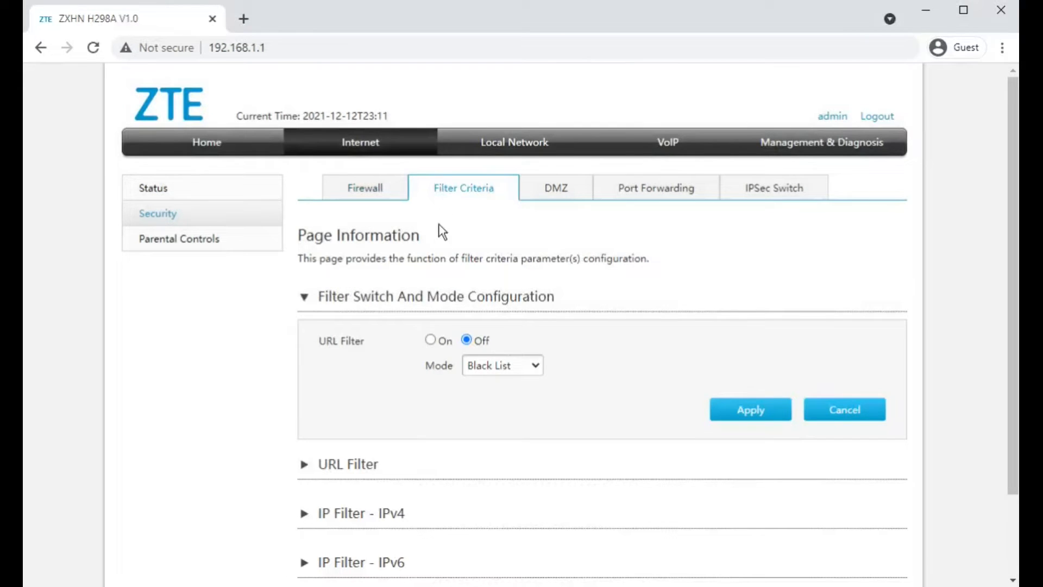
pyautogui.scroll(-3)
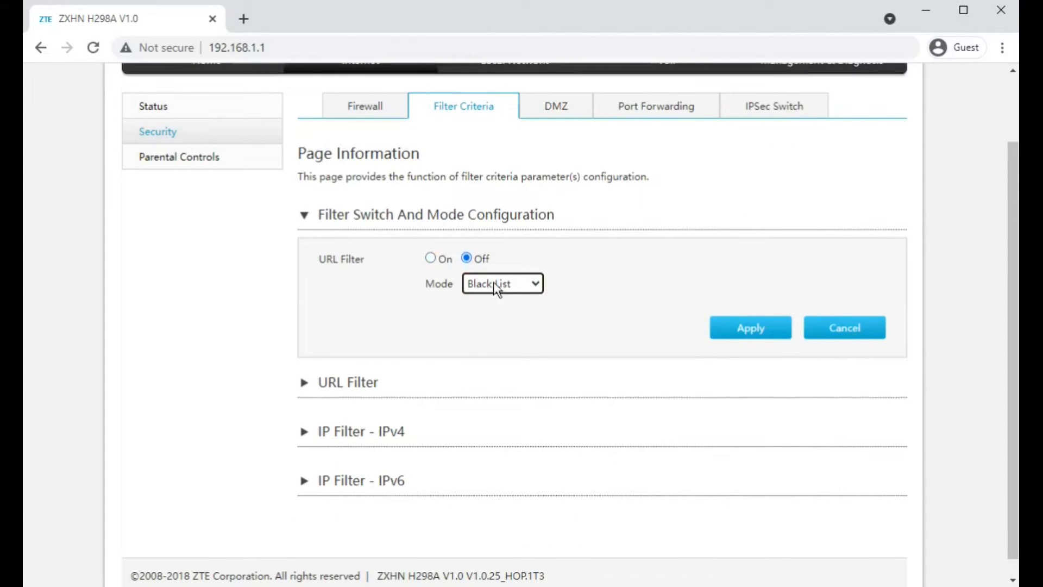
pyautogui.click(430, 259)
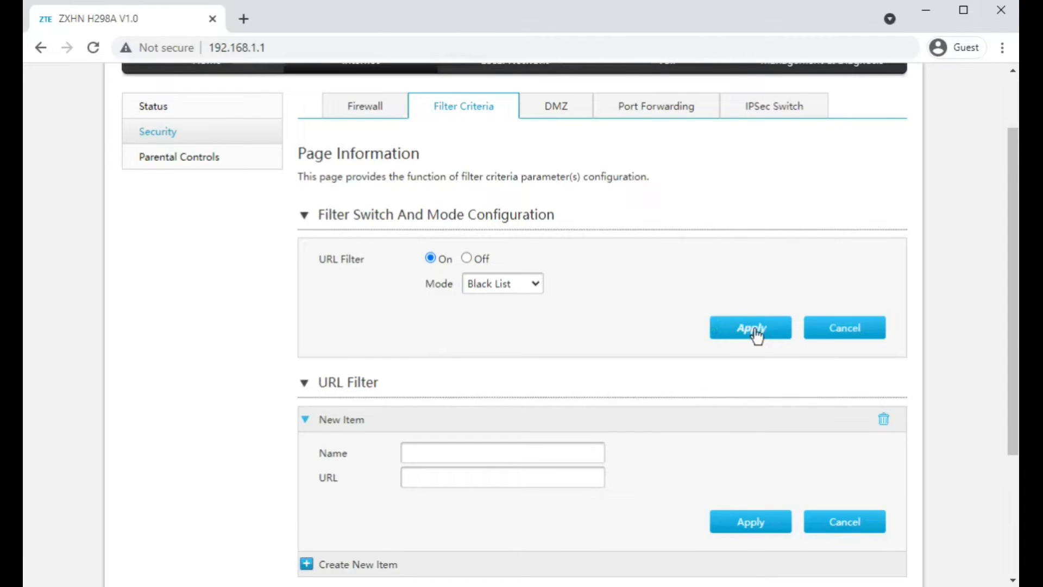
pyautogui.scroll(-3)
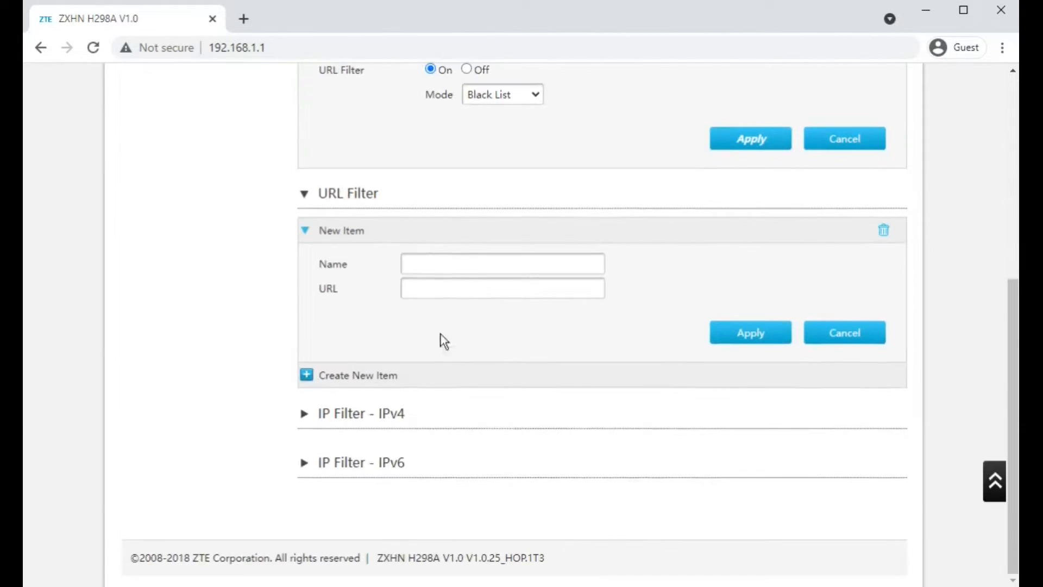
pyautogui.write('bbc')
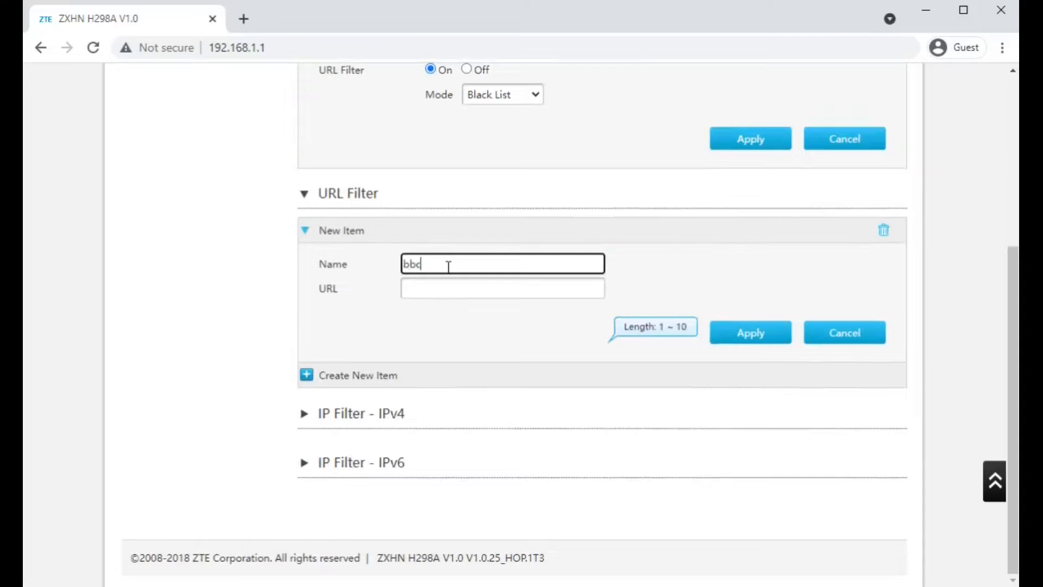
pyautogui.write('bbc.co.uk')
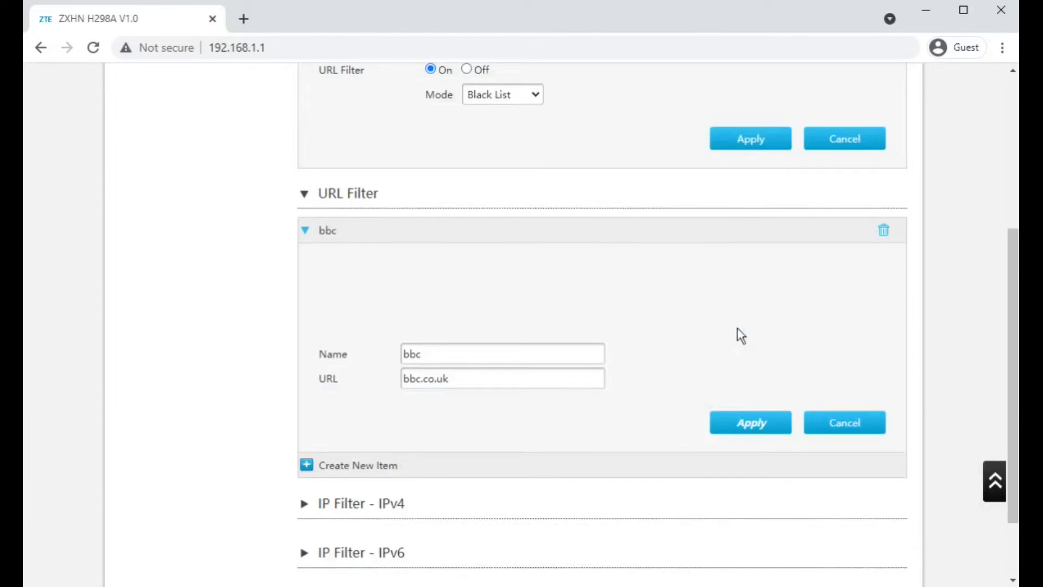
pyautogui.click(244, 18)
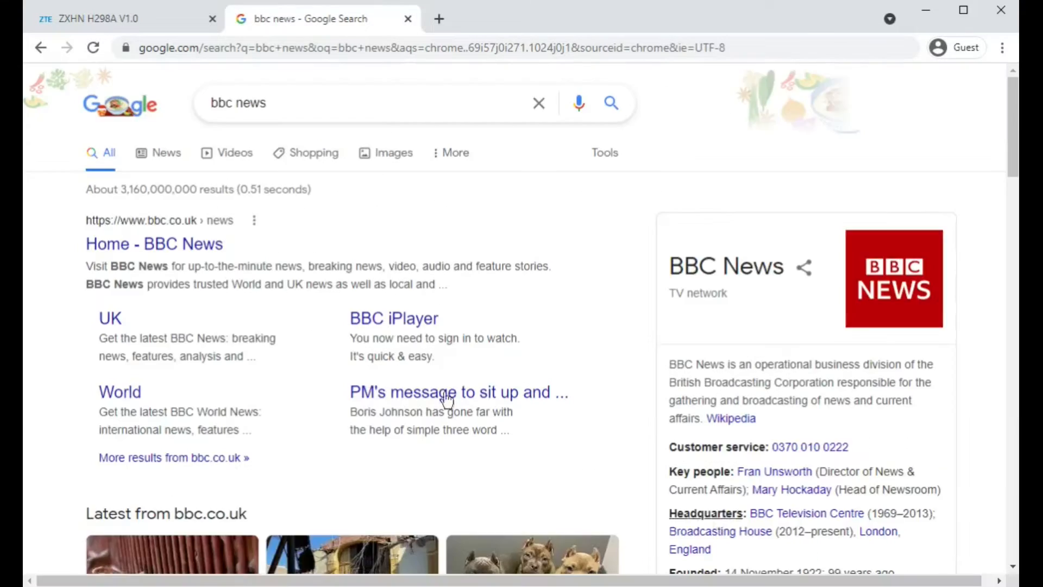
pyautogui.click(98, 16)
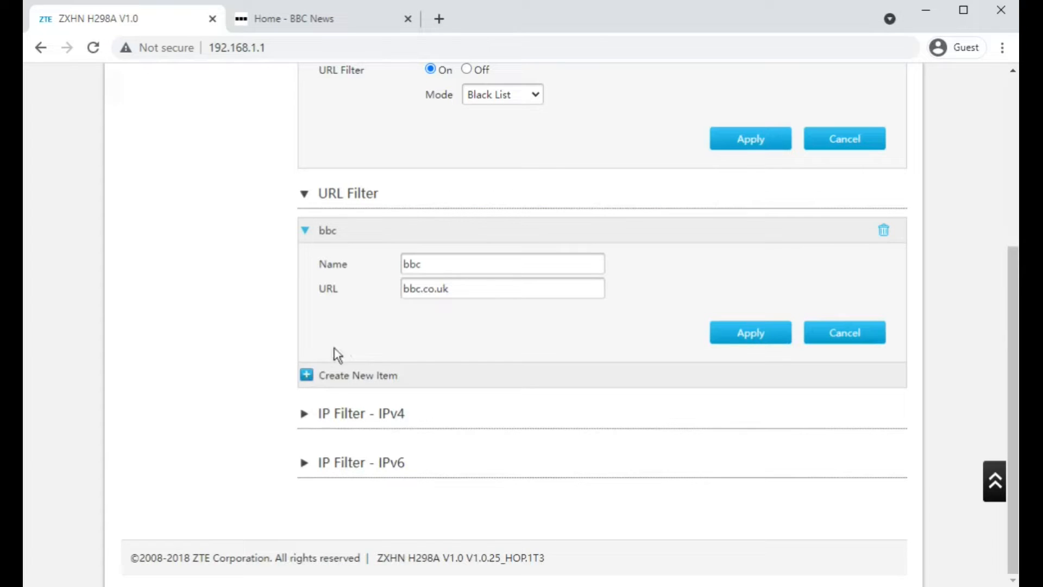
pyautogui.write('www.bbc.co.uk')
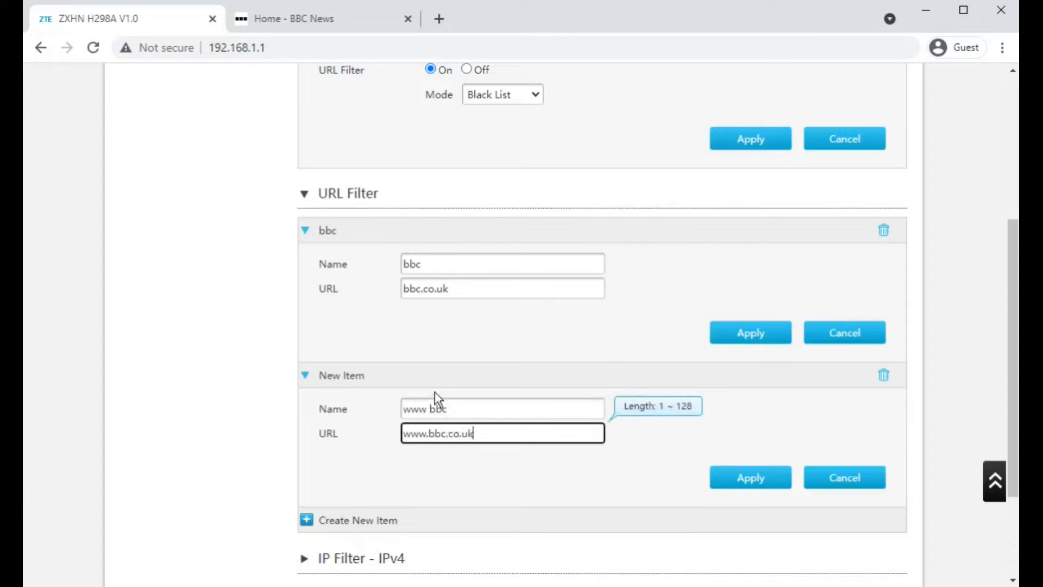
pyautogui.click(751, 478)
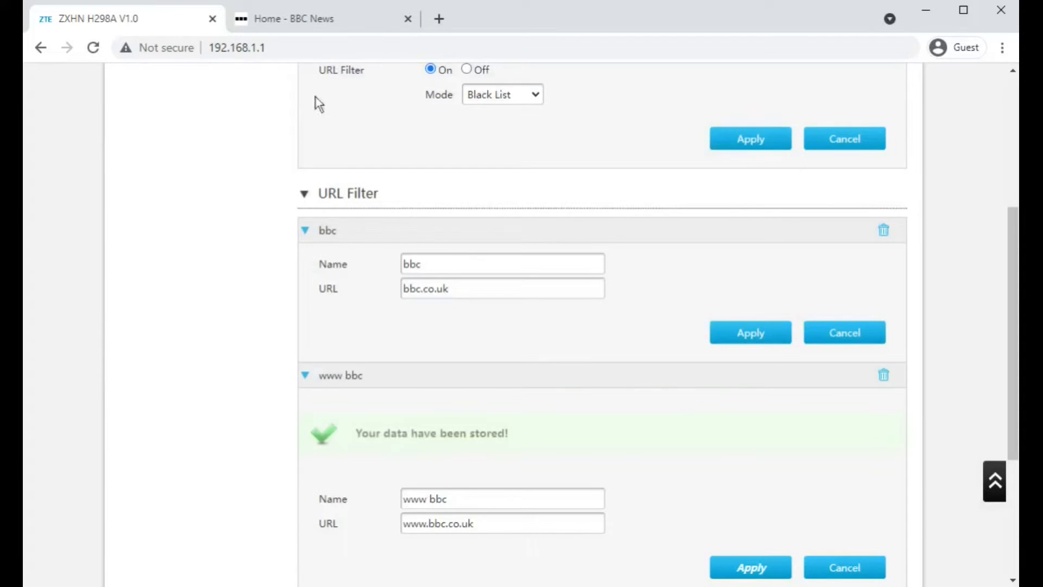
pyautogui.click(306, 18)
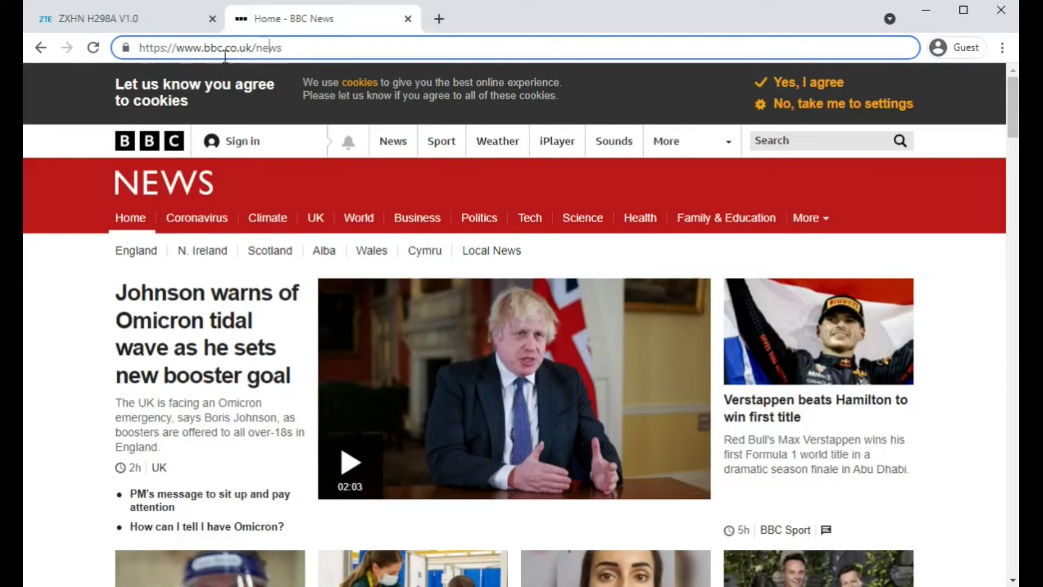
# Reload BBC News in Chrome to test the block, then return to the router tab.
pyautogui.click(93, 48)
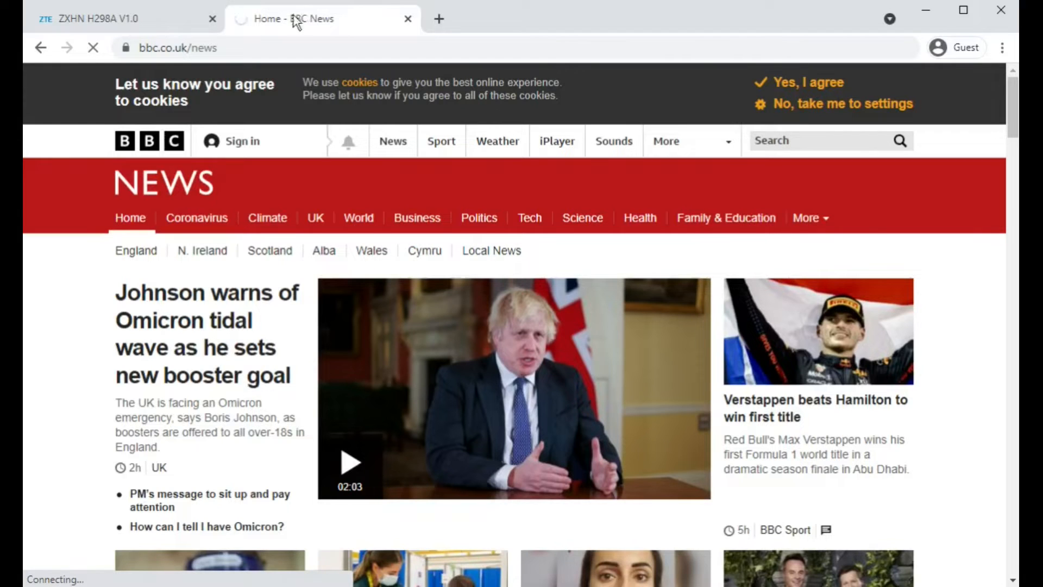
pyautogui.click(98, 18)
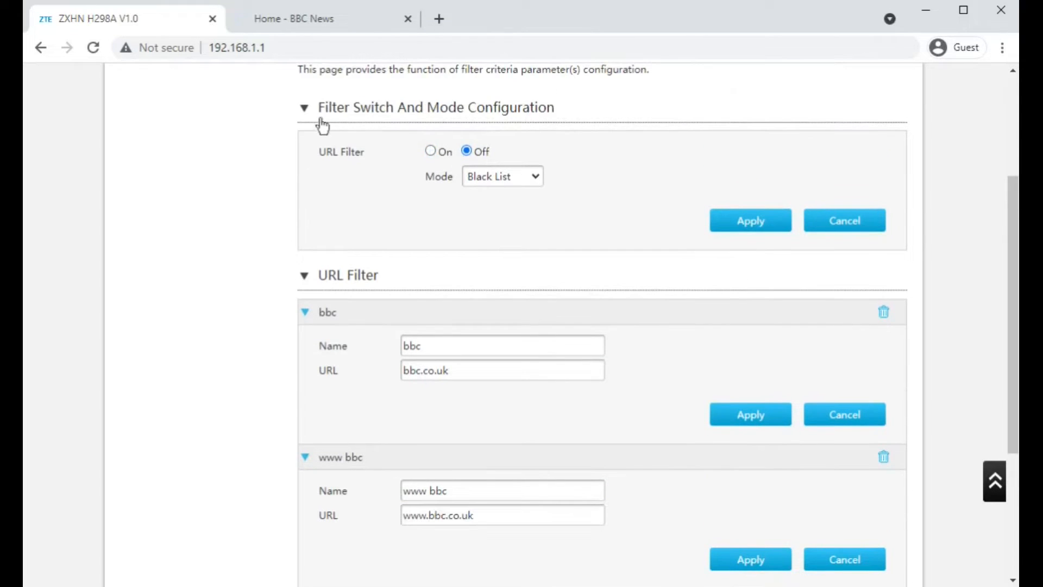
# Save URL filtering as Off, confirm BBC News loads, and view the IPv4 IP filter form.
pyautogui.click(751, 220)
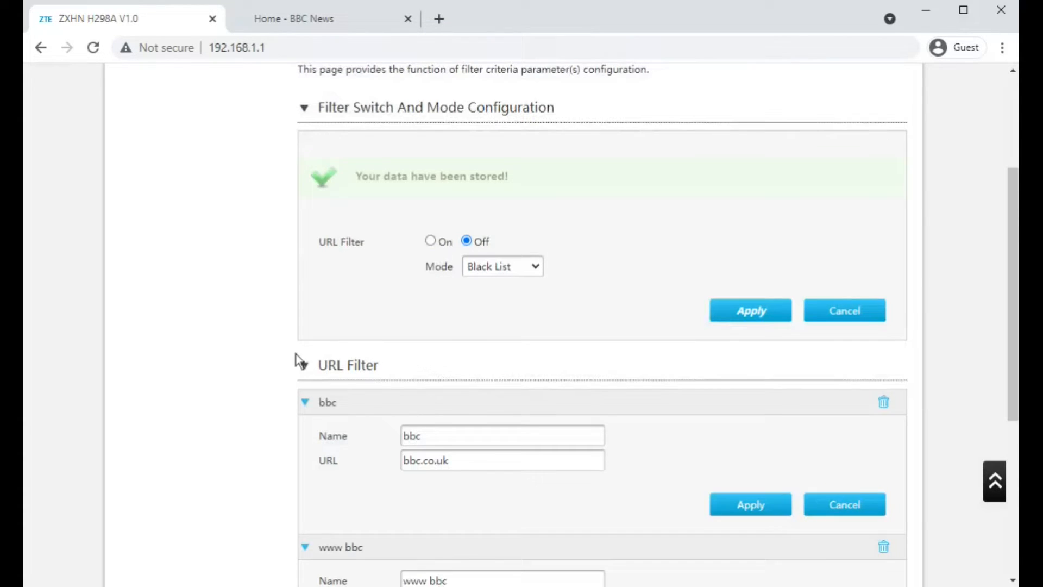
pyautogui.click(315, 18)
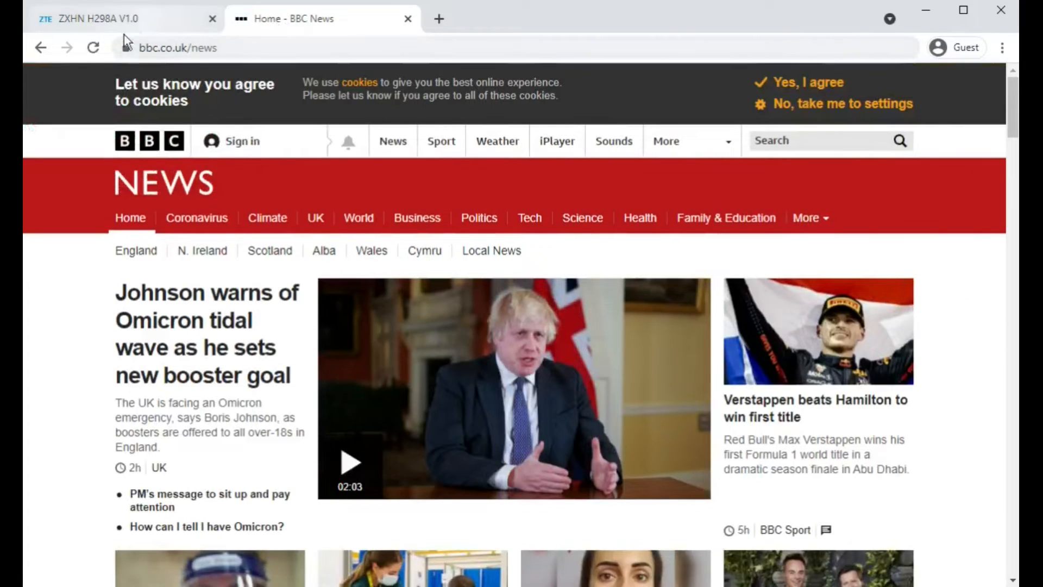
pyautogui.click(98, 18)
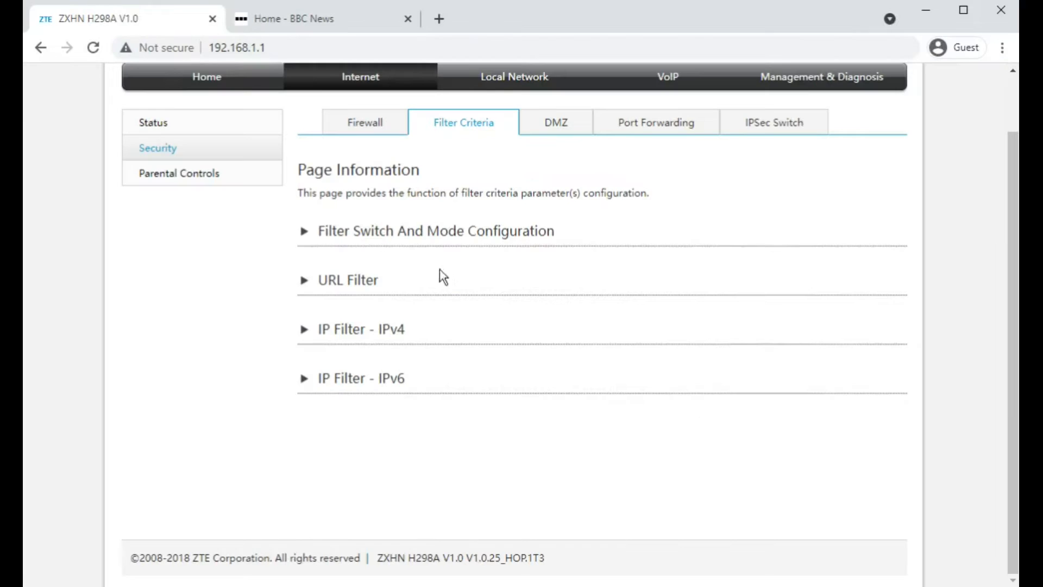
pyautogui.click(358, 329)
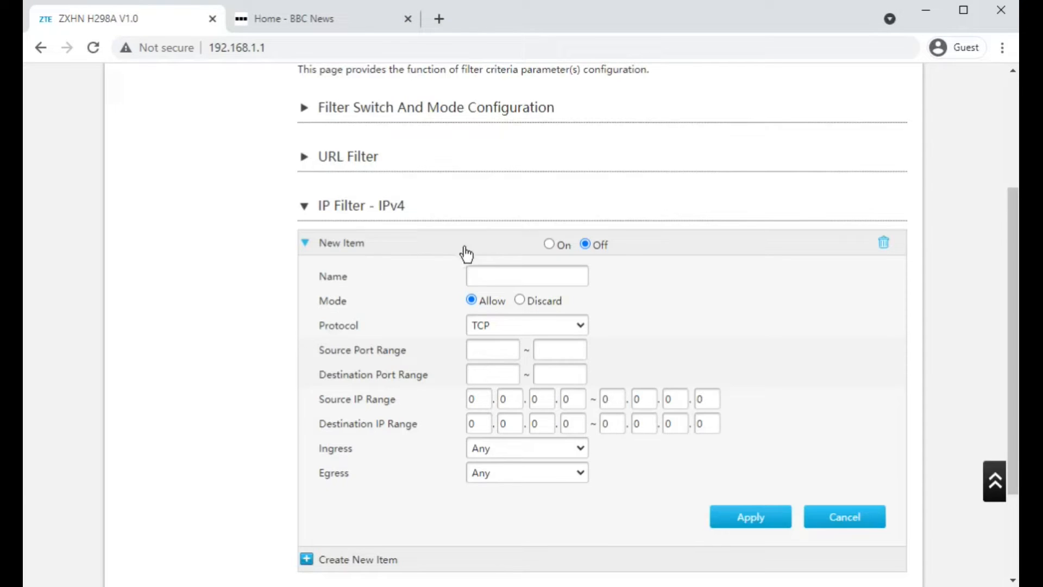
pyautogui.moveTo(551, 441)
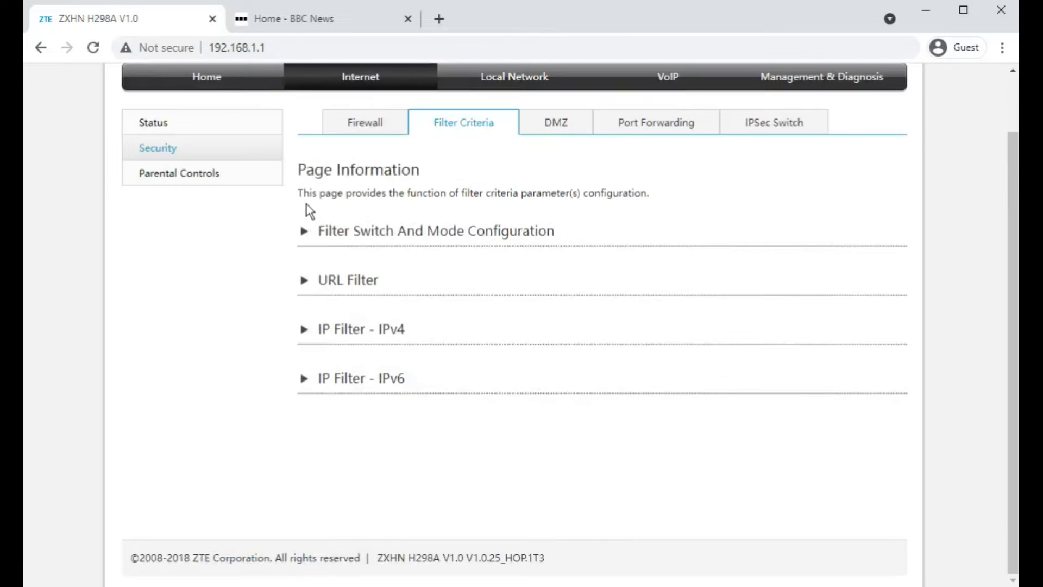
pyautogui.click(348, 378)
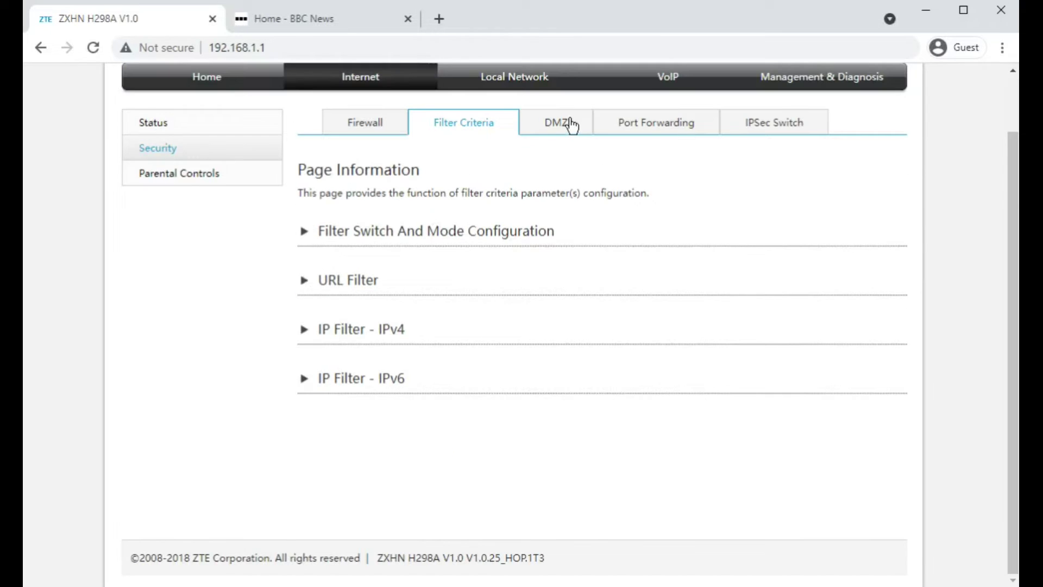
# View the DMZ page (DMZ Off), then the Port Forwarding new-item form.
pyautogui.click(555, 122)
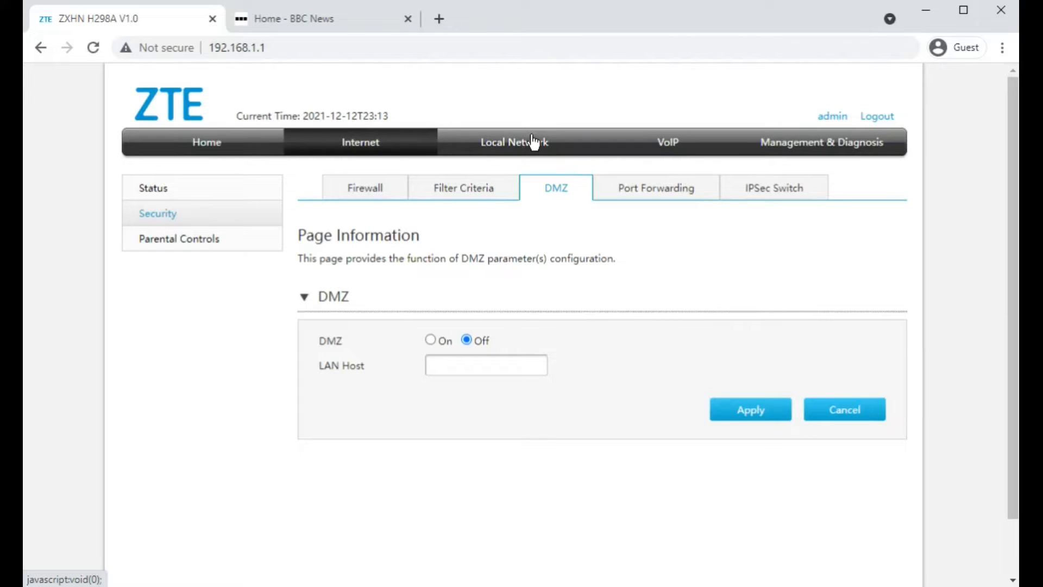
pyautogui.click(656, 188)
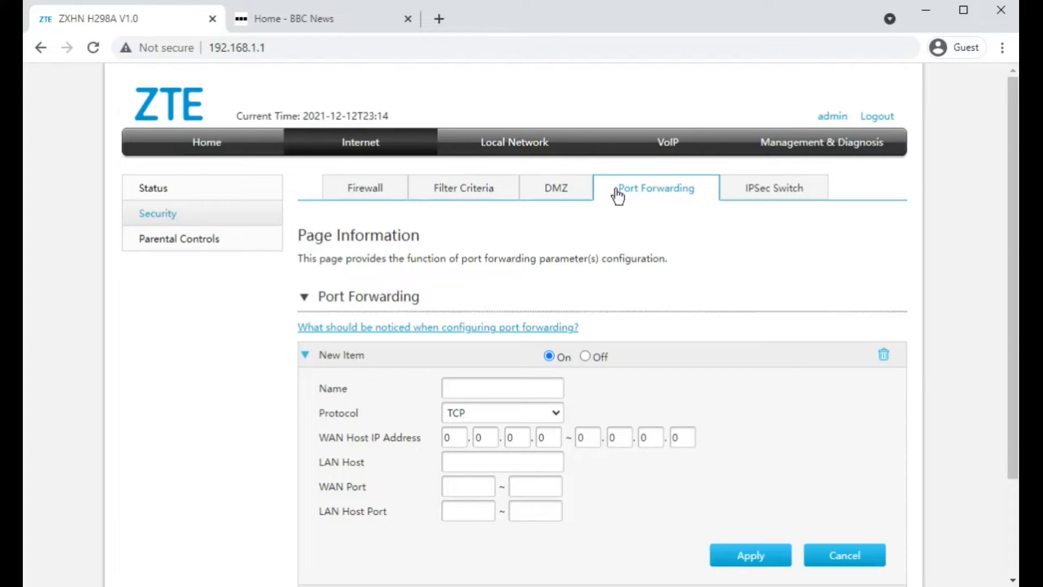
# Name the new forwarding rule TF2 with protocol UDP and LAN host 192.168.1.85.
pyautogui.scroll(-3)
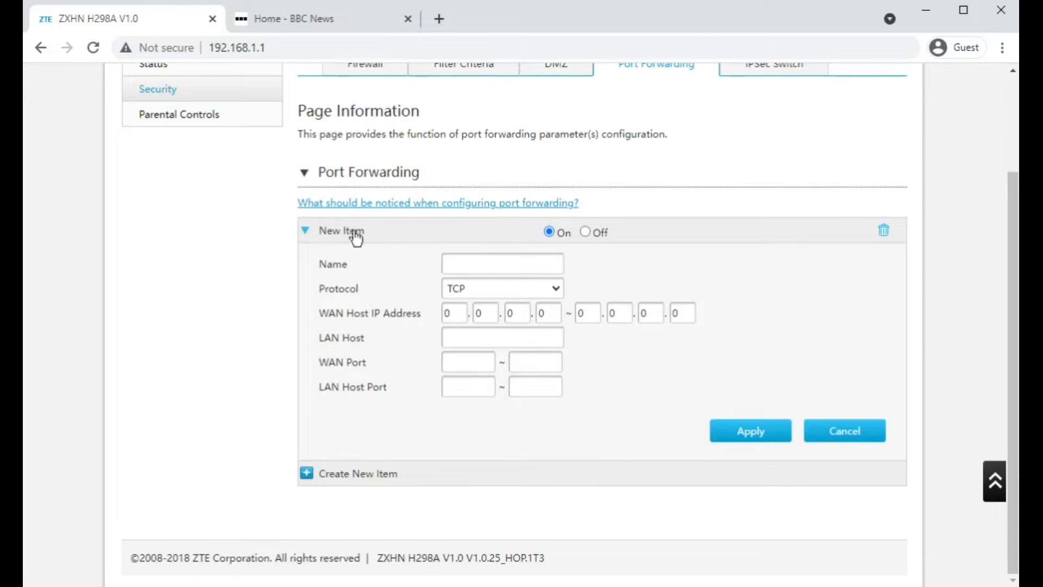
pyautogui.click(502, 264)
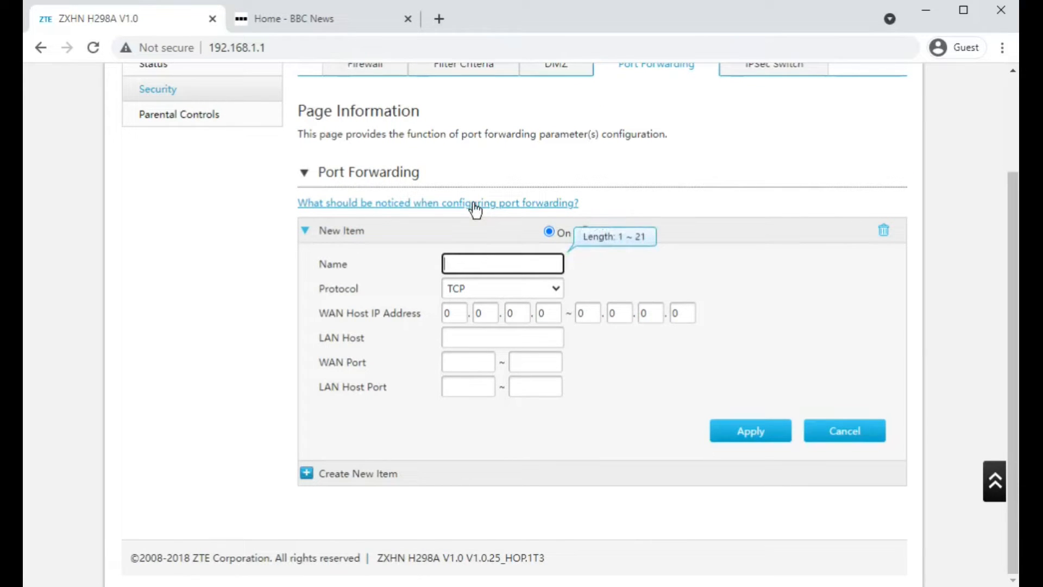
pyautogui.write('TF')
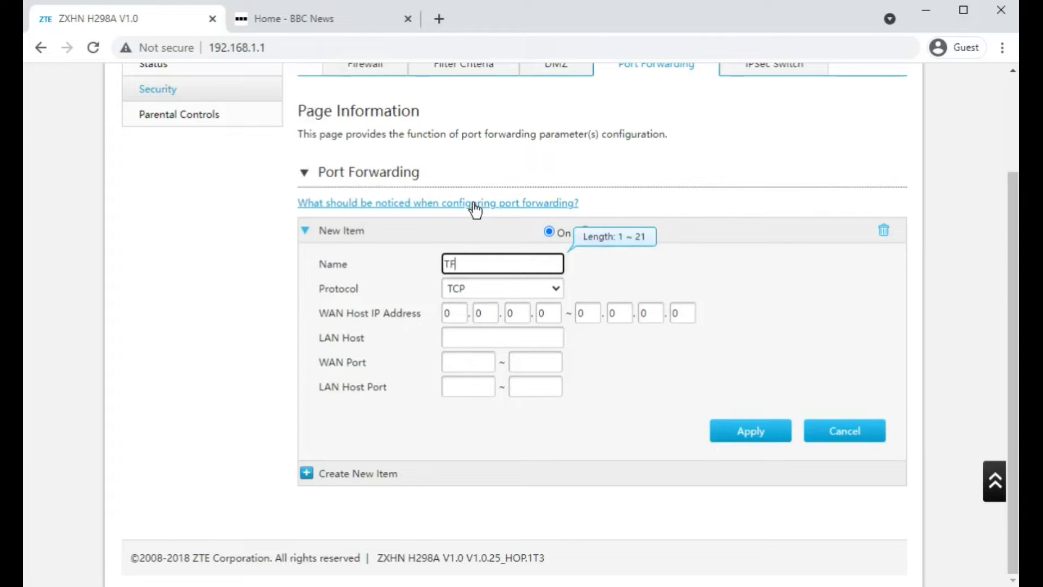
pyautogui.click(503, 288)
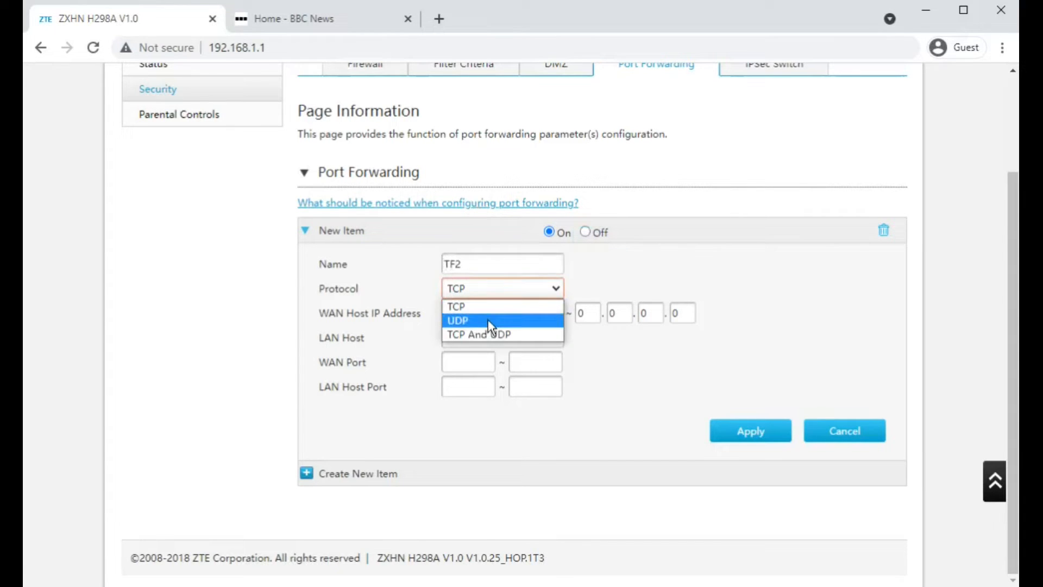
pyautogui.click(459, 320)
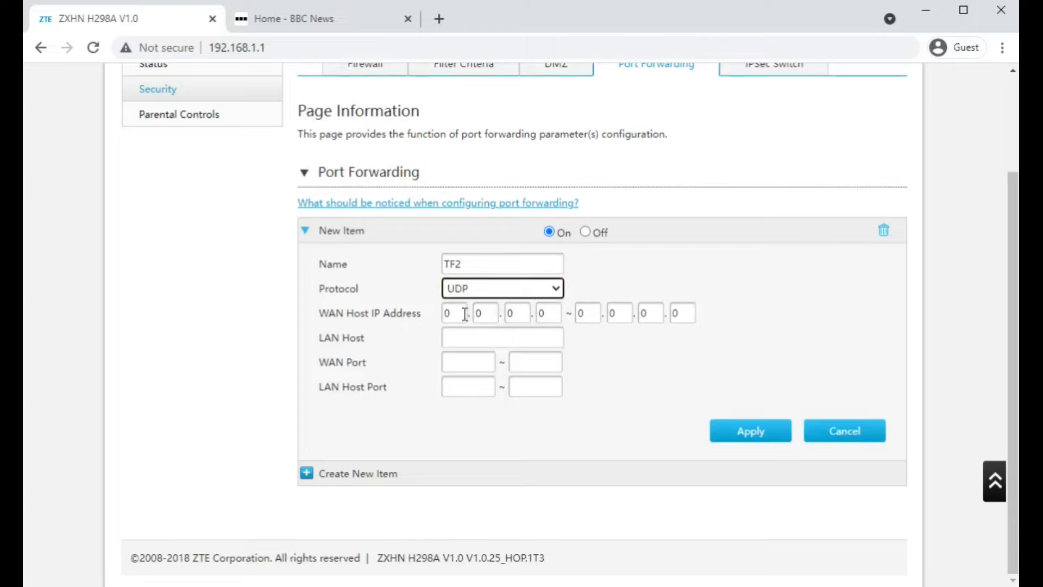
pyautogui.moveTo(534, 315)
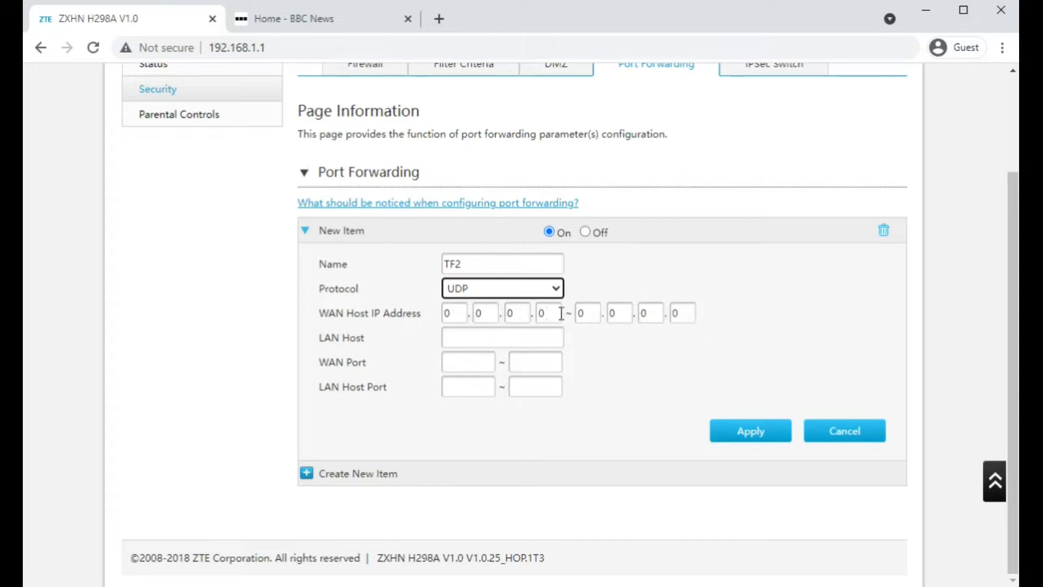
pyautogui.click(502, 337)
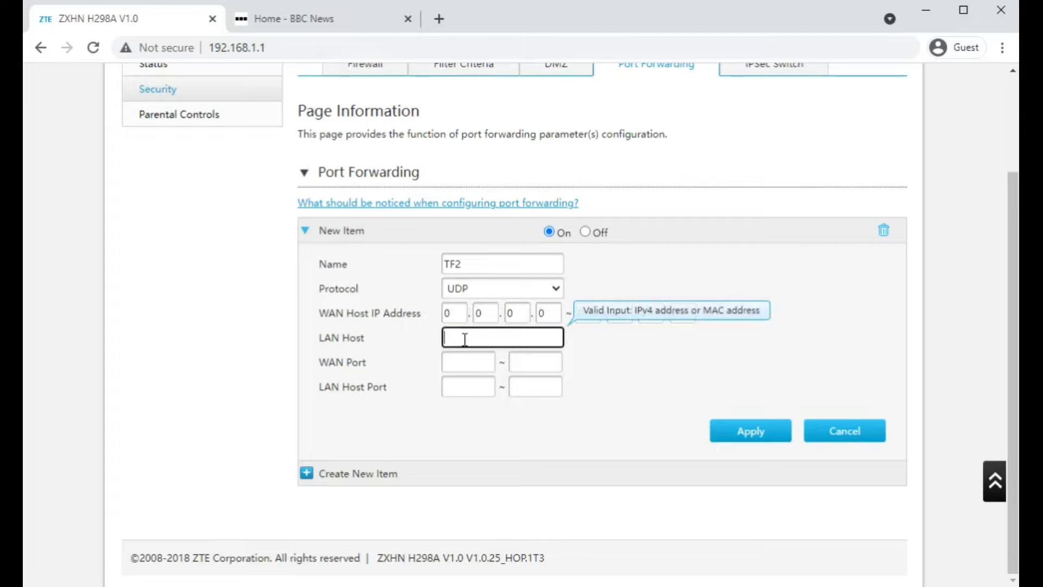
pyautogui.write('192.168.1.85')
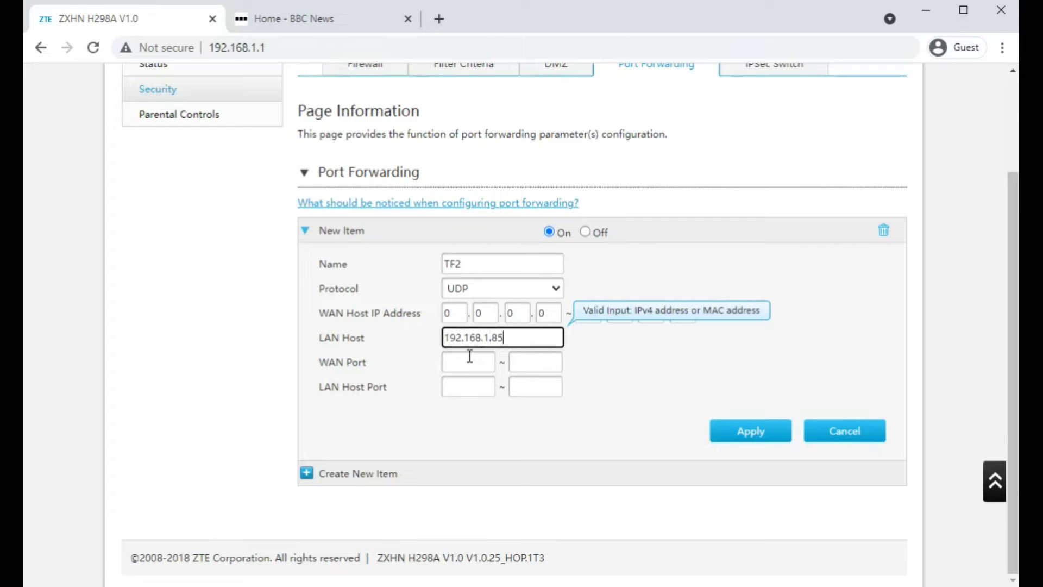
# Set the WAN and LAN host ports to 27500 and save the TF2 rule.
pyautogui.click(468, 361)
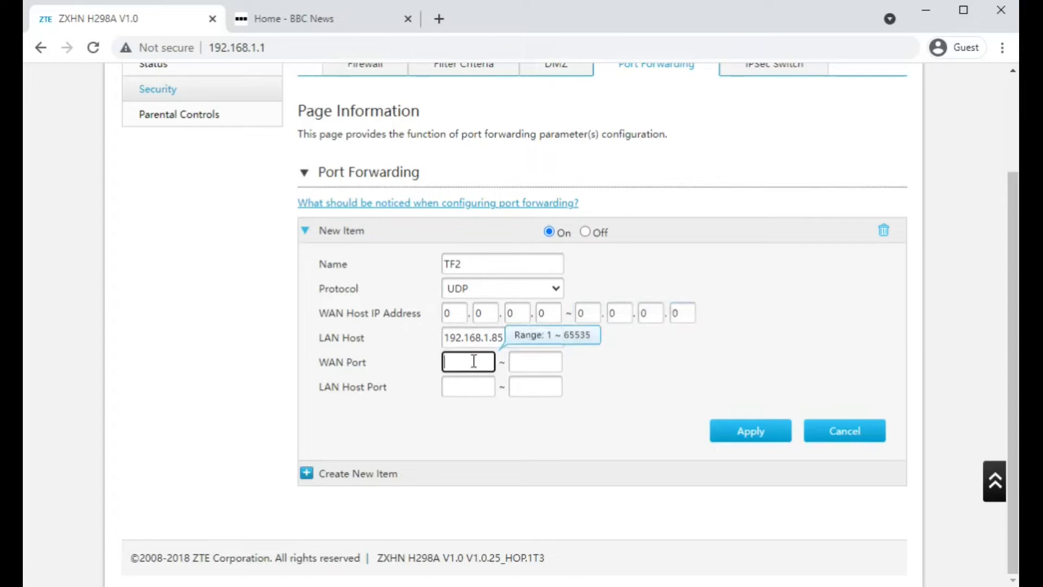
pyautogui.write('27500')
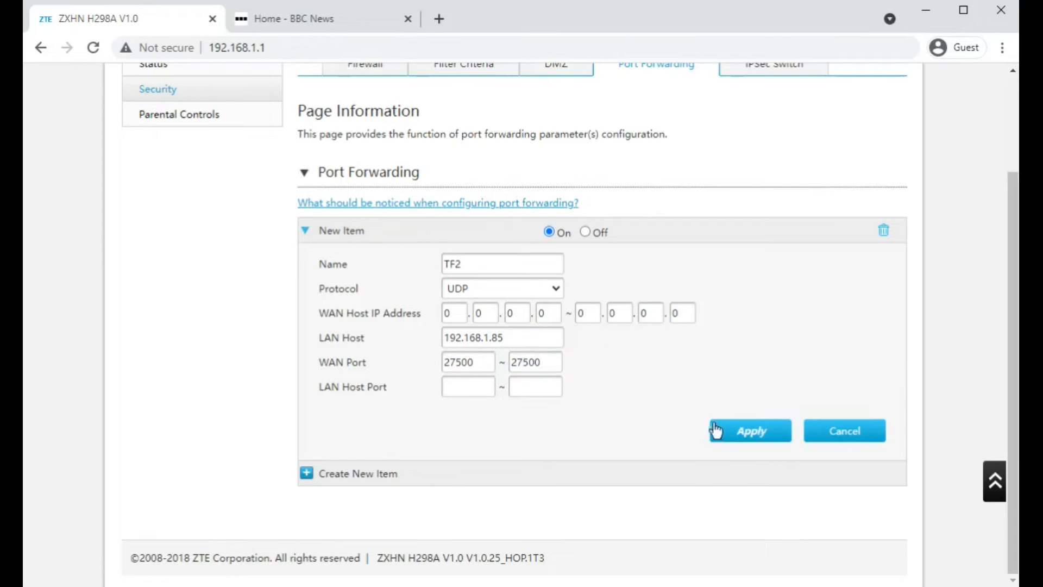
pyautogui.click(751, 430)
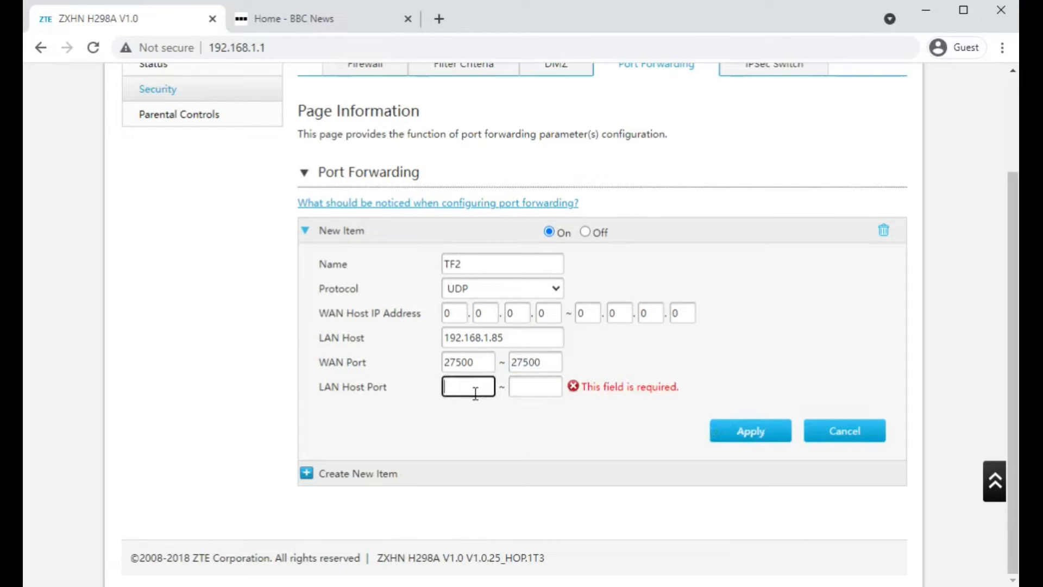
pyautogui.write('275')
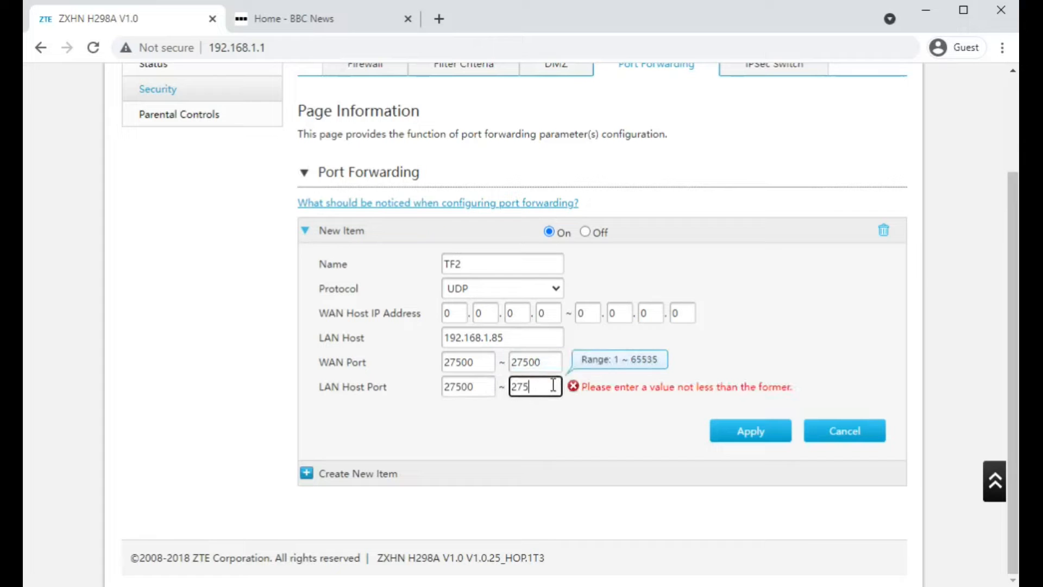
pyautogui.click(751, 431)
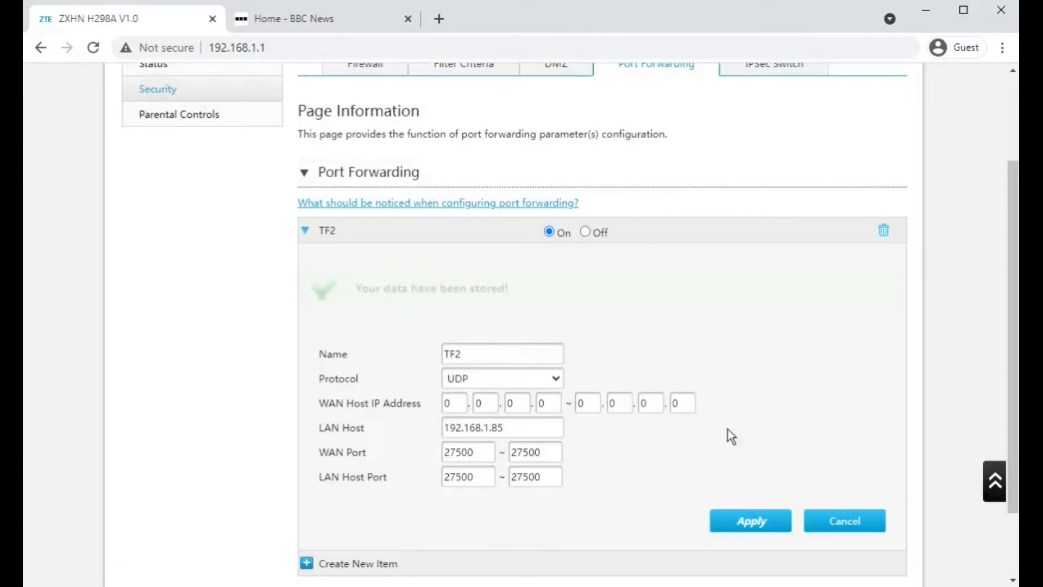
pyautogui.click(319, 578)
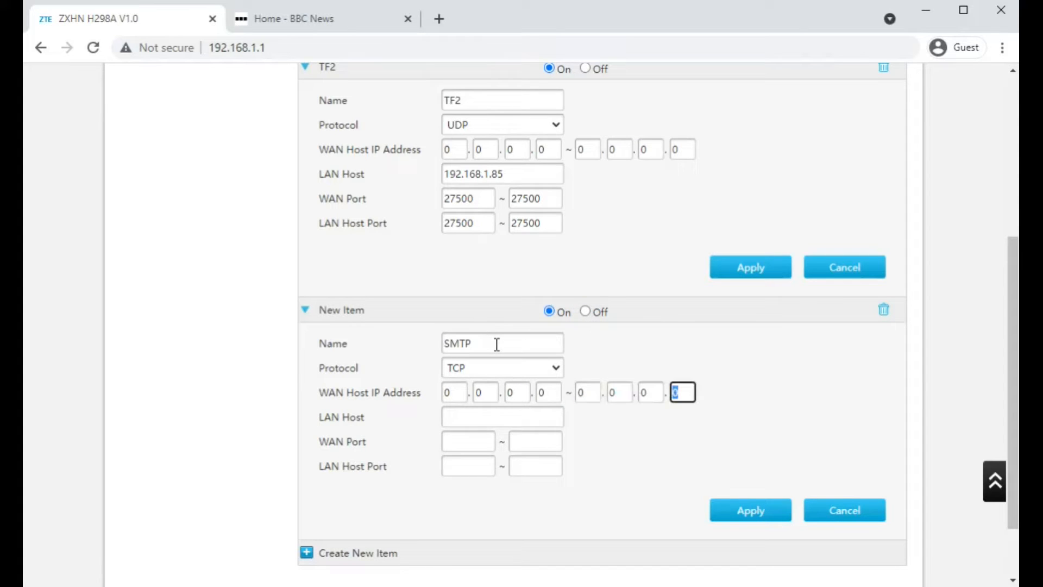
# Enter LAN host 192.168.1.5 and port 25 for the SMTP rule and apply it.
pyautogui.write('192.16')
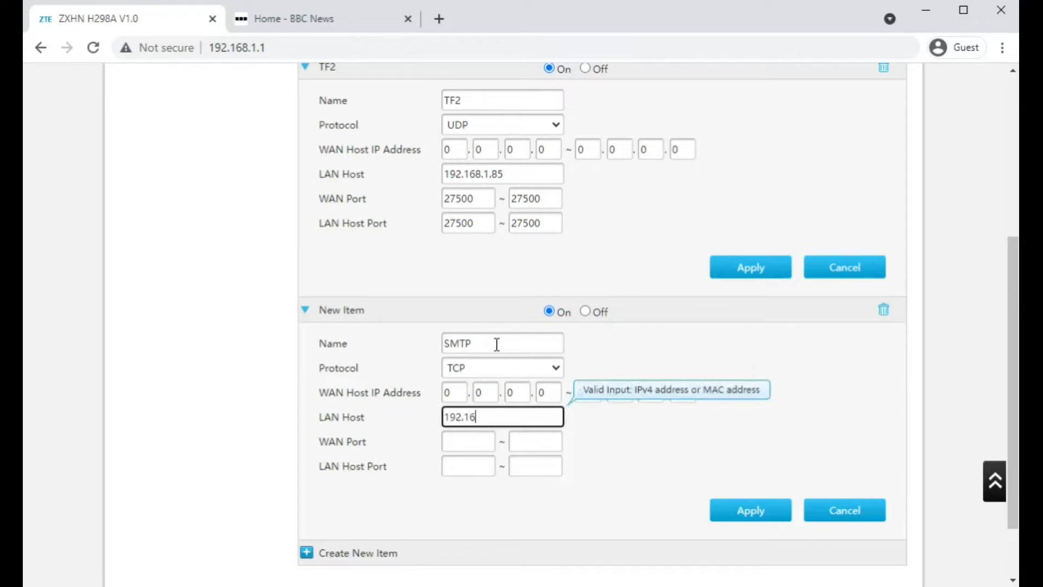
pyautogui.click(468, 441)
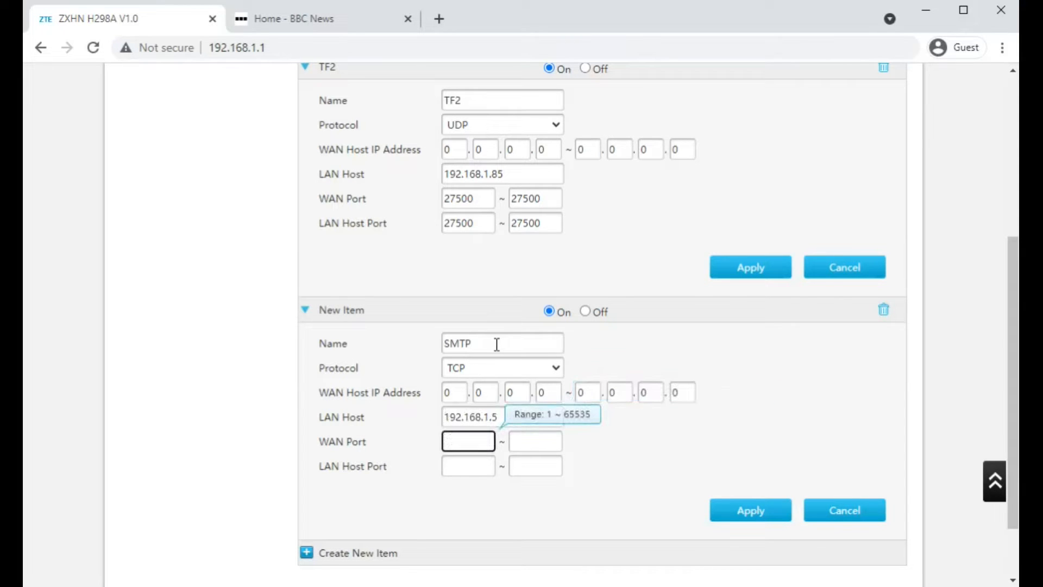
pyautogui.write('25')
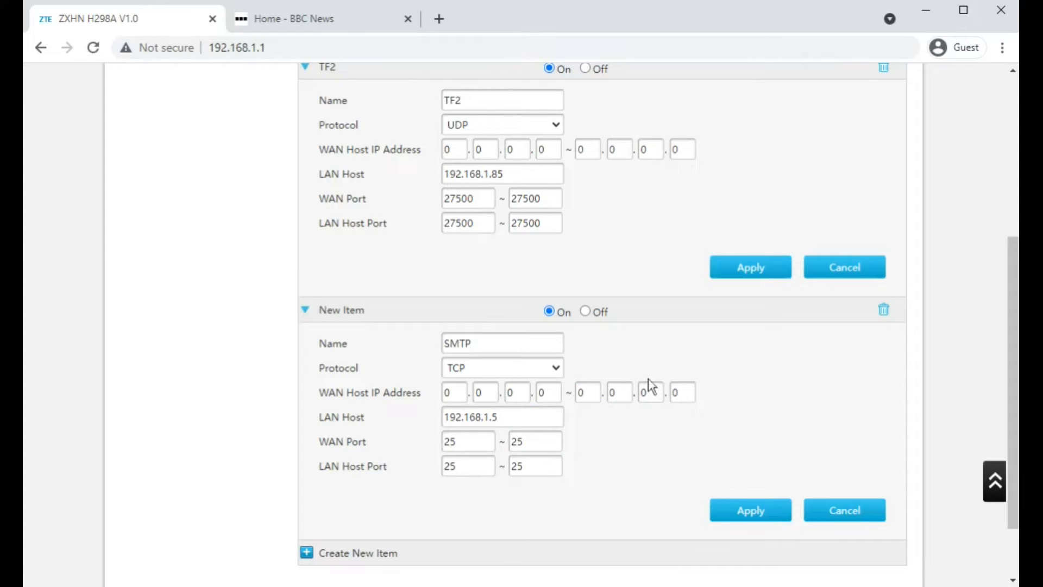
pyautogui.click(750, 510)
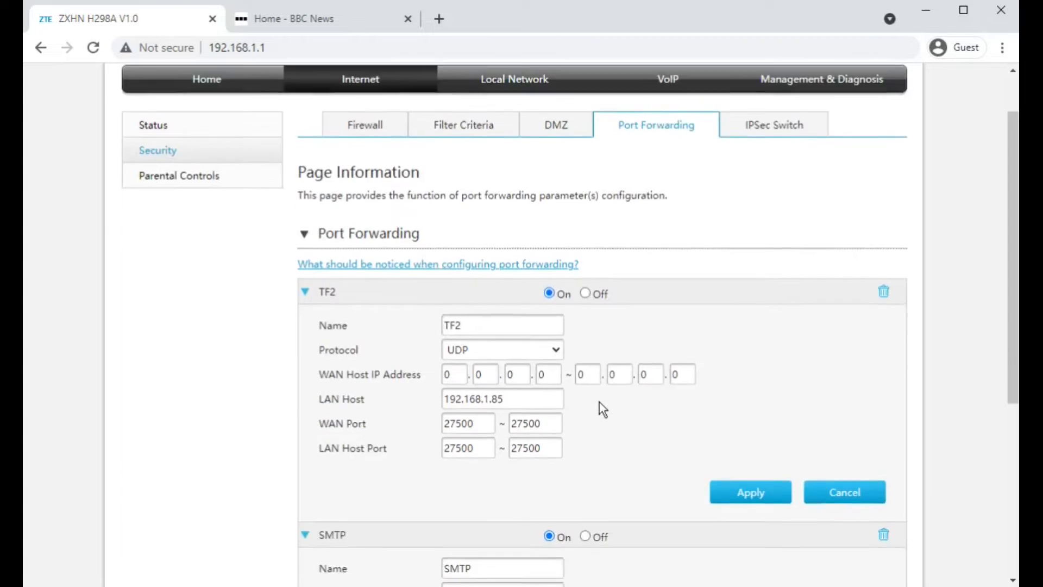
# Set the TF2 port forwarding rule to Off.
pyautogui.scroll(-3)
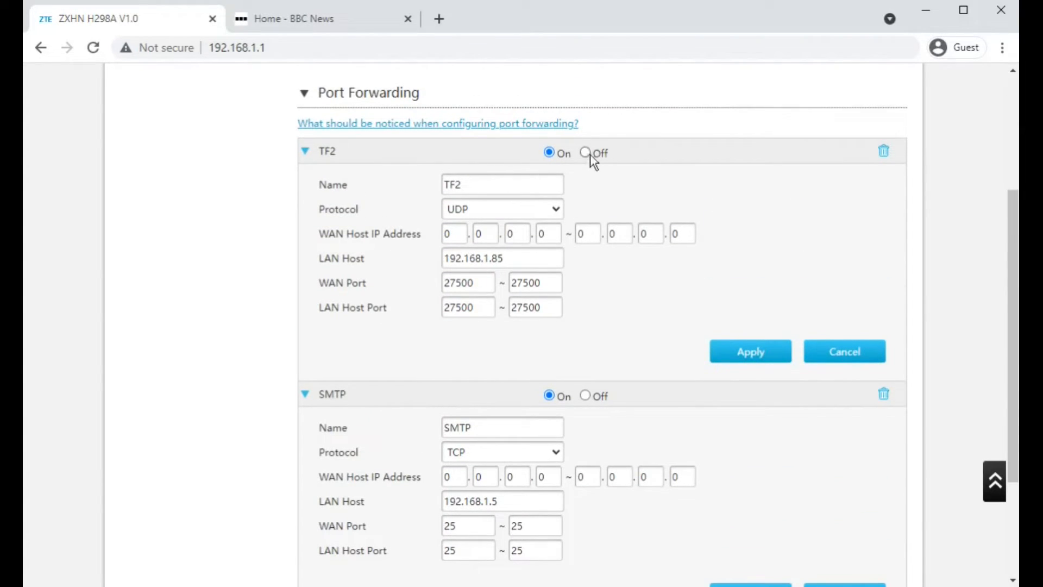
pyautogui.click(585, 153)
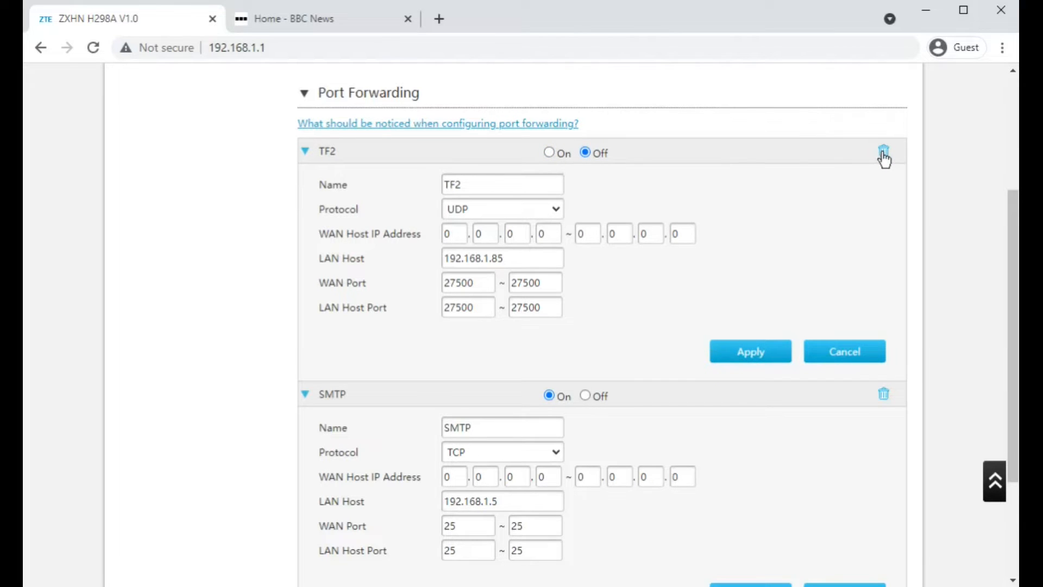
pyautogui.scroll(3)
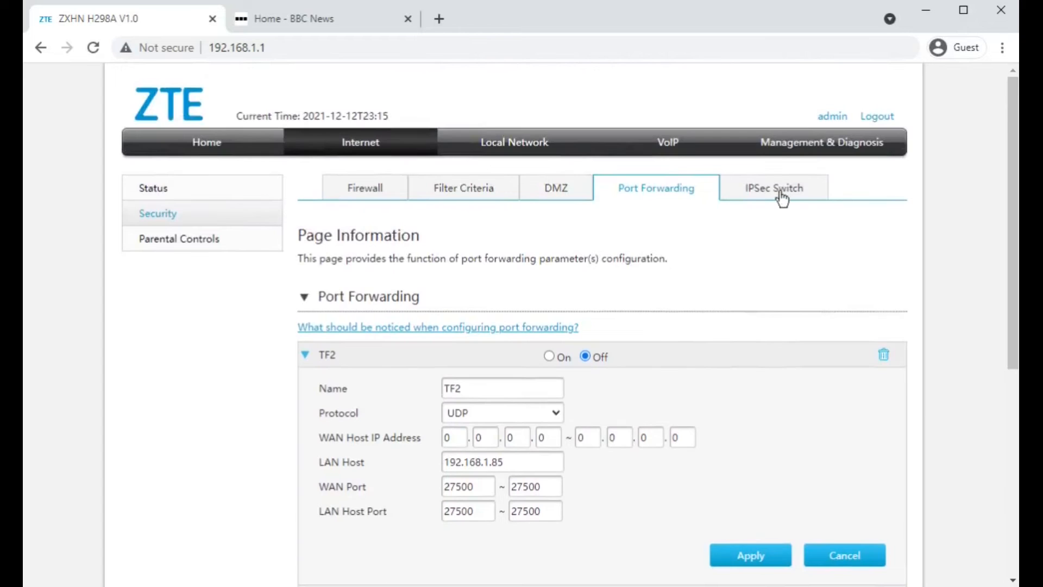
# Toggle the IPSec Switch Off and On twice, leaving it On, then open Parental Controls.
pyautogui.click(774, 188)
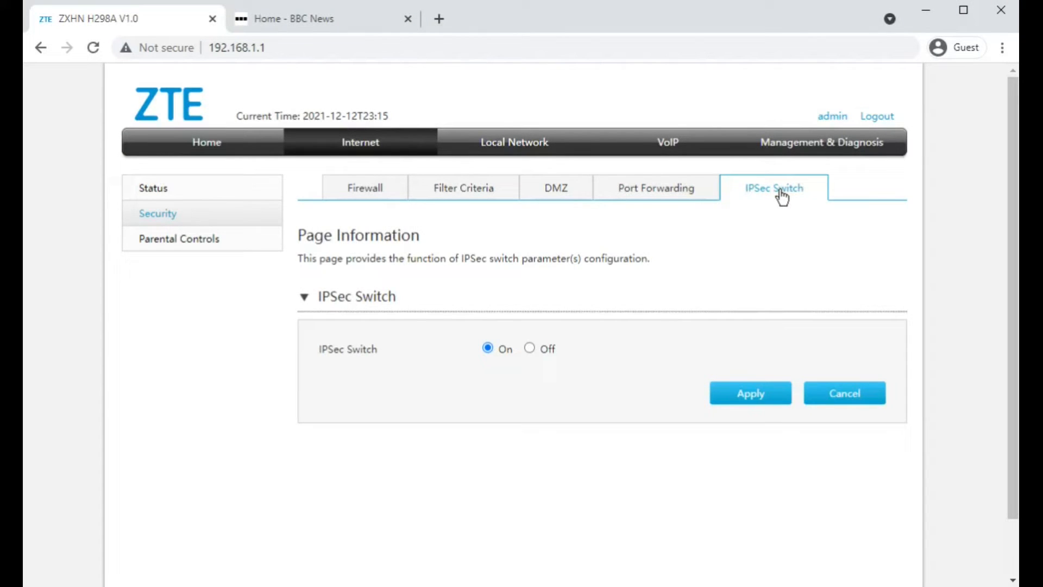
pyautogui.click(529, 348)
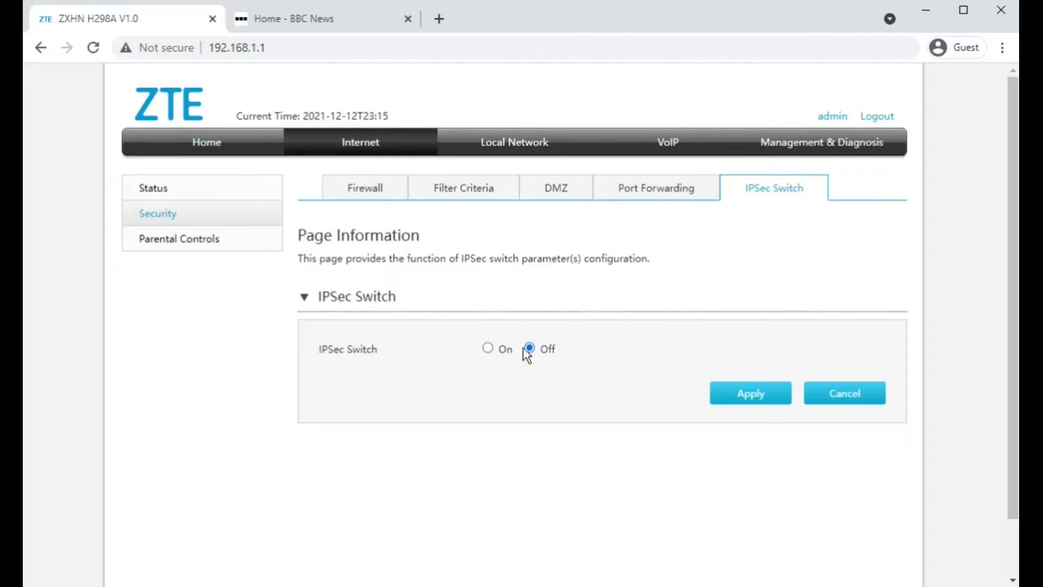
pyautogui.click(488, 348)
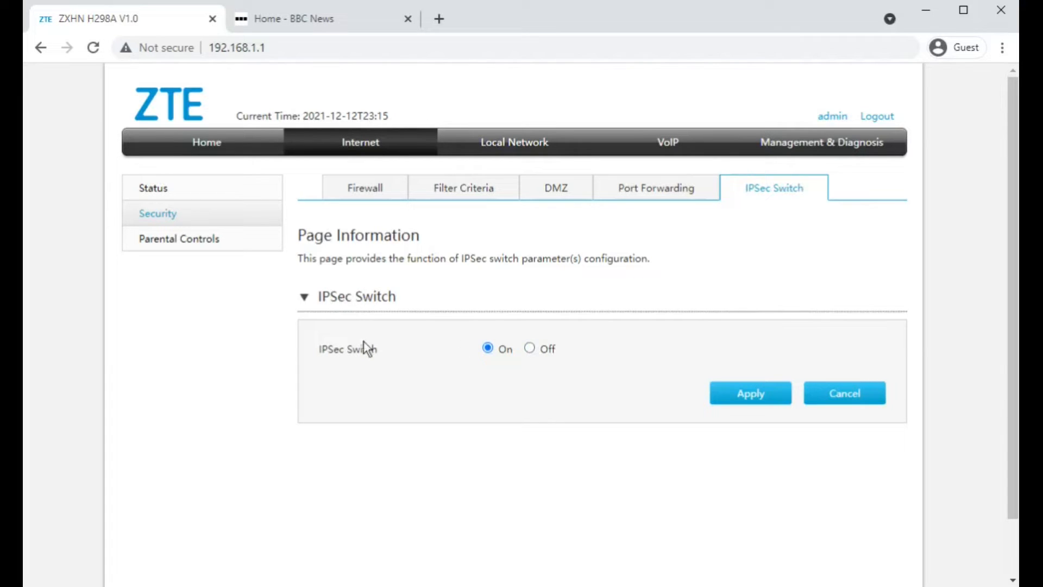
pyautogui.moveTo(531, 354)
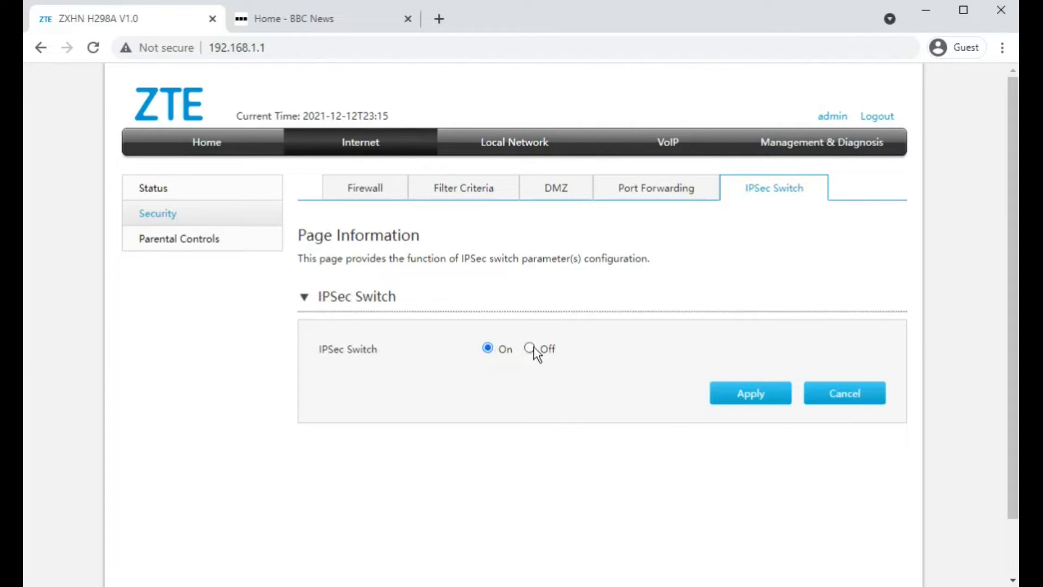
pyautogui.click(530, 348)
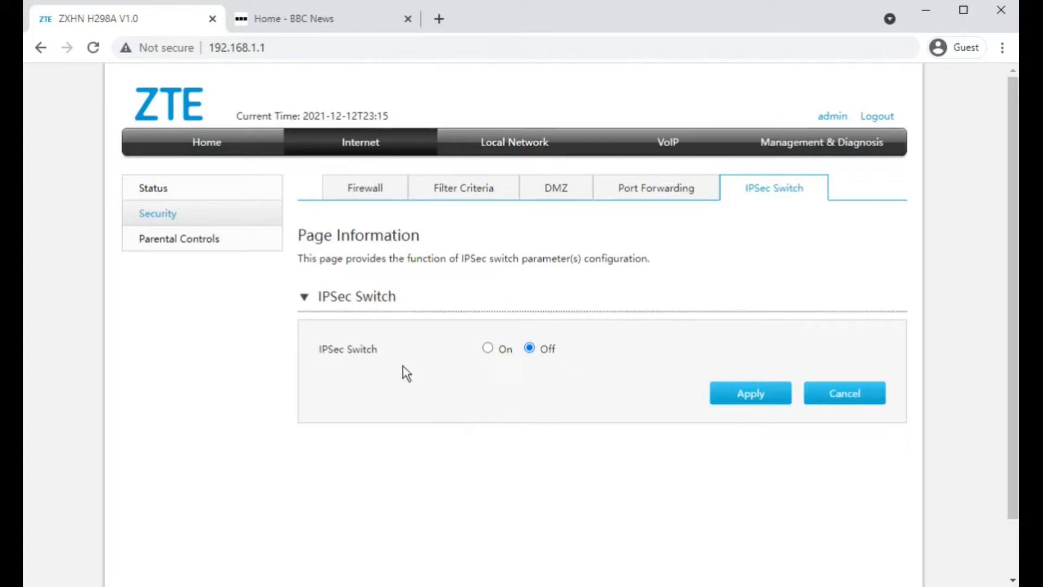
pyautogui.moveTo(487, 351)
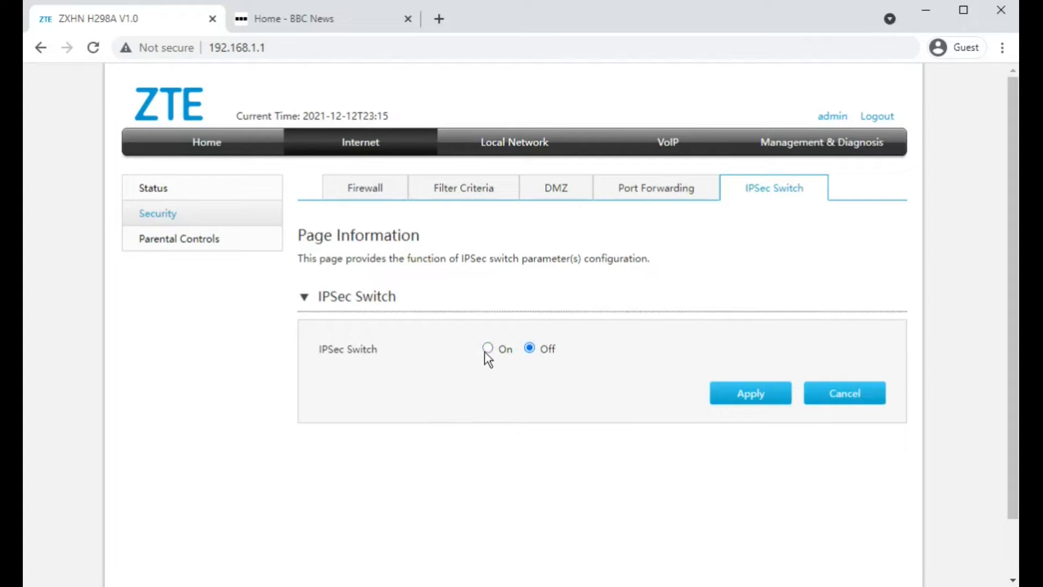
pyautogui.click(488, 348)
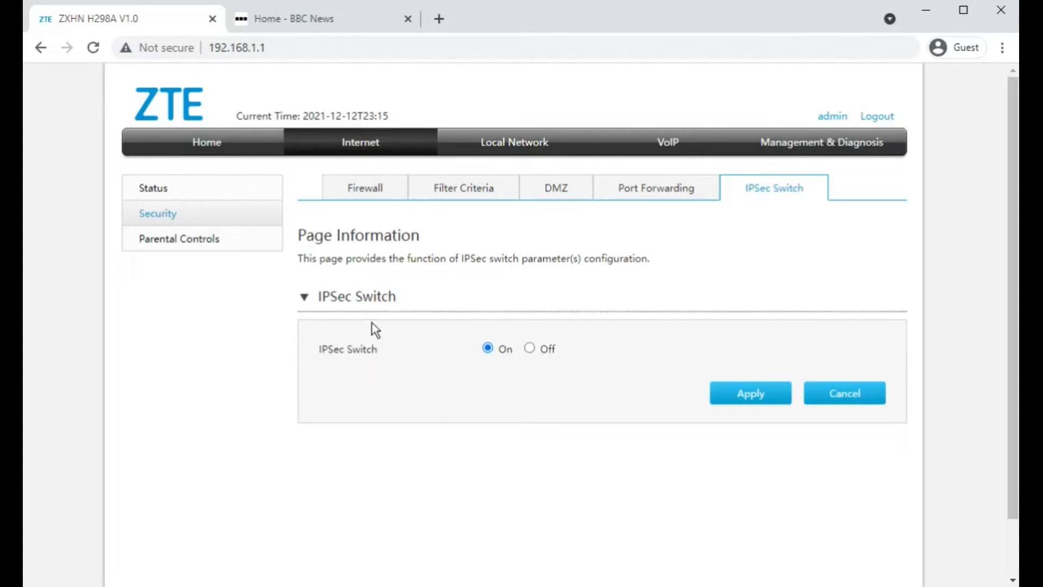
pyautogui.click(179, 238)
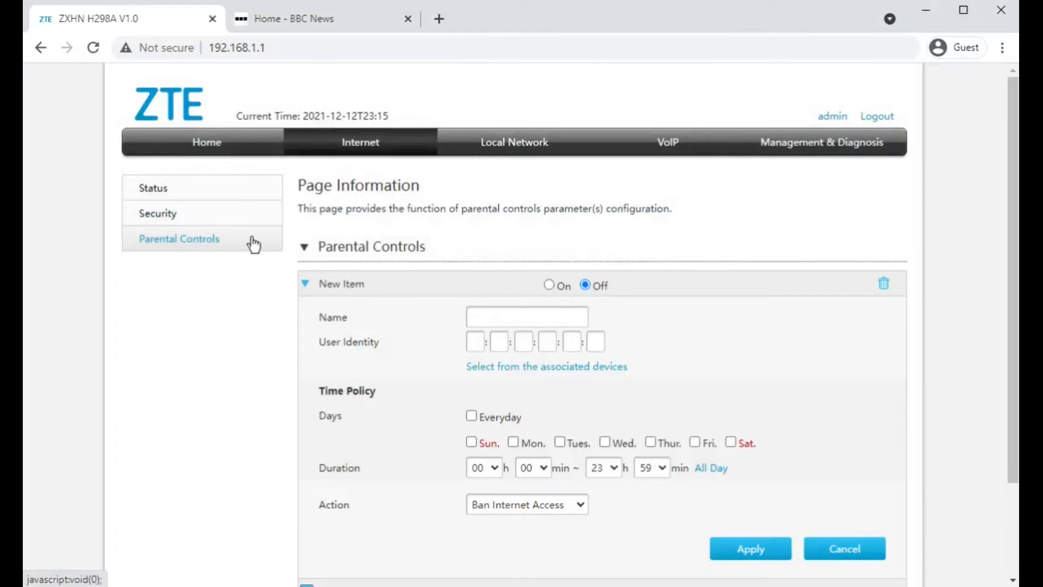
# Set the parental controls blocked period from 15:00 to 18:00.
pyautogui.scroll(-3)
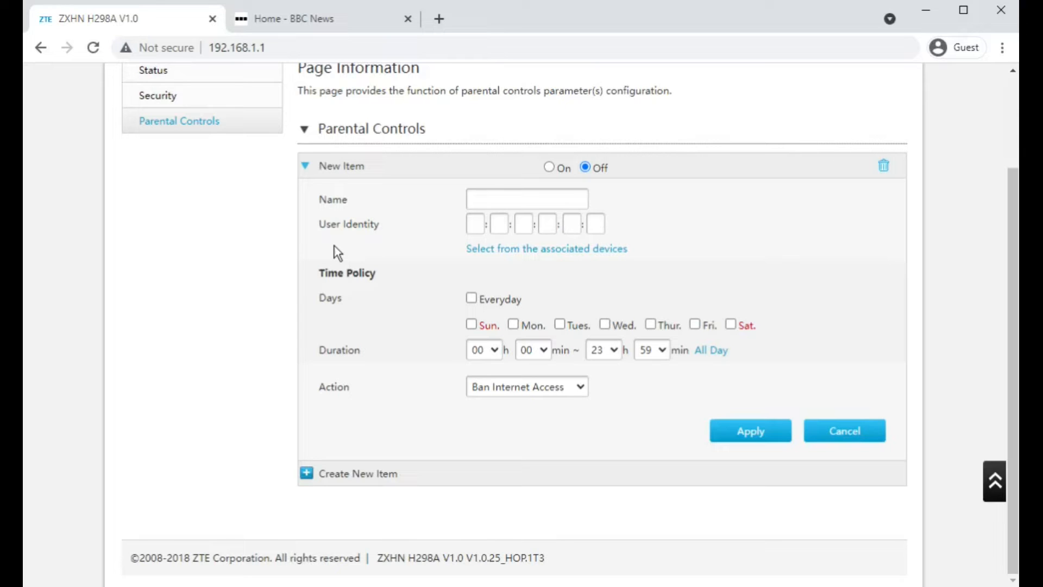
pyautogui.moveTo(521, 259)
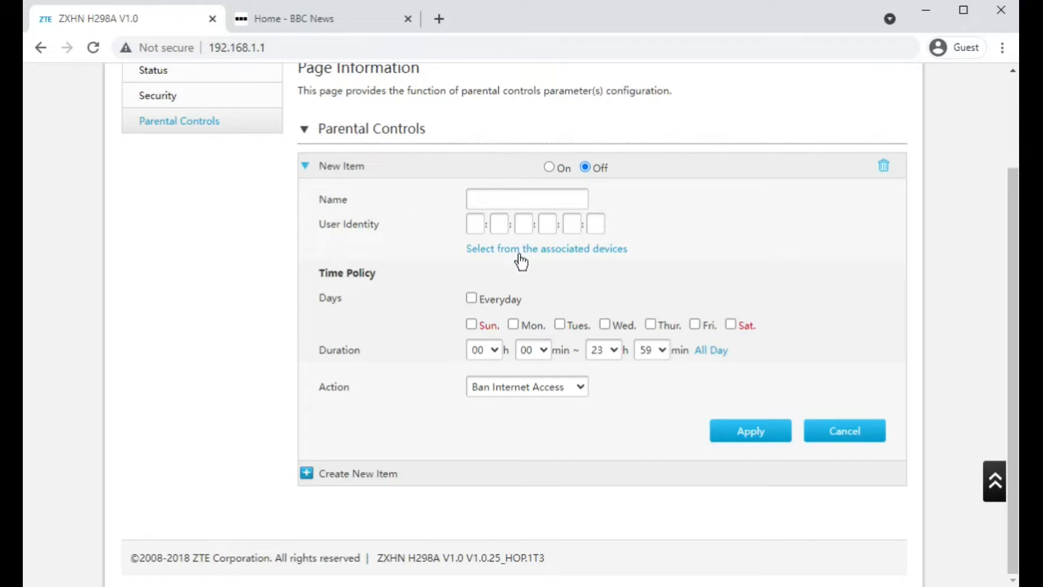
pyautogui.moveTo(500, 333)
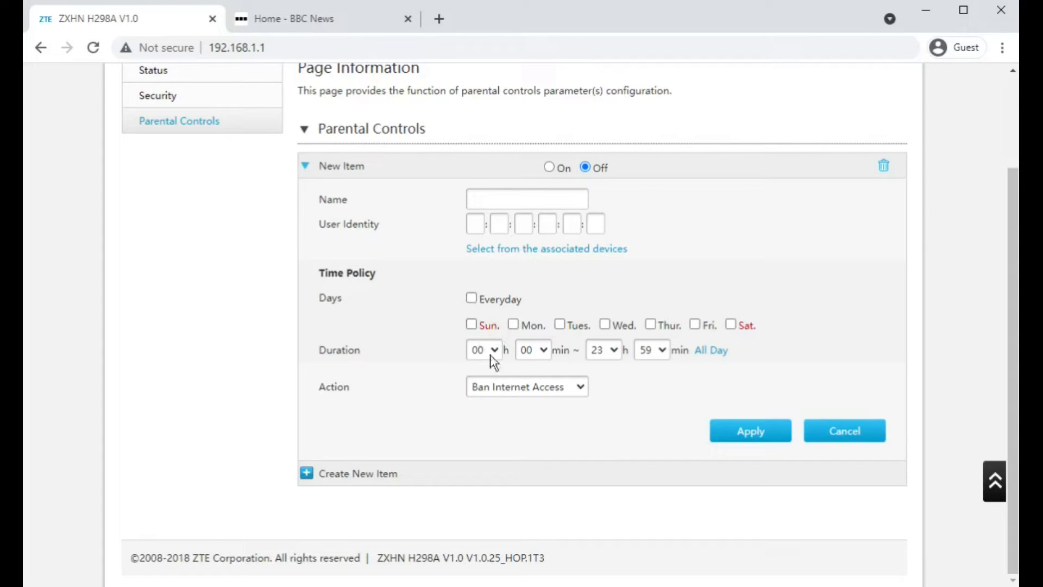
pyautogui.click(527, 387)
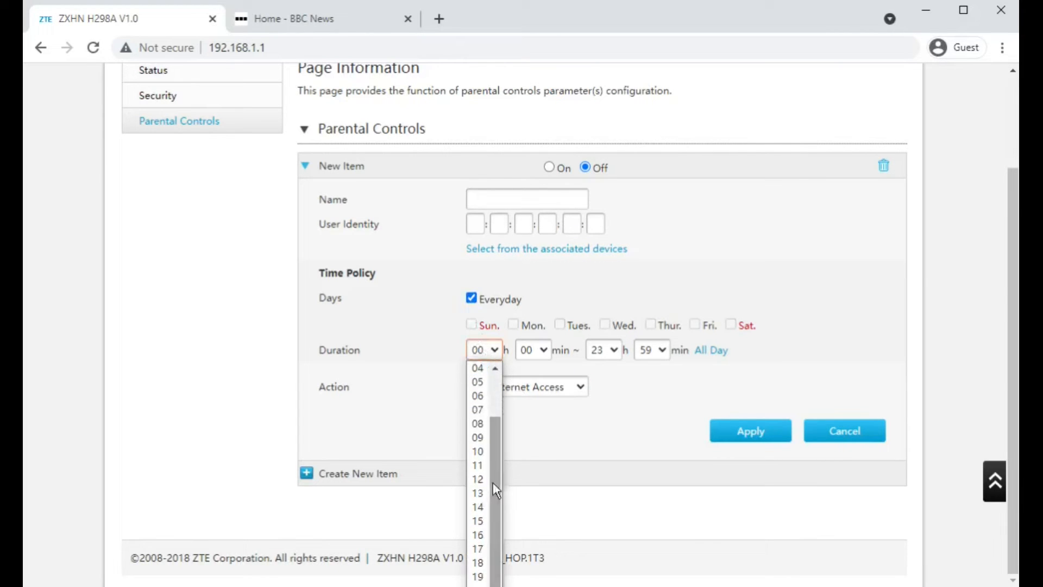
pyautogui.click(478, 521)
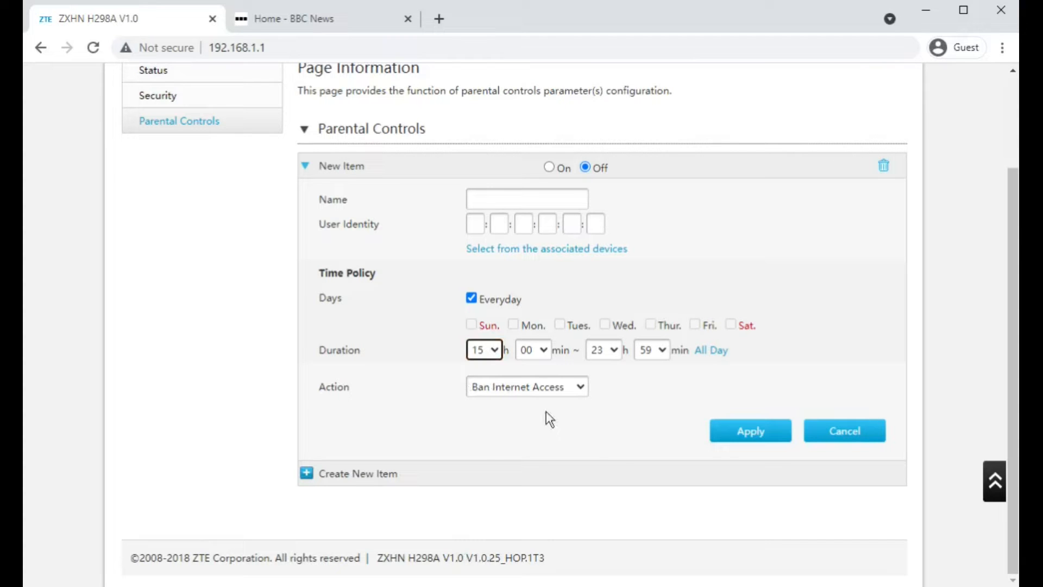
pyautogui.click(603, 350)
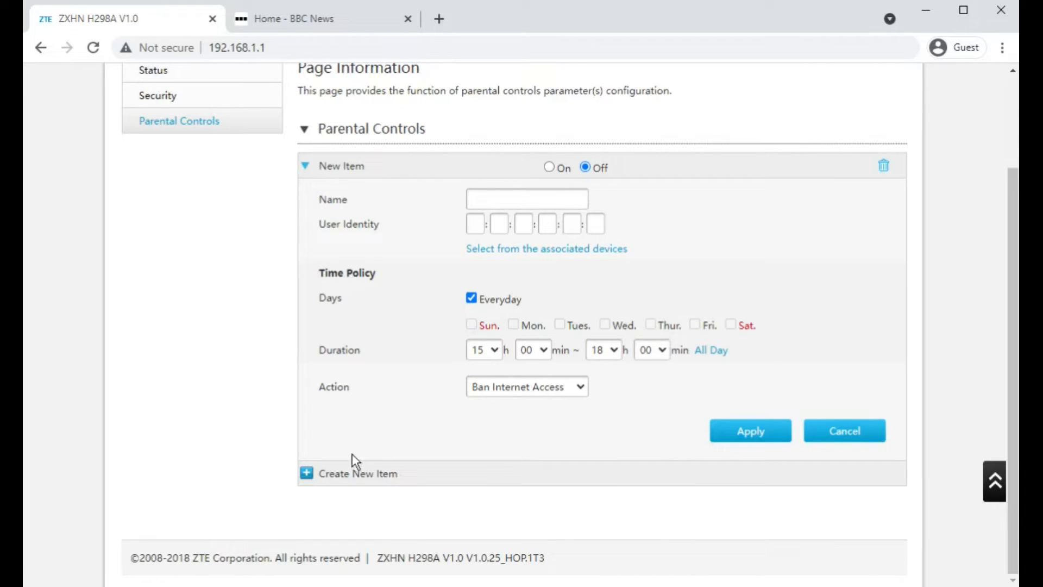
pyautogui.moveTo(328, 488)
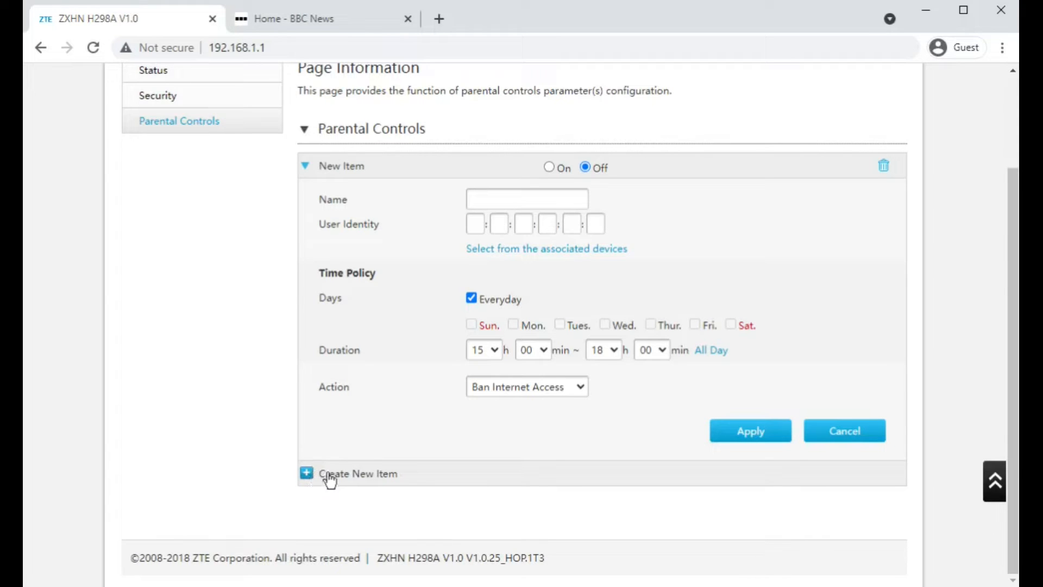
# Create another parental controls item, then go to the Local Network status pages.
pyautogui.click(330, 474)
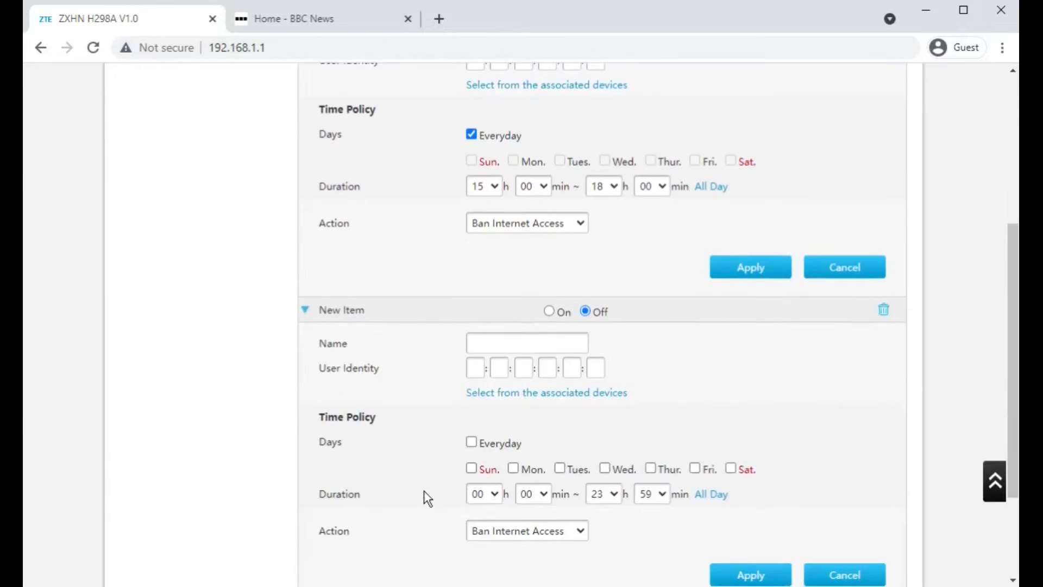
pyautogui.scroll(-3)
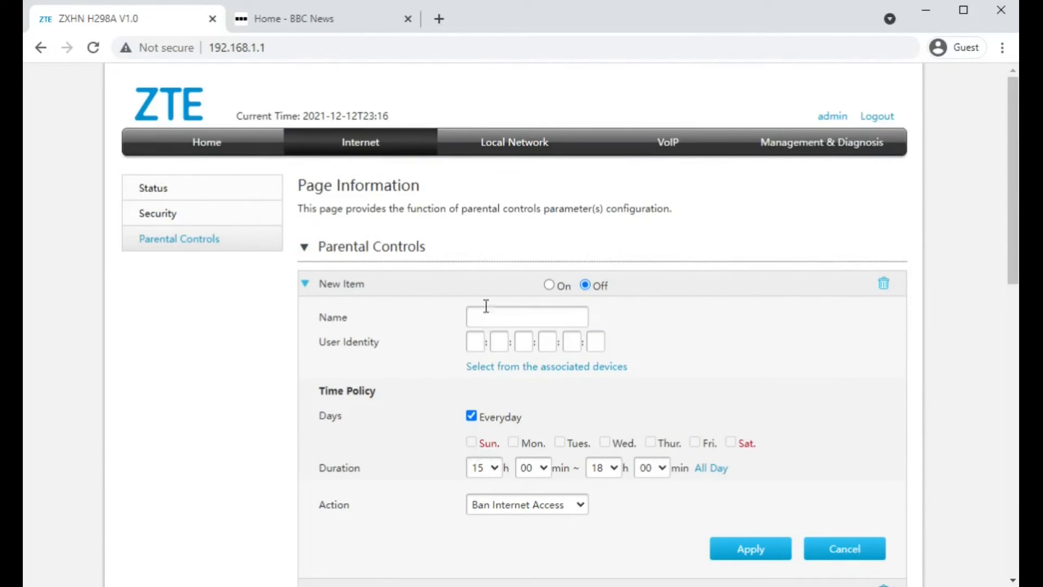
pyautogui.click(515, 142)
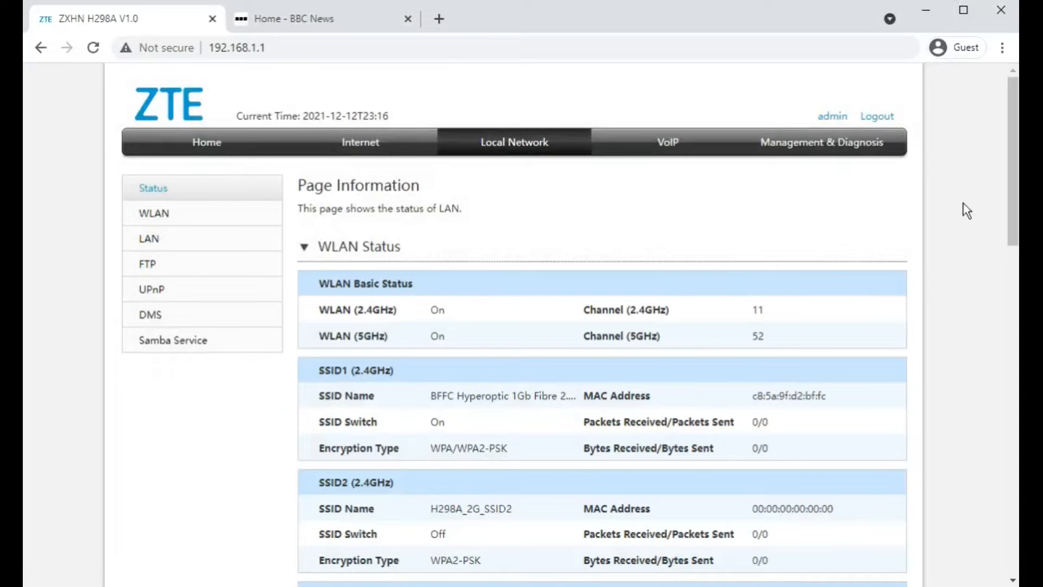
# Scroll the LAN Status page and highlight LAN4's No Link status.
pyautogui.scroll(-3)
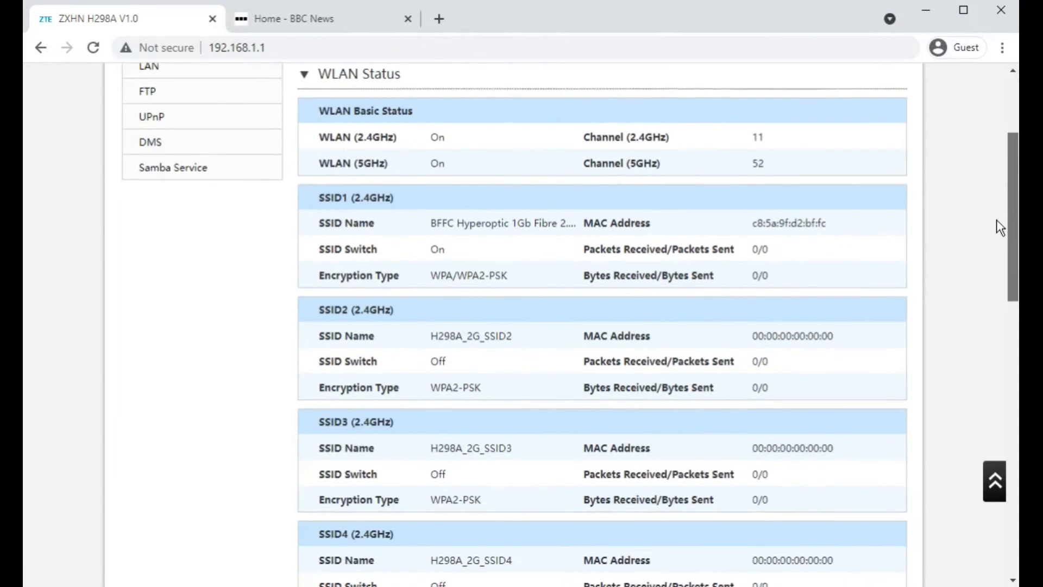
pyautogui.scroll(-3)
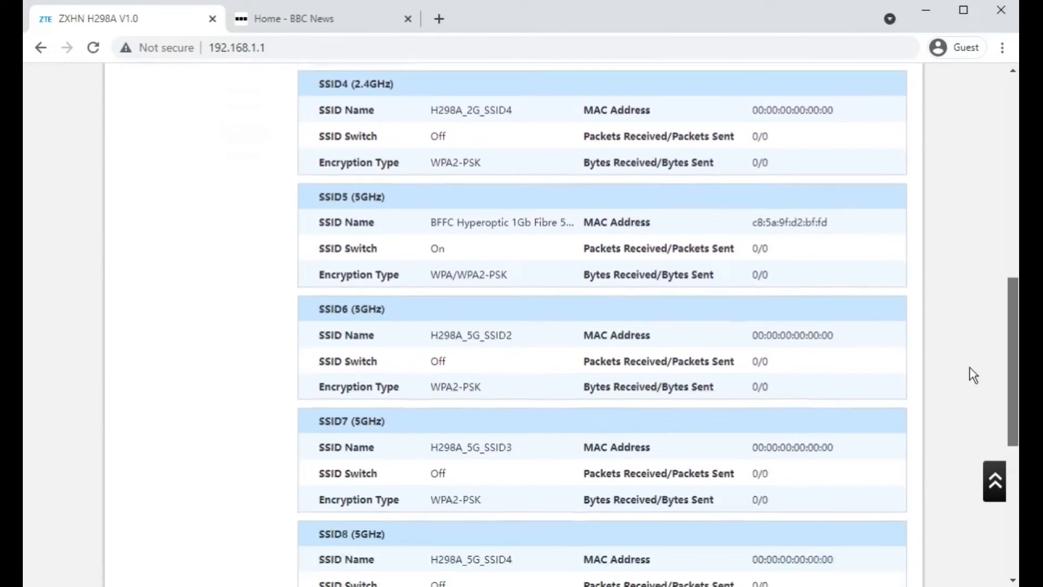
pyautogui.scroll(-3)
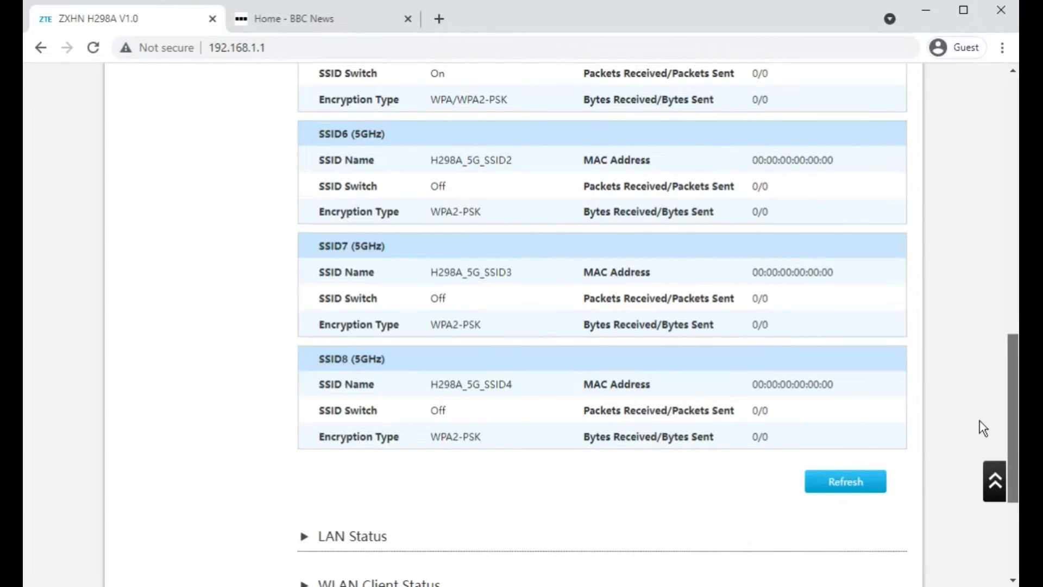
pyautogui.scroll(-3)
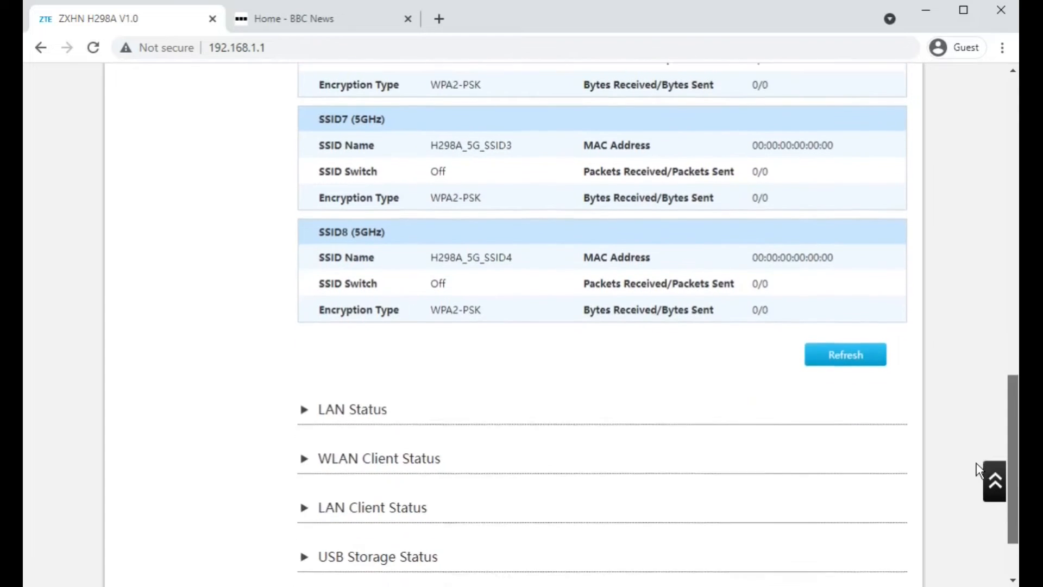
pyautogui.scroll(-3)
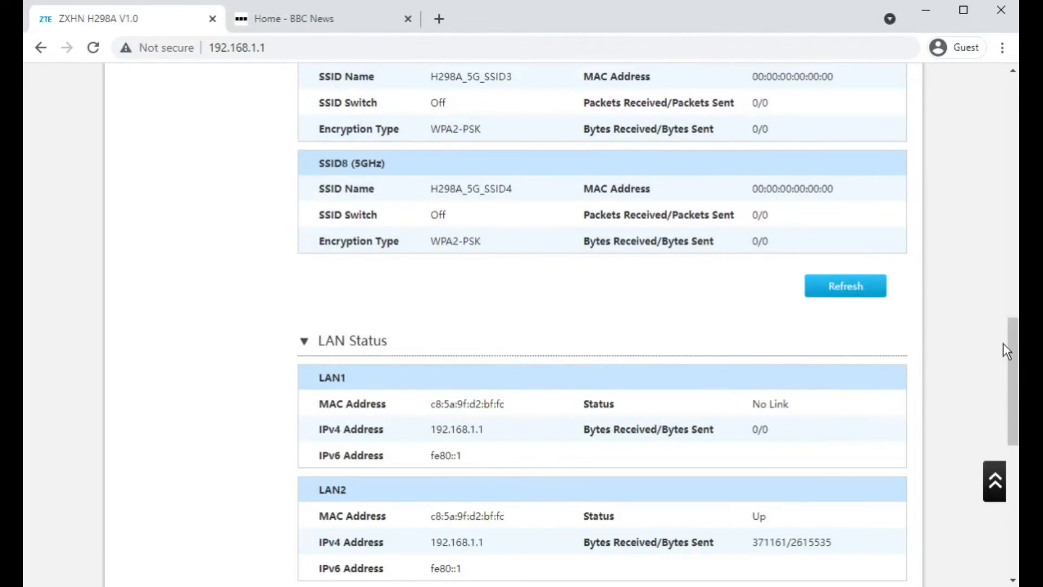
pyautogui.scroll(-3)
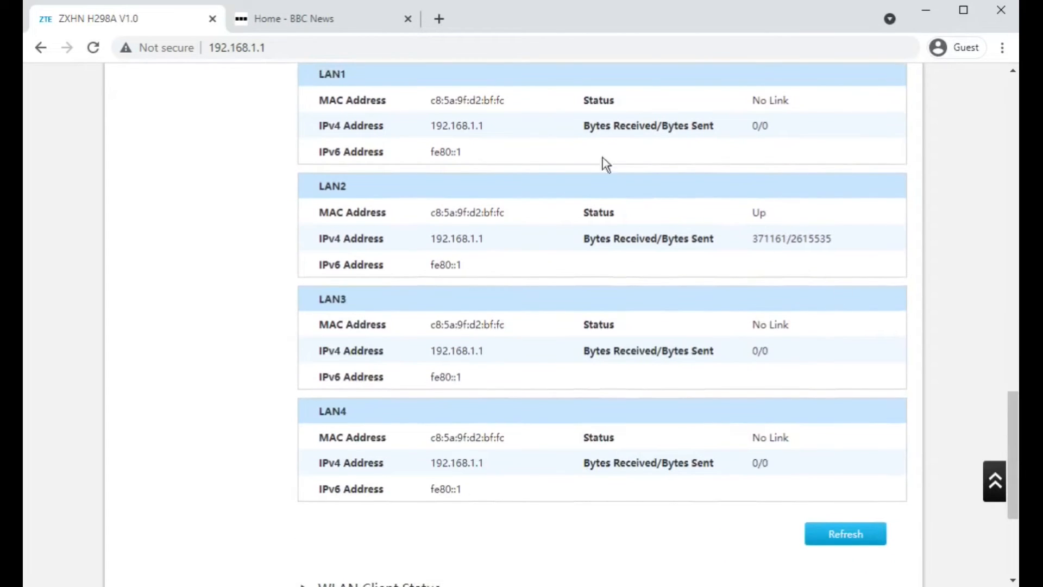
pyautogui.moveTo(748, 251)
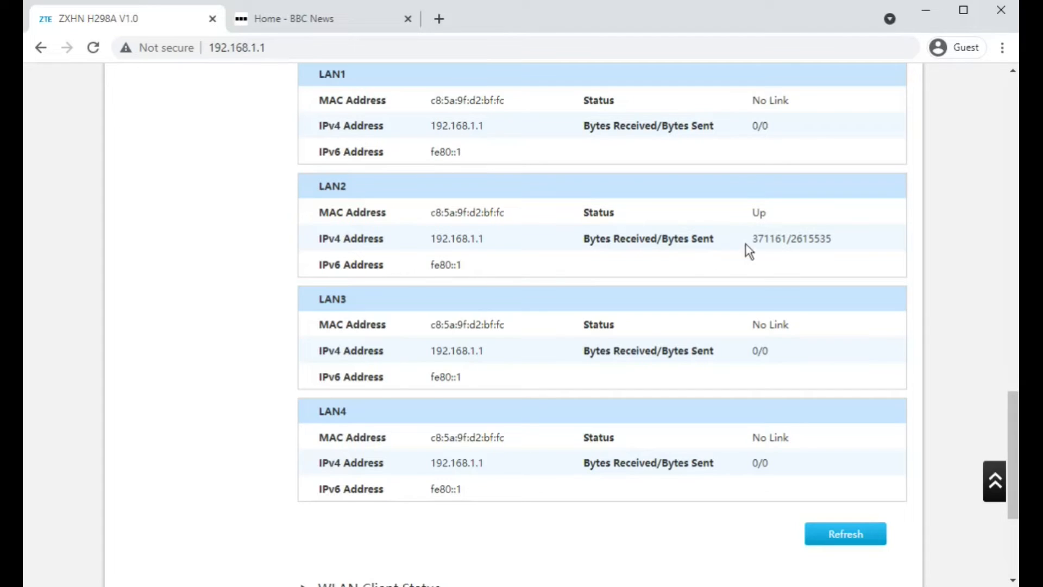
pyautogui.moveTo(688, 263)
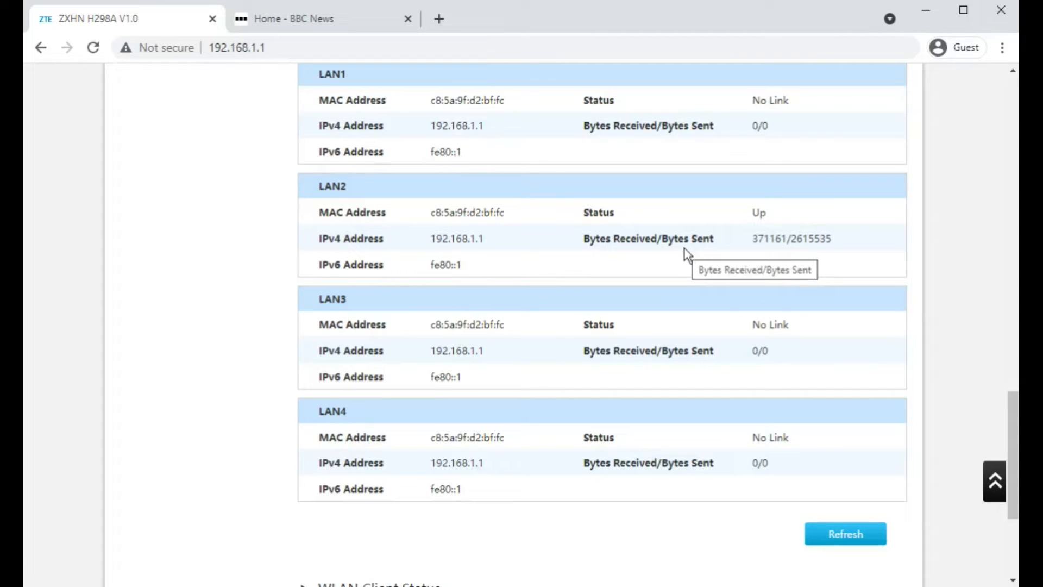
pyautogui.doubleClick(759, 212)
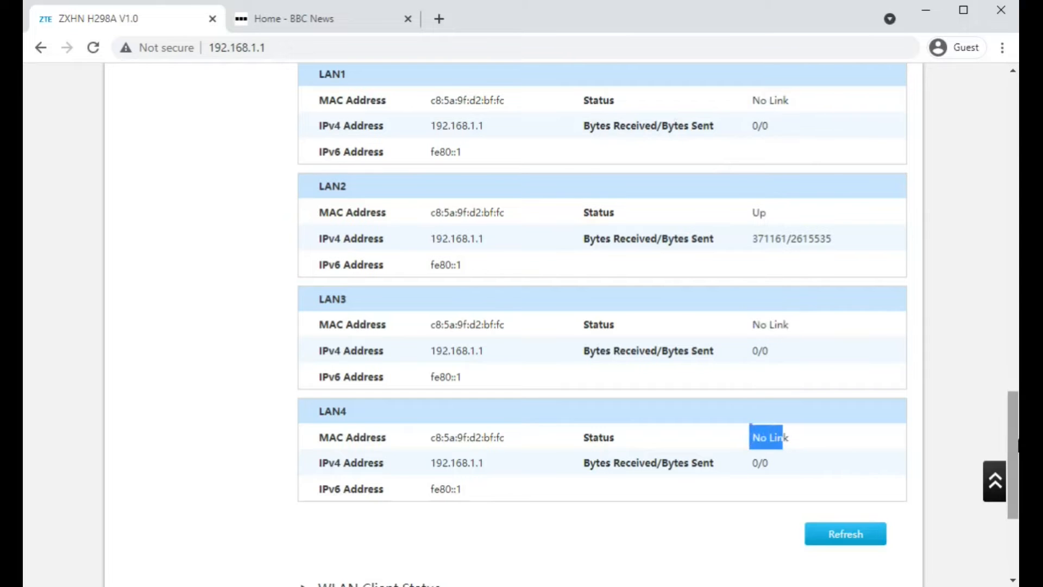
# Expand WLAN and LAN Client Status, highlighting roglaptop's LAN2 port details.
pyautogui.click(308, 365)
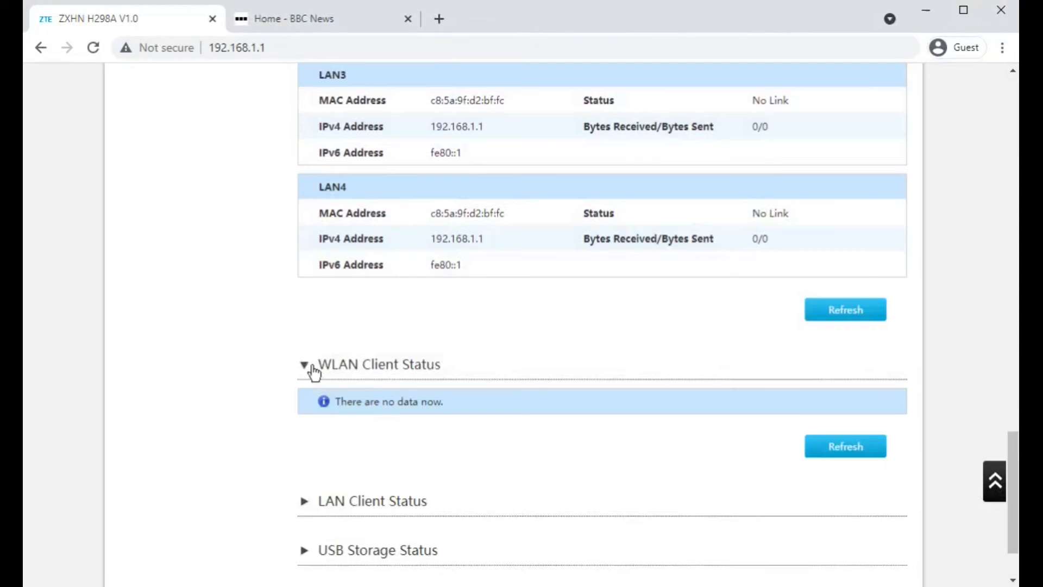
pyautogui.scroll(-3)
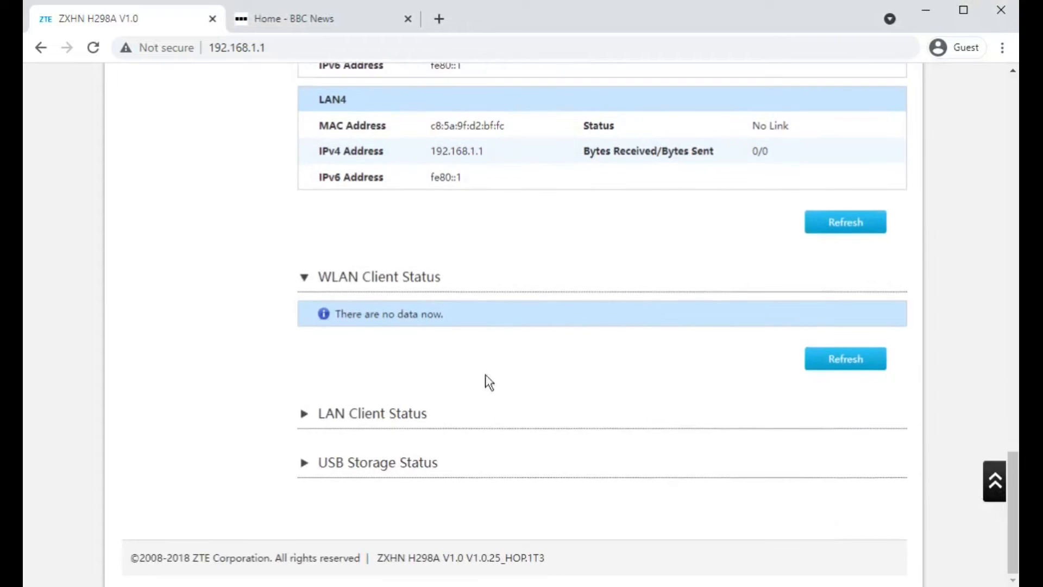
pyautogui.moveTo(305, 421)
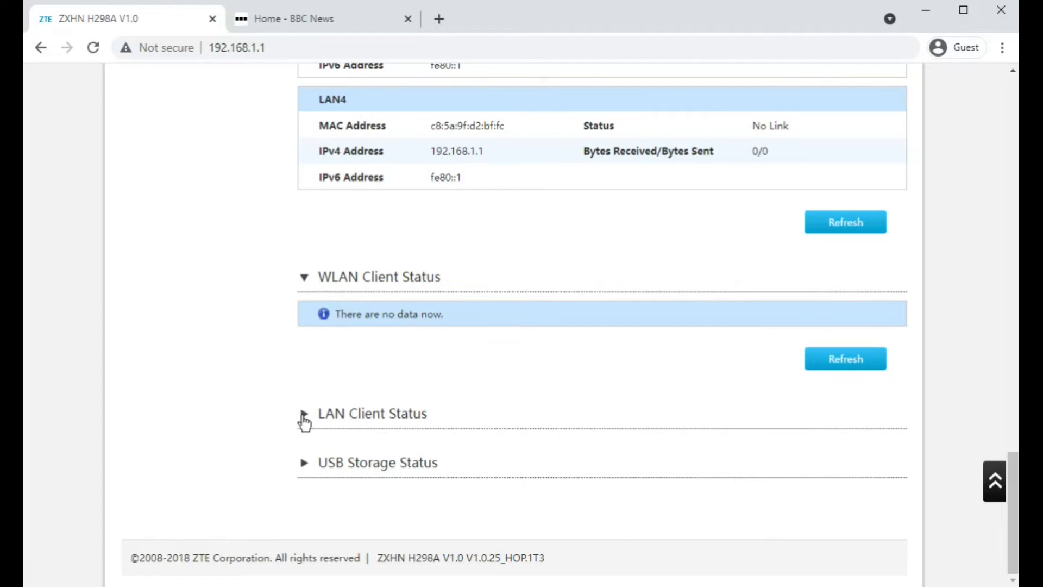
pyautogui.click(306, 414)
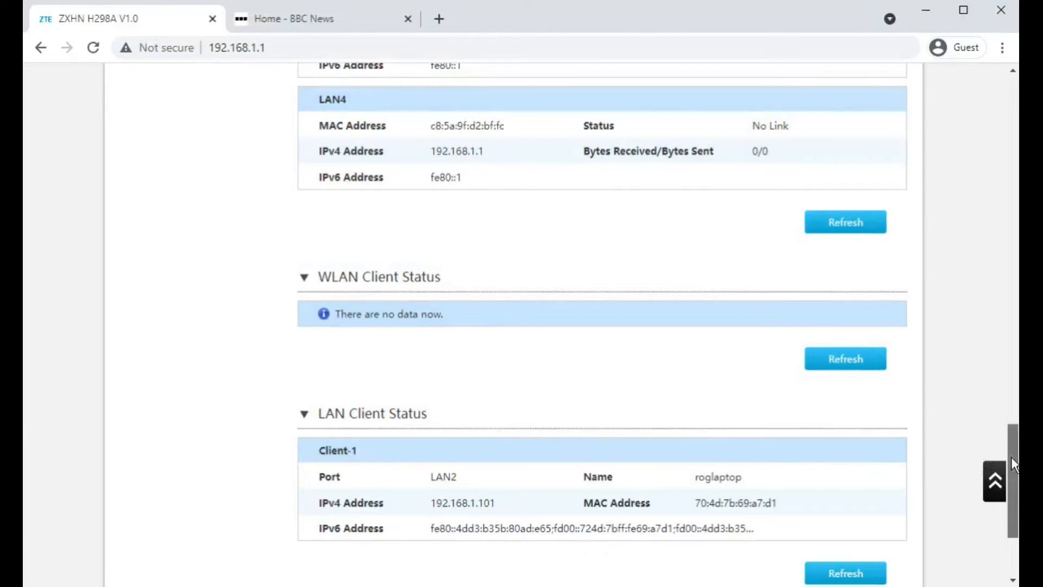
pyautogui.scroll(-3)
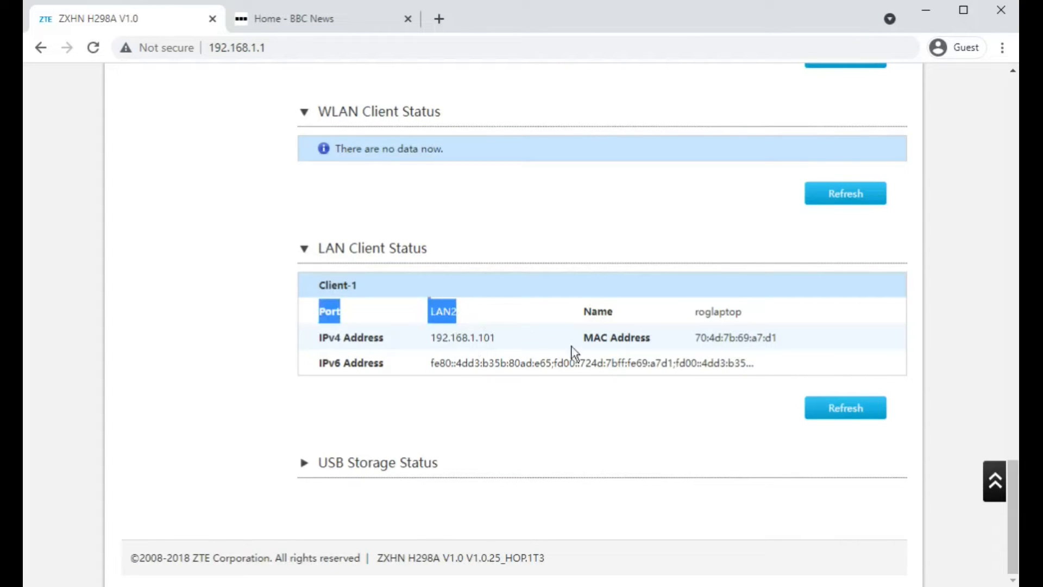
pyautogui.doubleClick(354, 362)
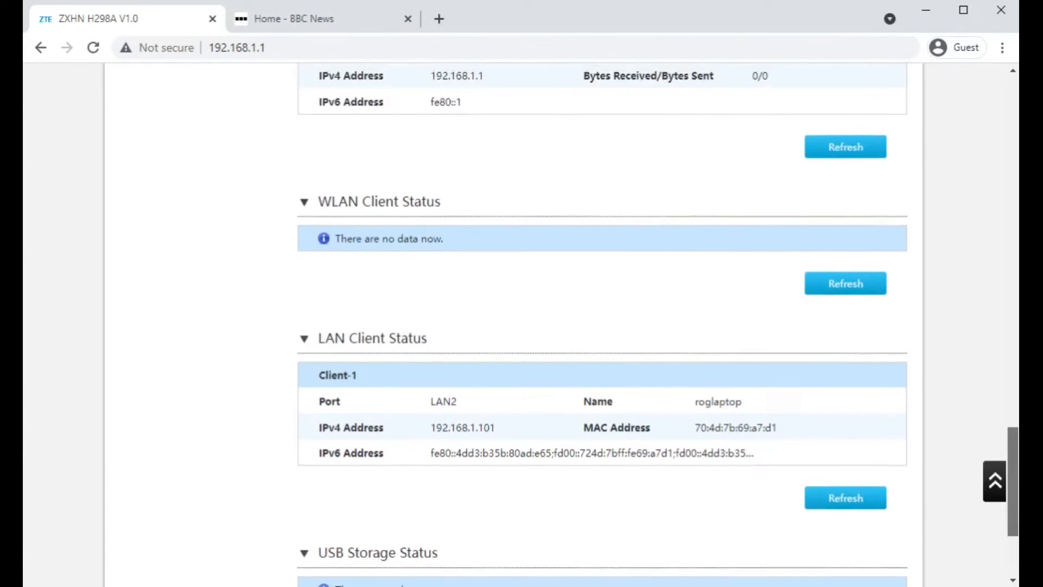
pyautogui.scroll(3)
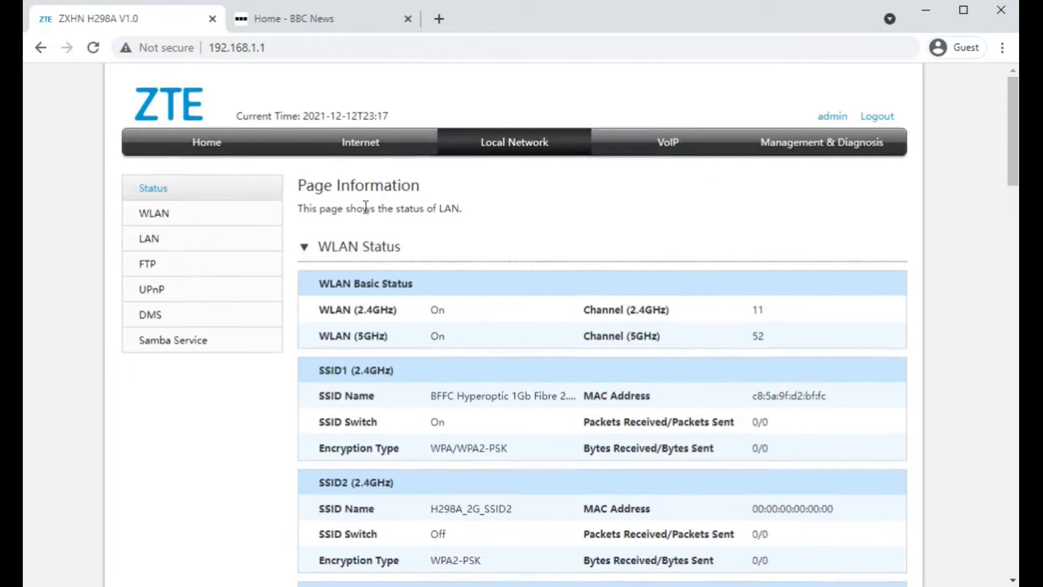
# Open WLAN Basic settings and expand WLAN Global Configuration.
pyautogui.click(154, 213)
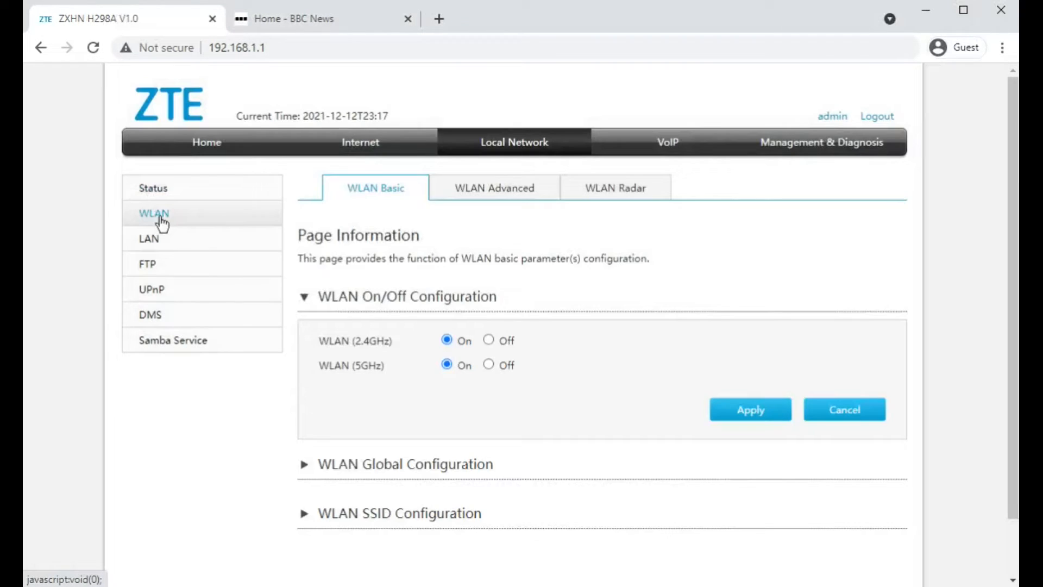
pyautogui.moveTo(173, 191)
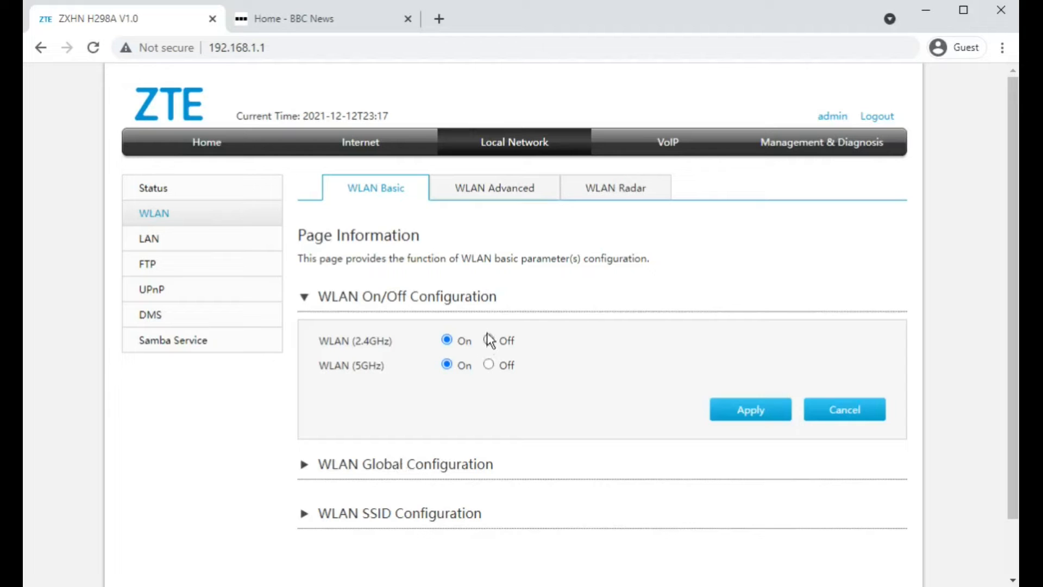
pyautogui.moveTo(332, 525)
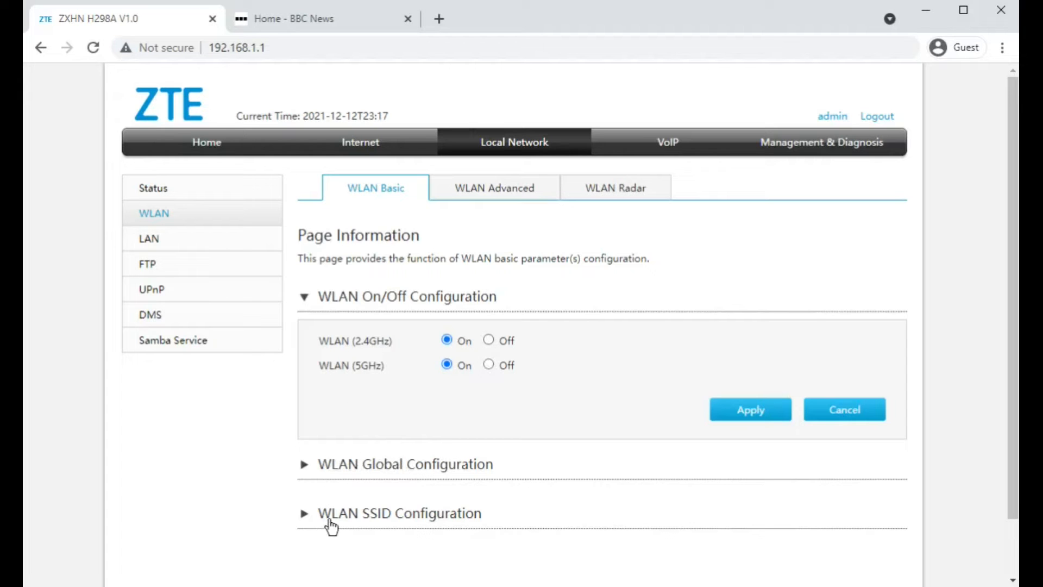
pyautogui.scroll(-3)
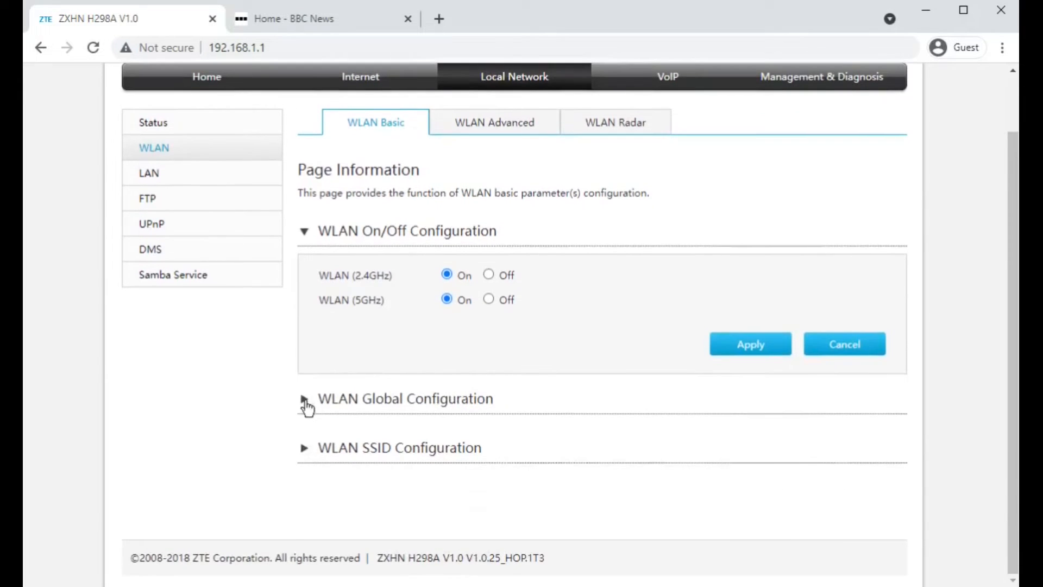
pyautogui.click(306, 399)
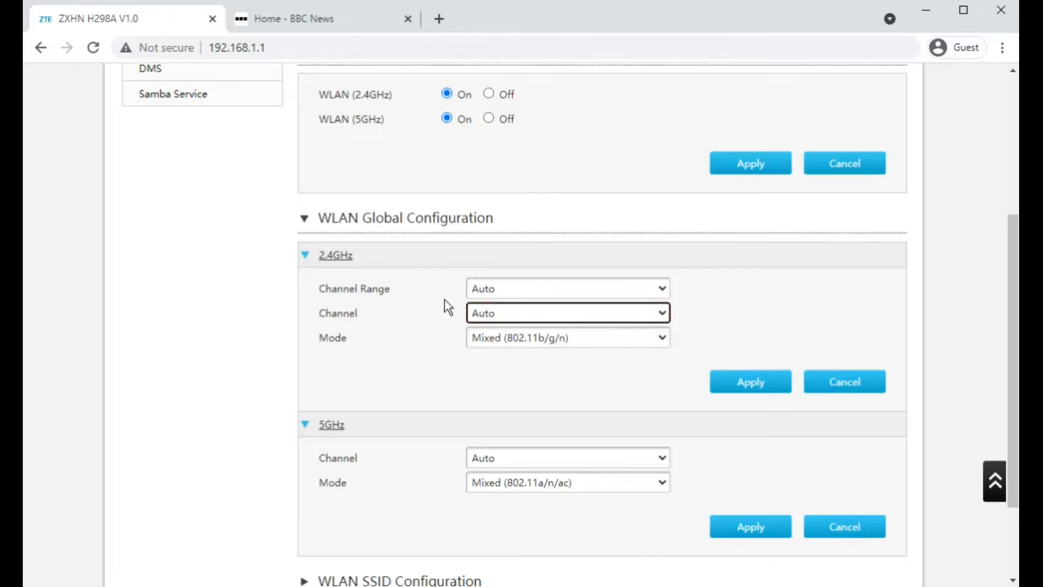
# Set the 2.4GHz channel to 6 and keep Mixed (802.11b/g/n) mode.
pyautogui.click(568, 313)
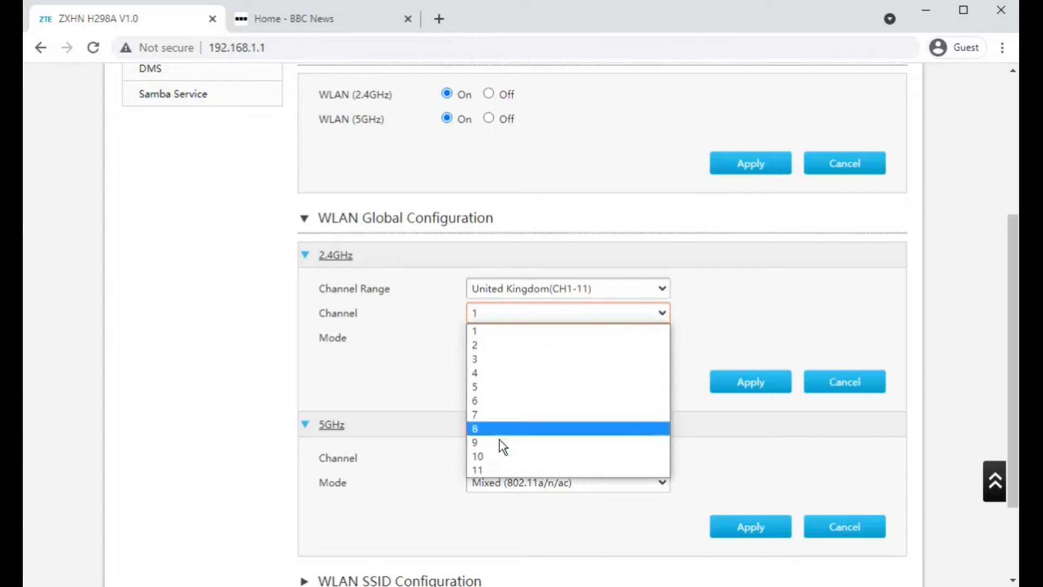
pyautogui.click(474, 401)
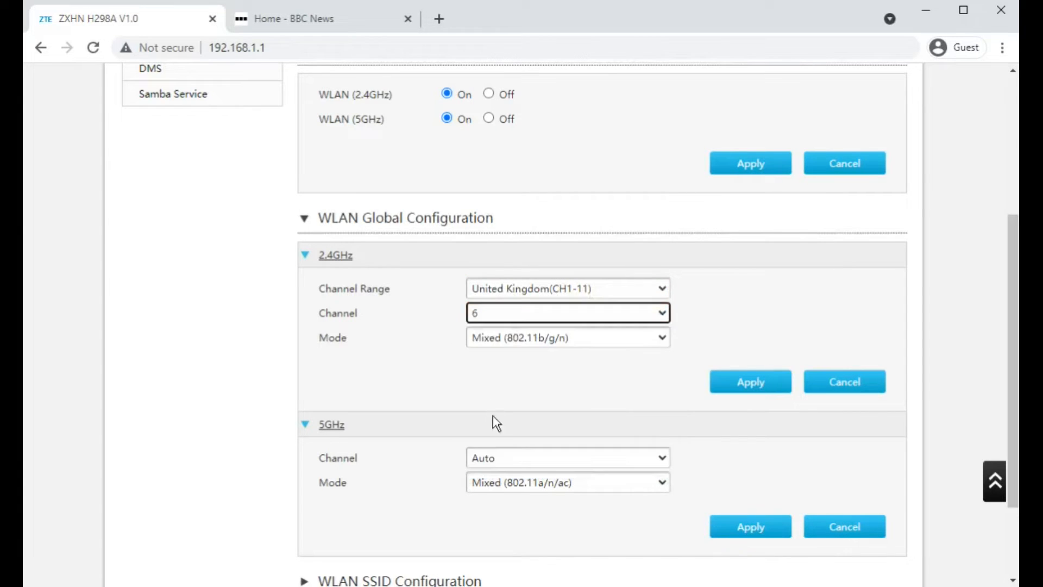
pyautogui.click(568, 457)
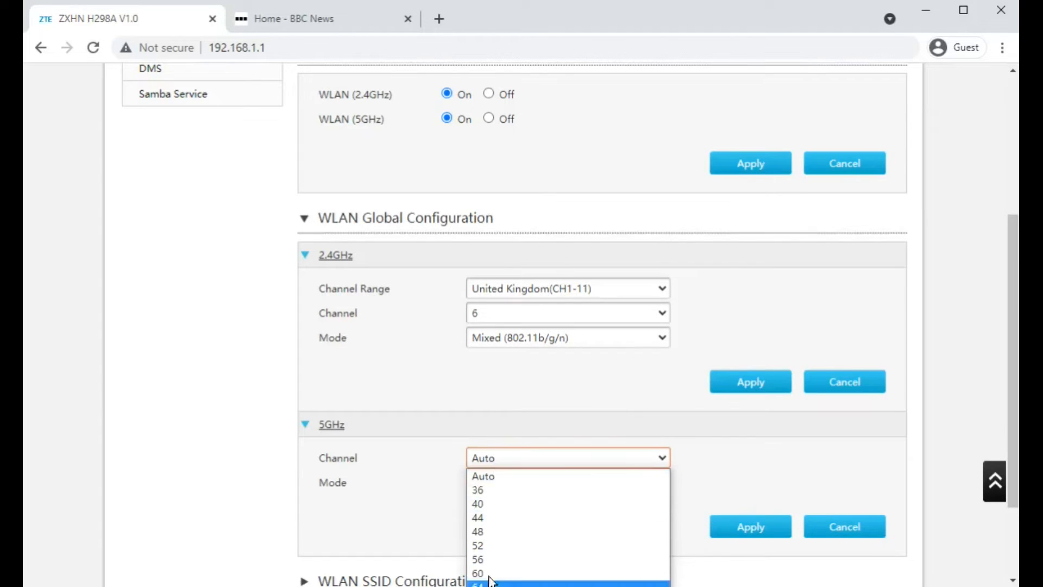
pyautogui.click(568, 337)
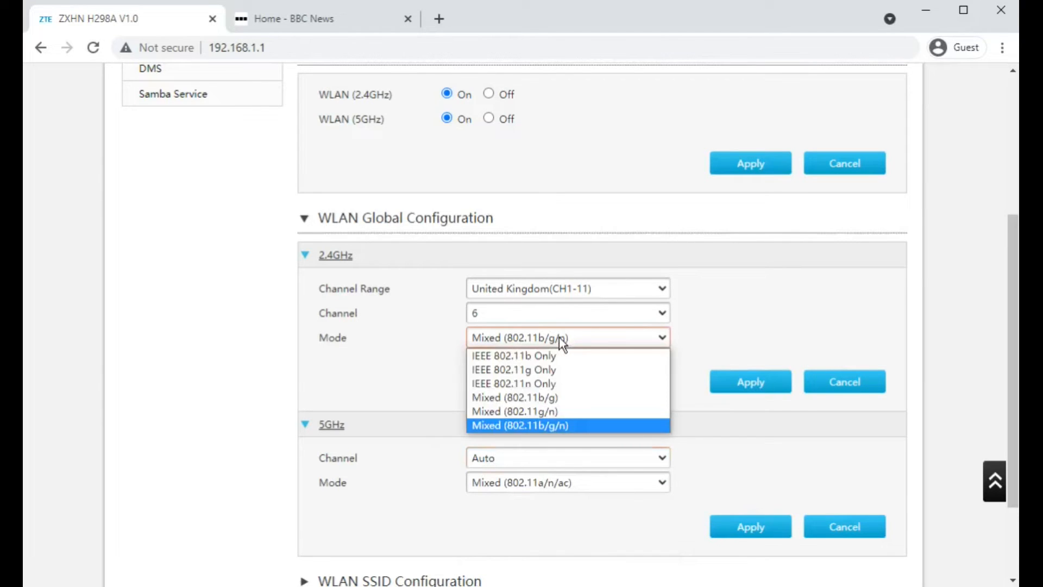
pyautogui.moveTo(539, 374)
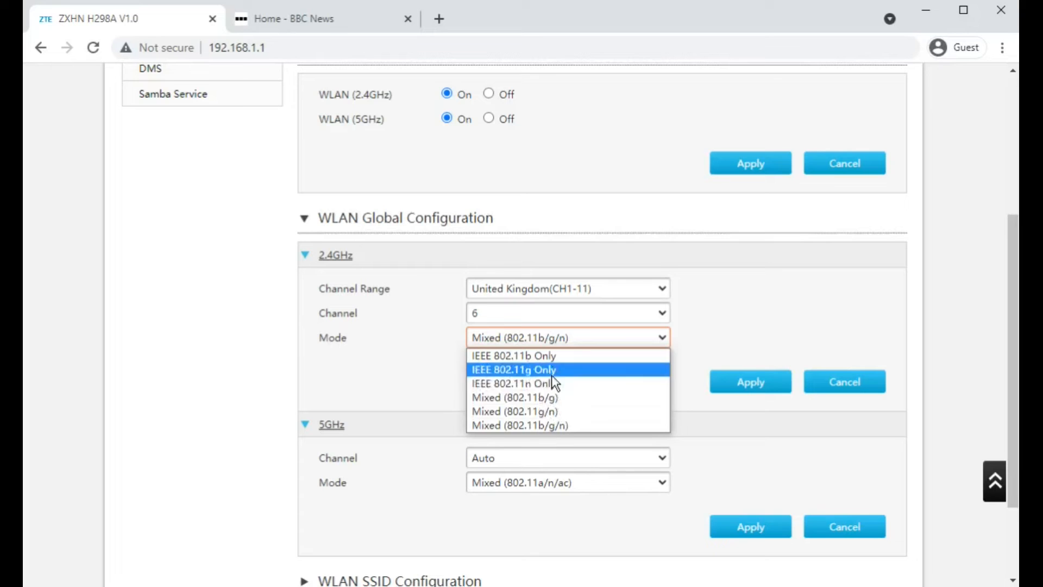
pyautogui.click(568, 482)
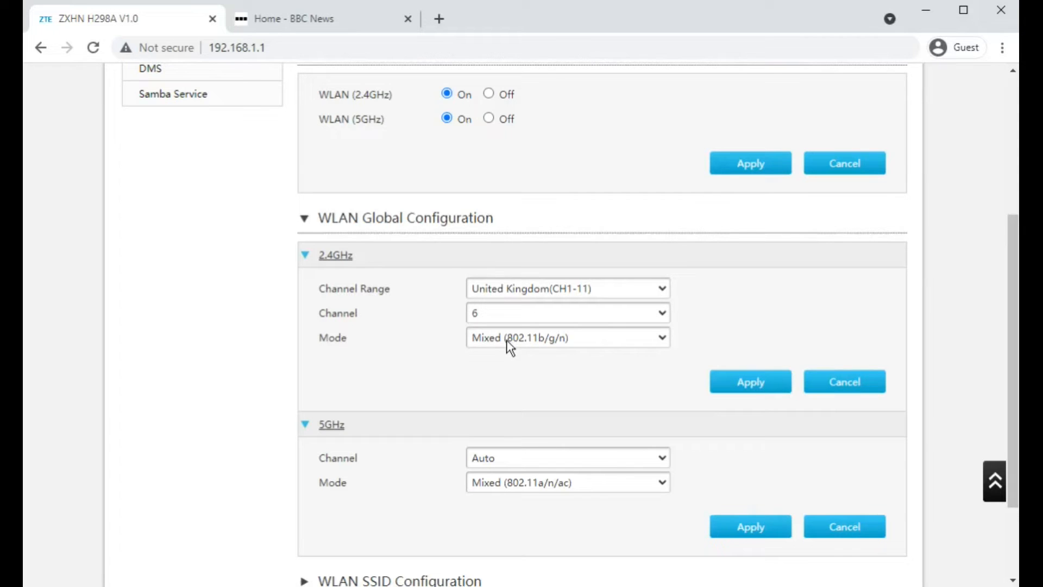
pyautogui.click(568, 338)
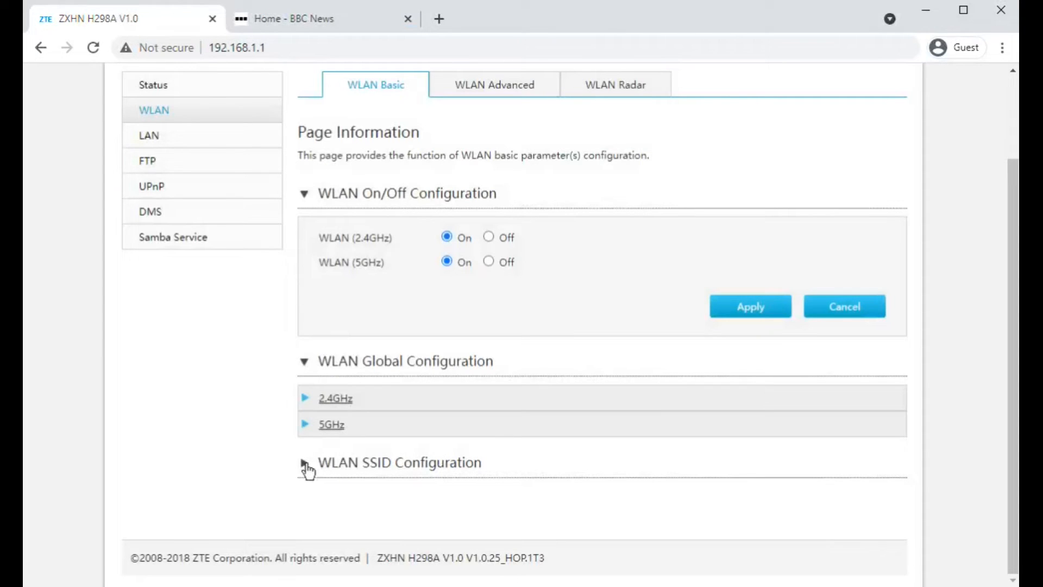
# Expand SSID Configuration, keep SSID1's WPA/WPA2-PSK-TKIP/AES encryption, and reopen SSID1.
pyautogui.click(305, 462)
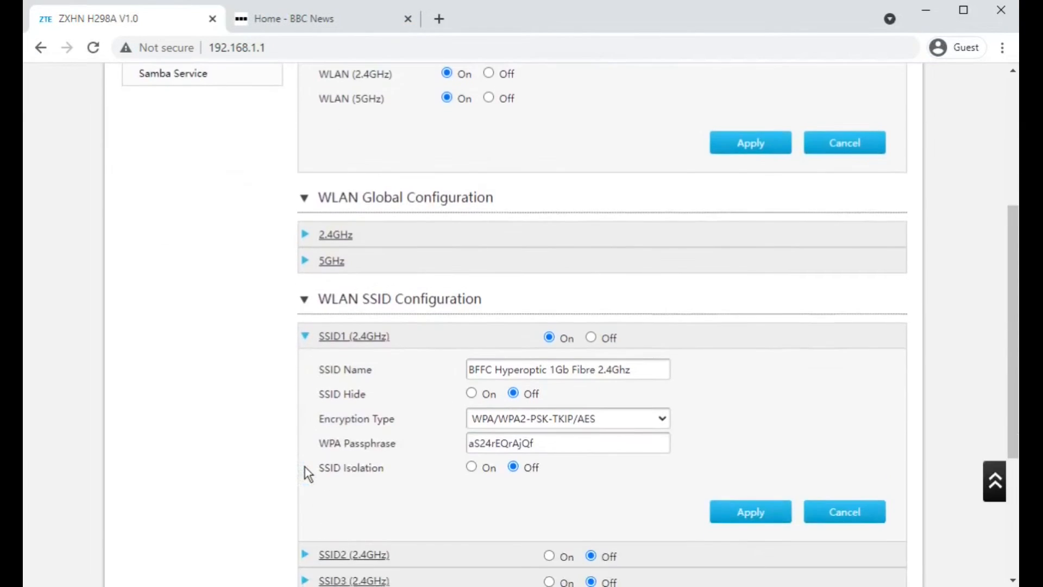
pyautogui.moveTo(371, 306)
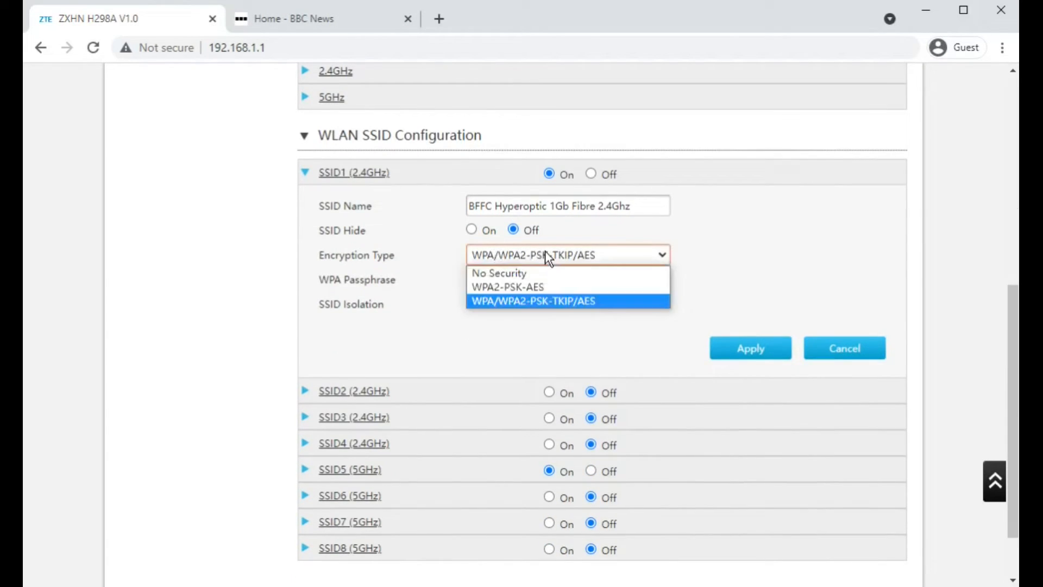
pyautogui.moveTo(539, 273)
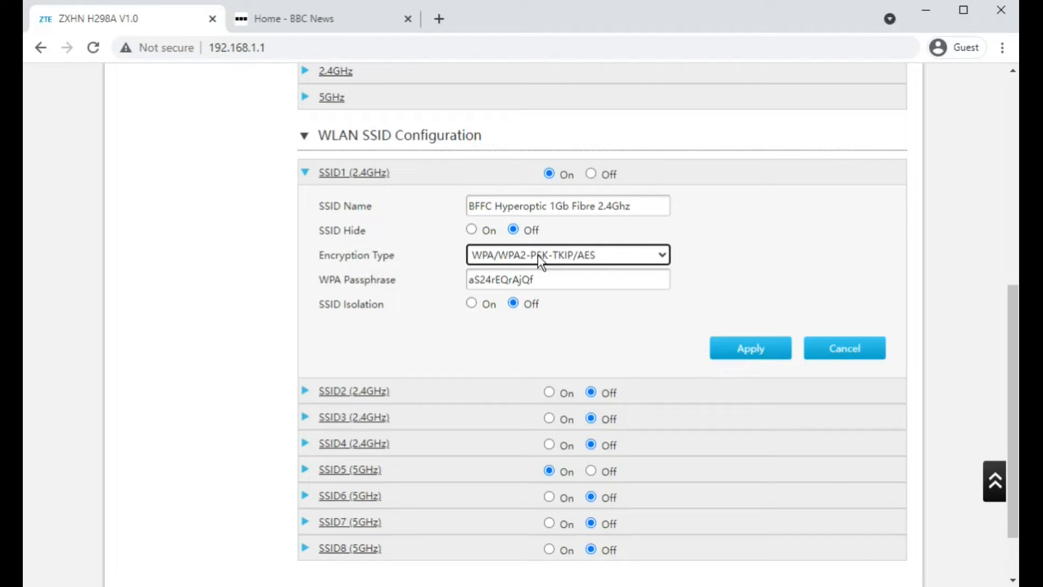
pyautogui.click(568, 255)
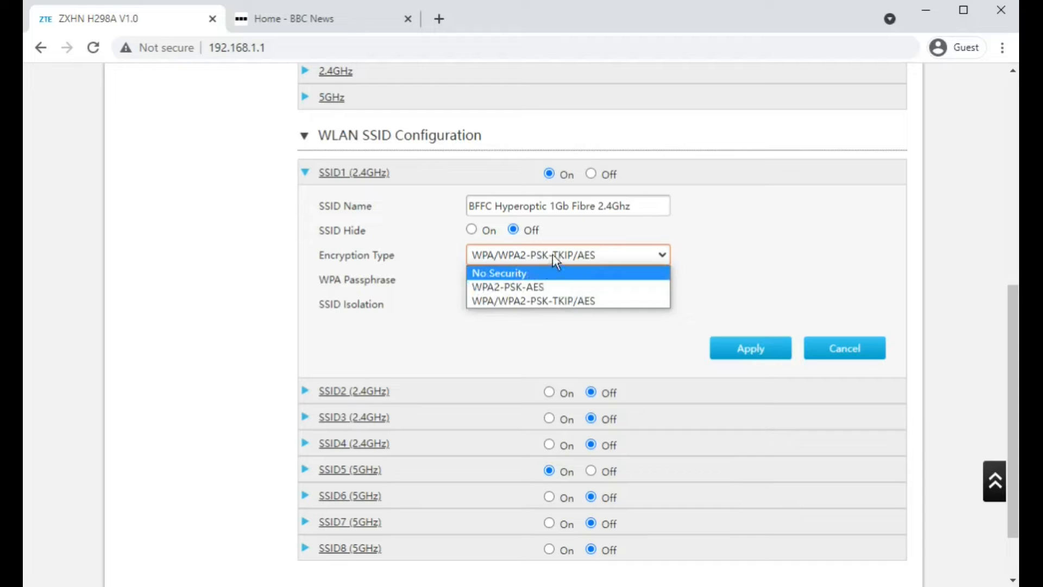
pyautogui.click(527, 300)
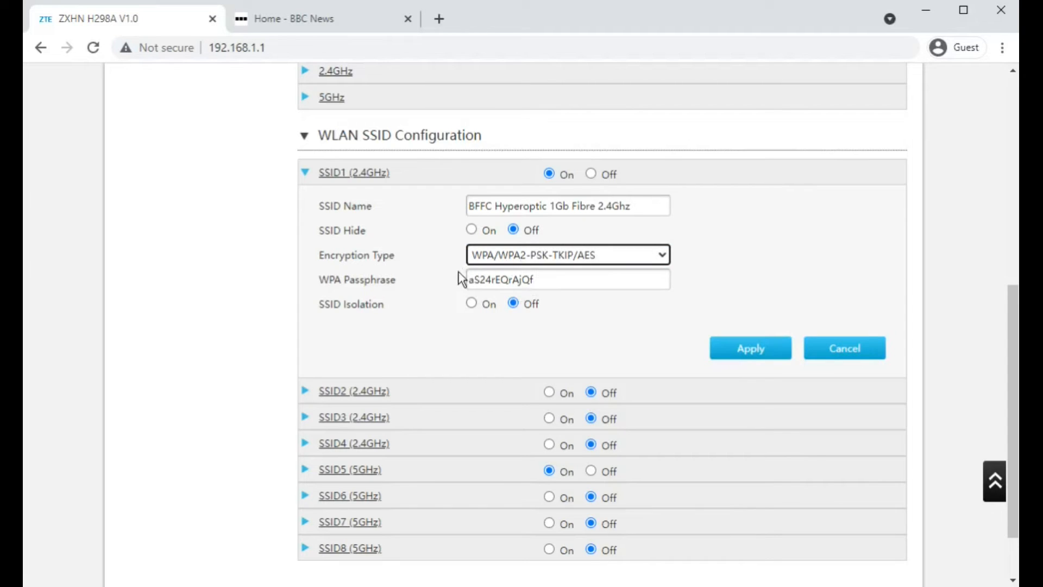
pyautogui.click(305, 173)
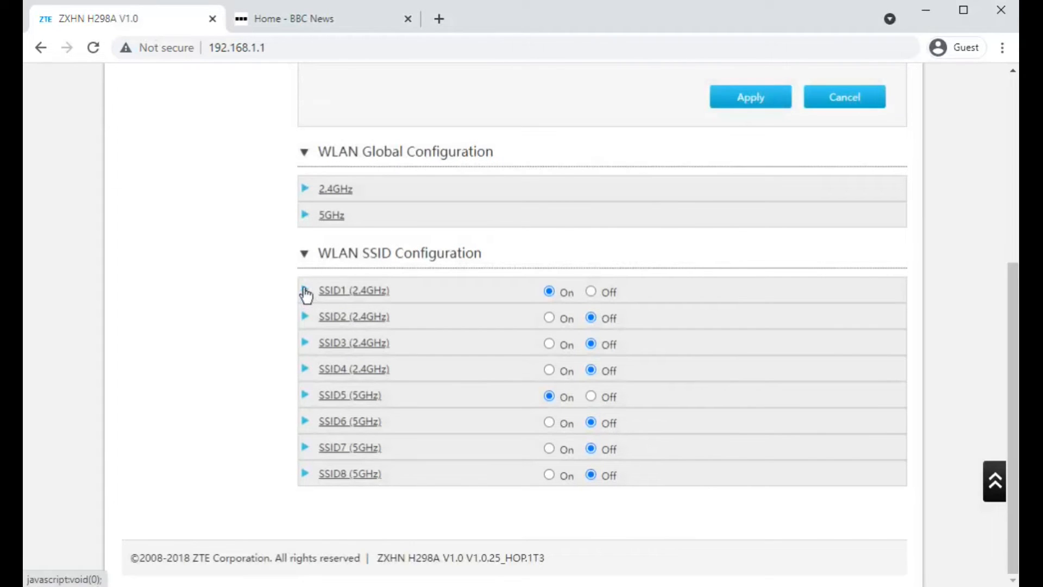
pyautogui.click(306, 290)
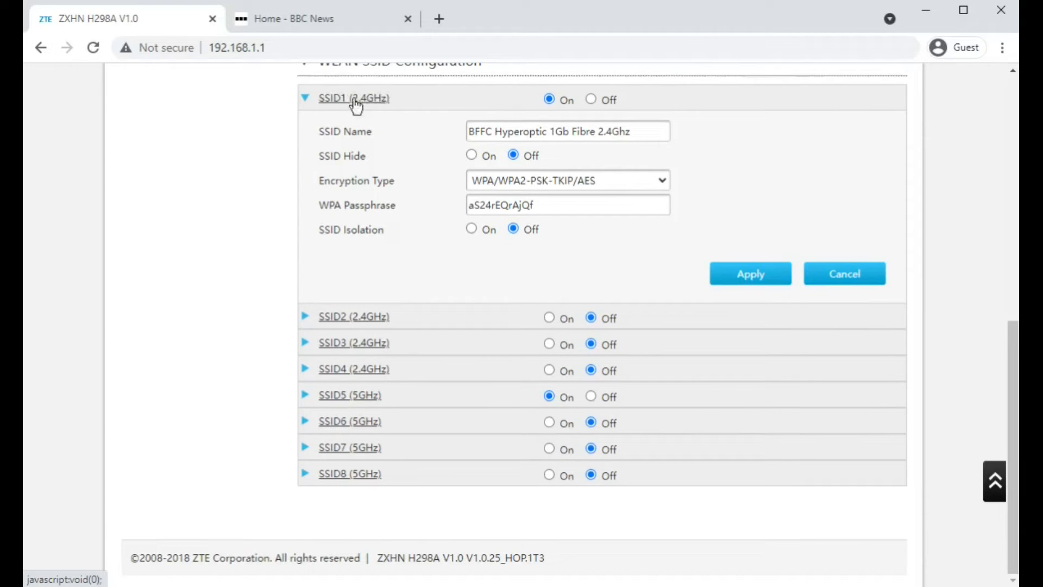
pyautogui.moveTo(338, 402)
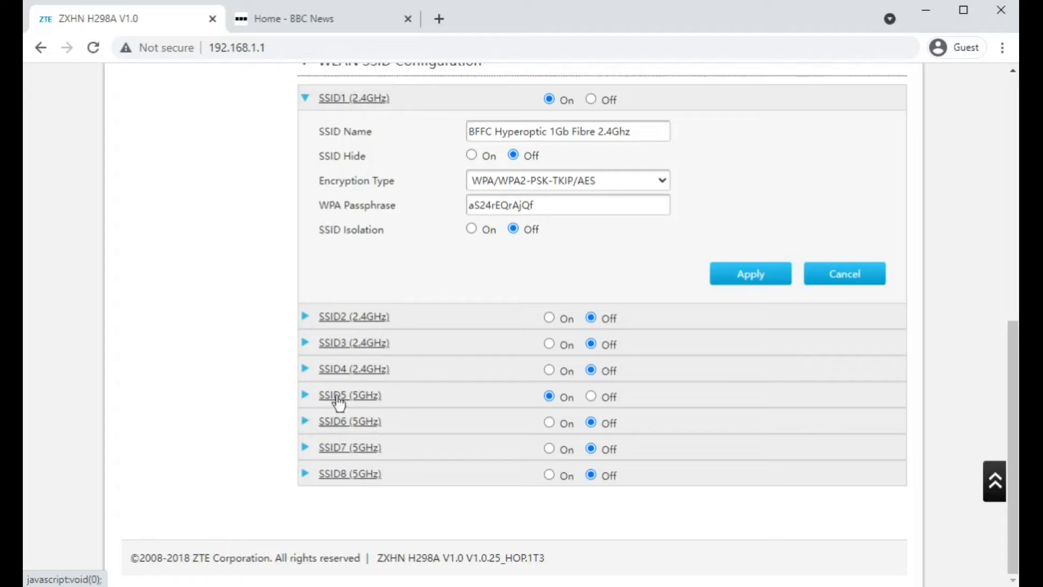
pyautogui.click(343, 395)
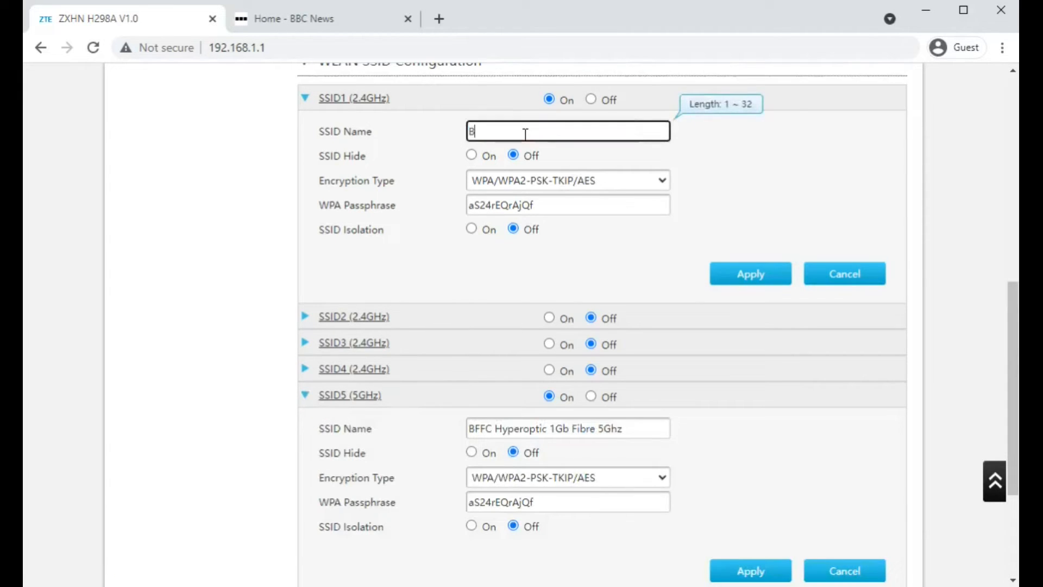
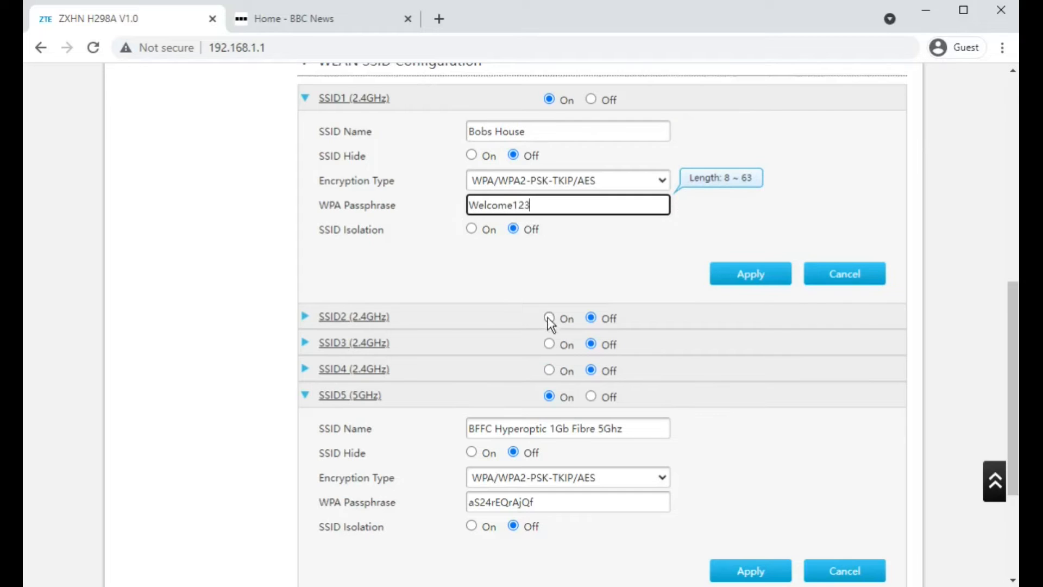
pyautogui.moveTo(615, 434)
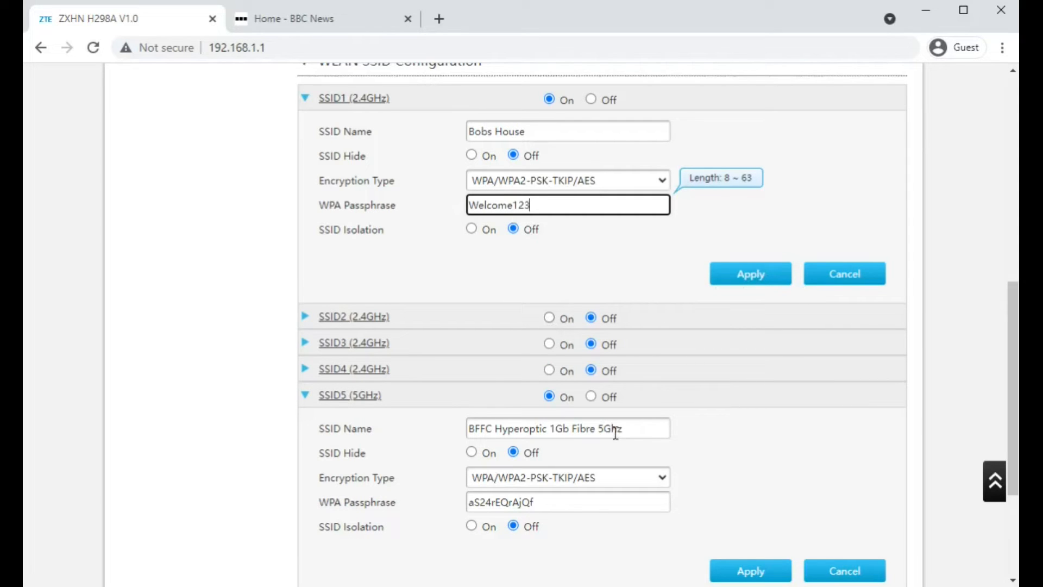
pyautogui.moveTo(327, 97)
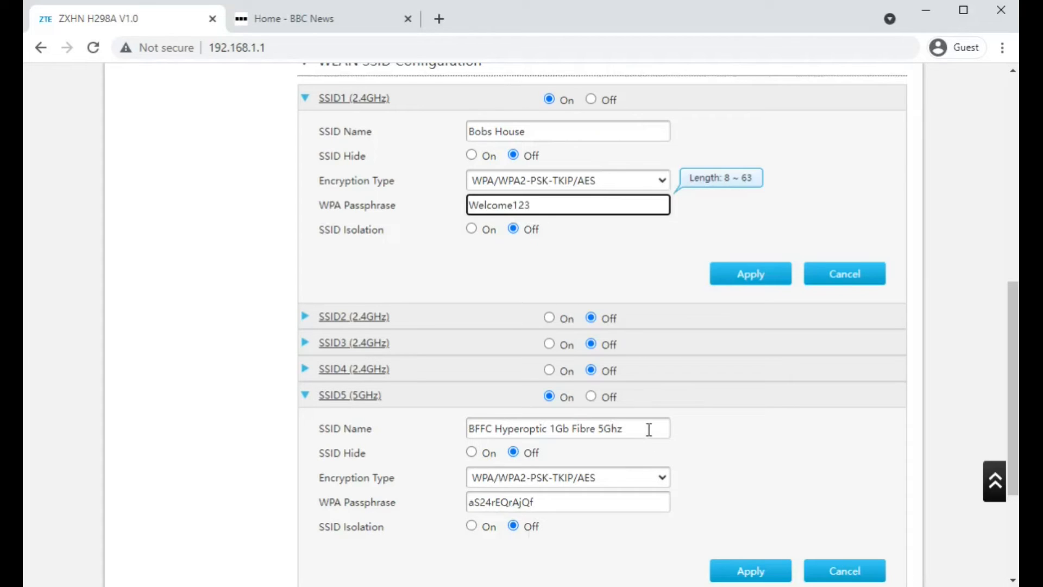
pyautogui.tripleClick(567, 428)
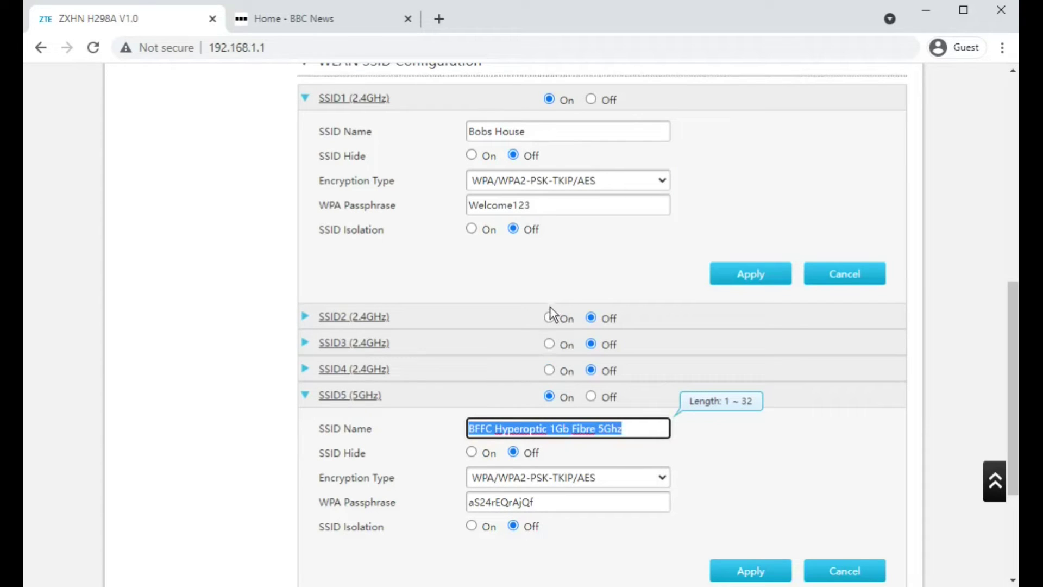
pyautogui.write('Bobs House')
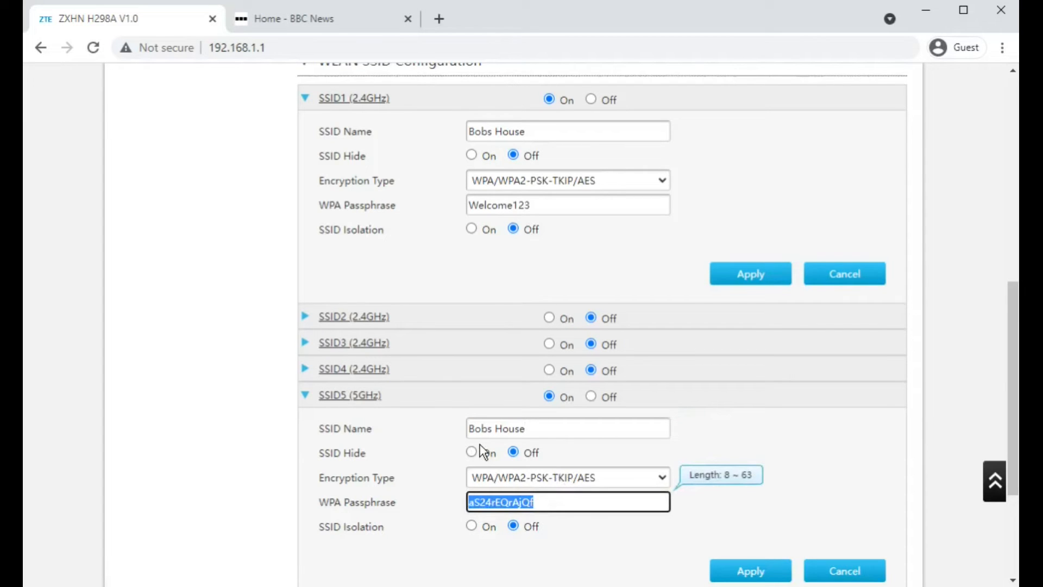
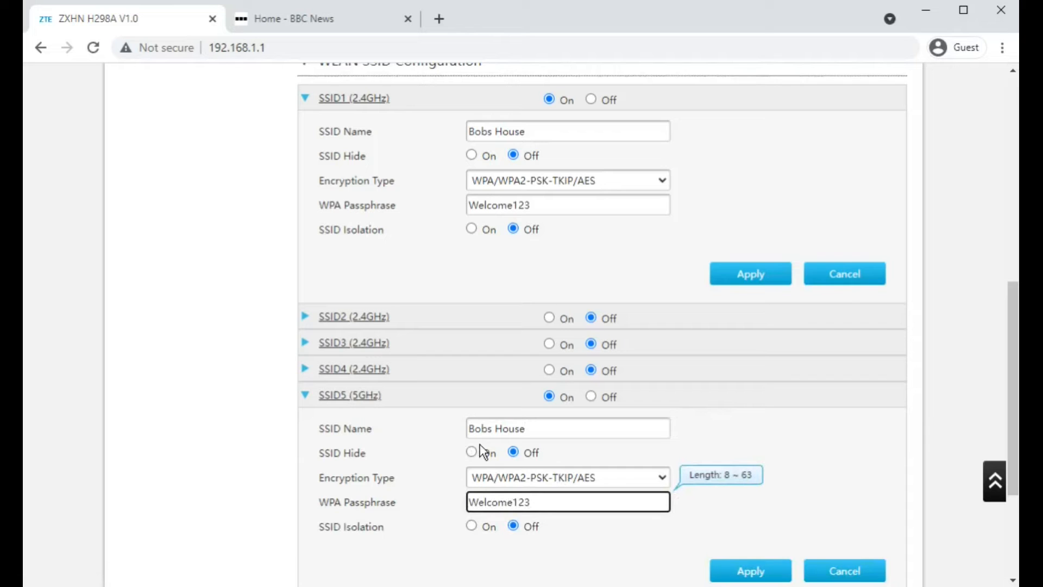
pyautogui.moveTo(763, 288)
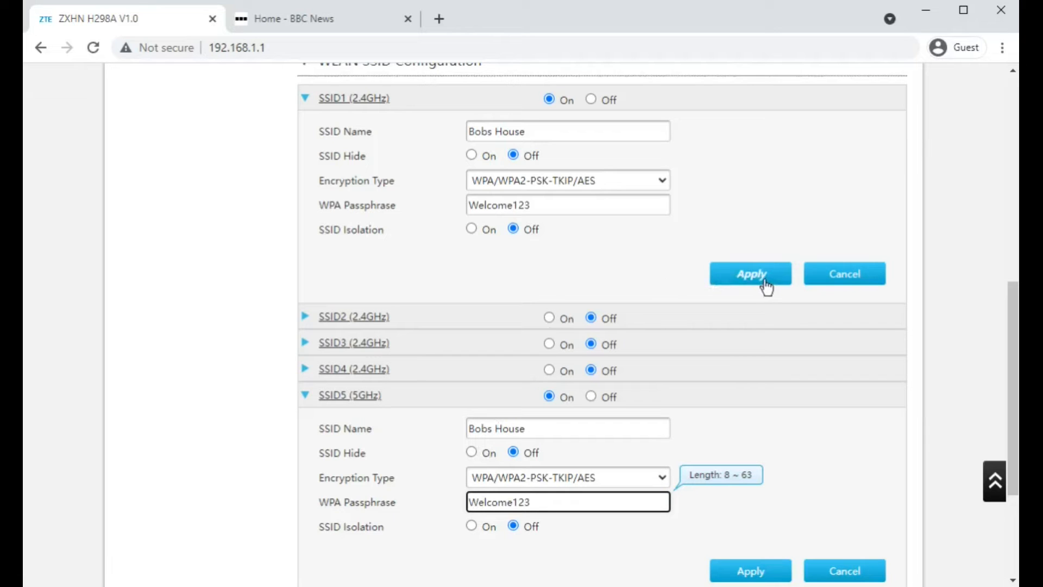
pyautogui.moveTo(596, 454)
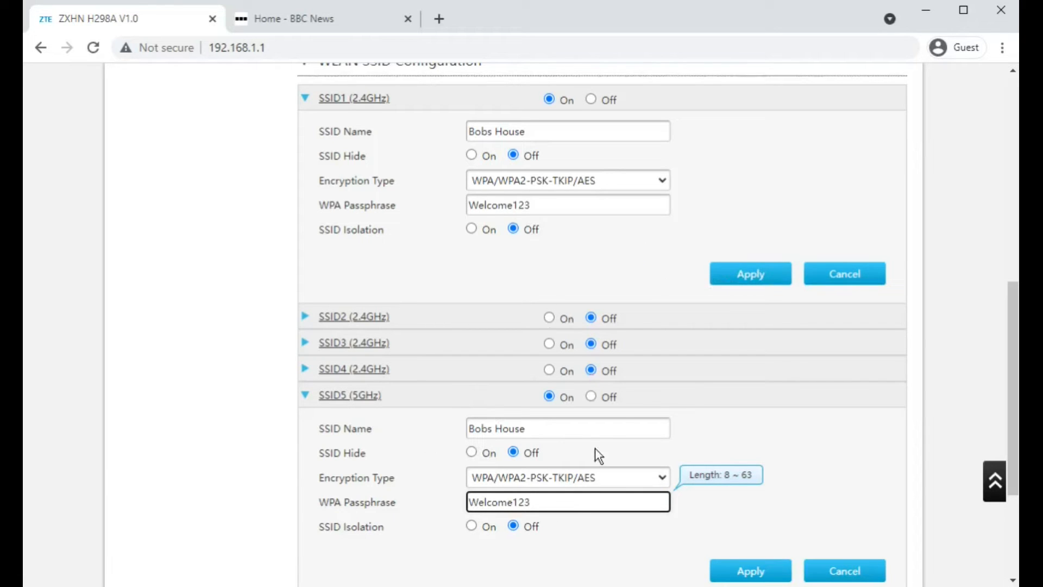
# Apply the SSID1 settings and scroll through WLAN SSID Configuration to review them.
pyautogui.click(751, 273)
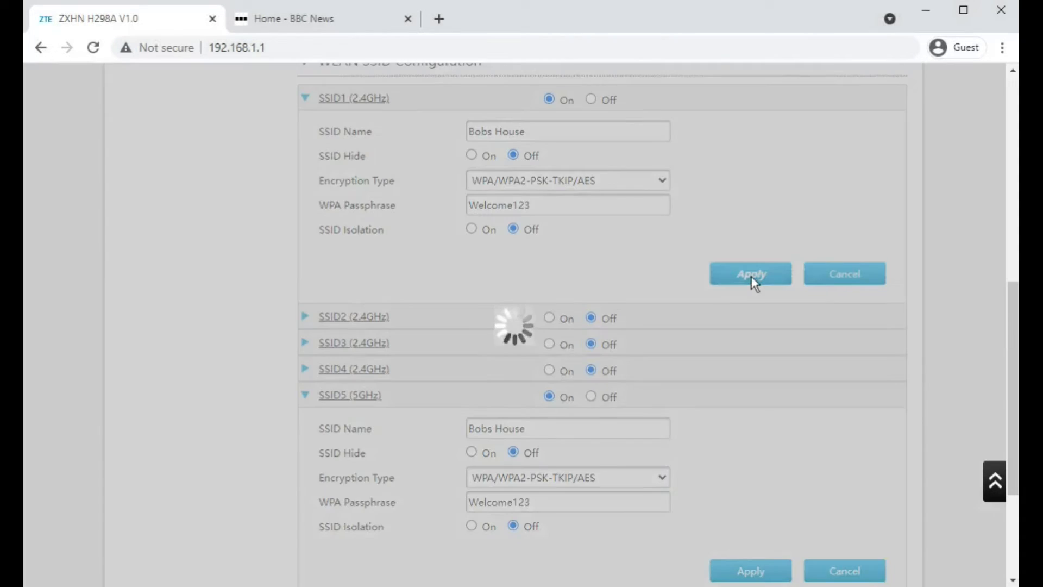
pyautogui.scroll(-3)
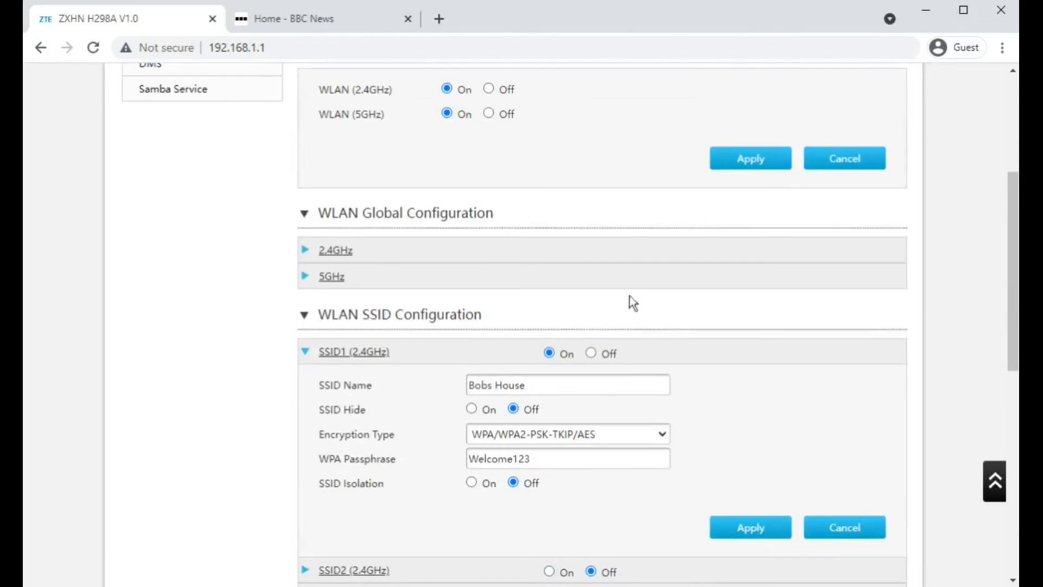
pyautogui.scroll(-3)
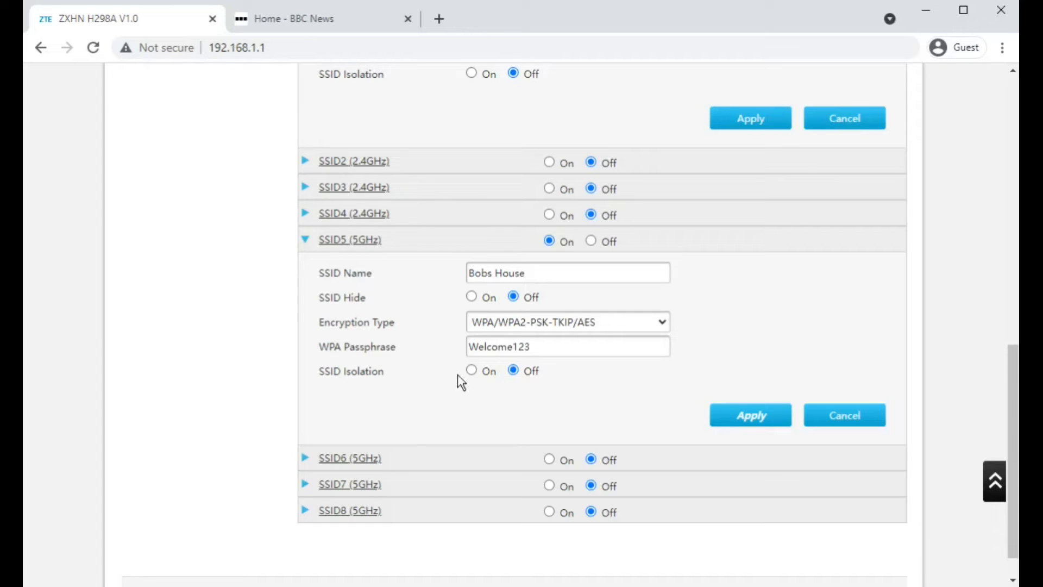
pyautogui.scroll(3)
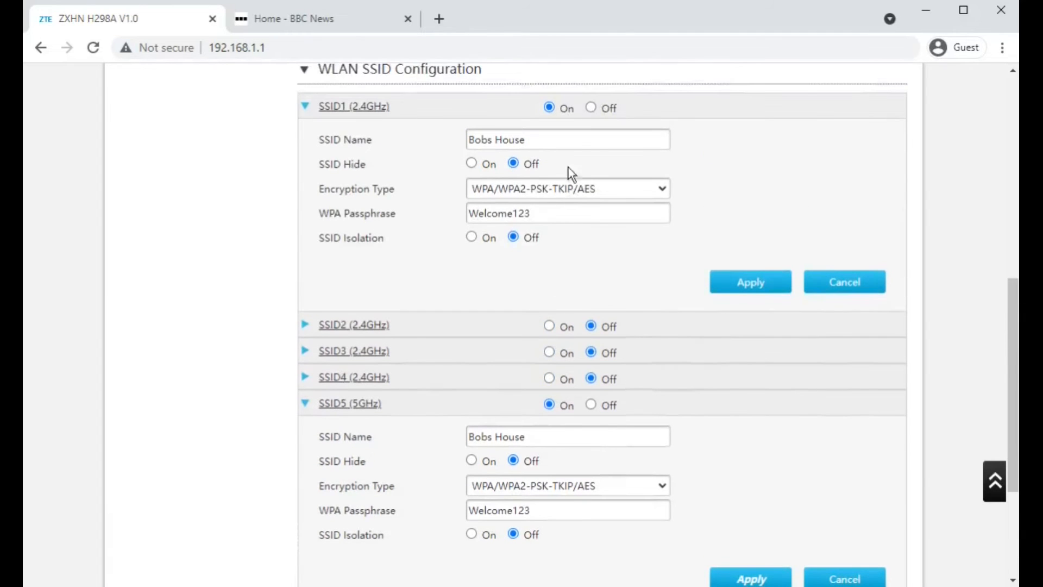
# Edit the SSID1 network name field, typing 'We'.
pyautogui.click(594, 139)
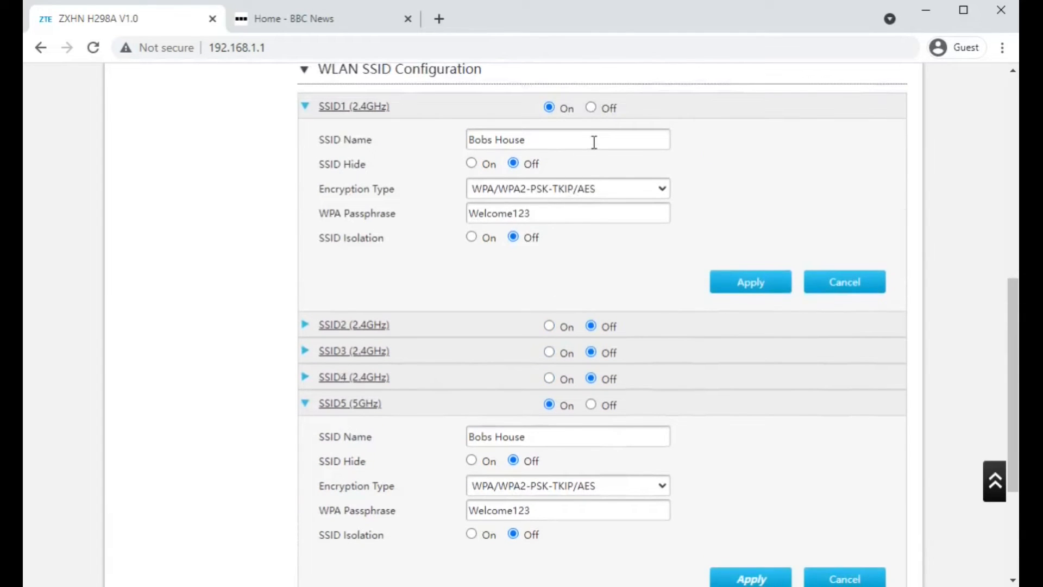
pyautogui.click(586, 140)
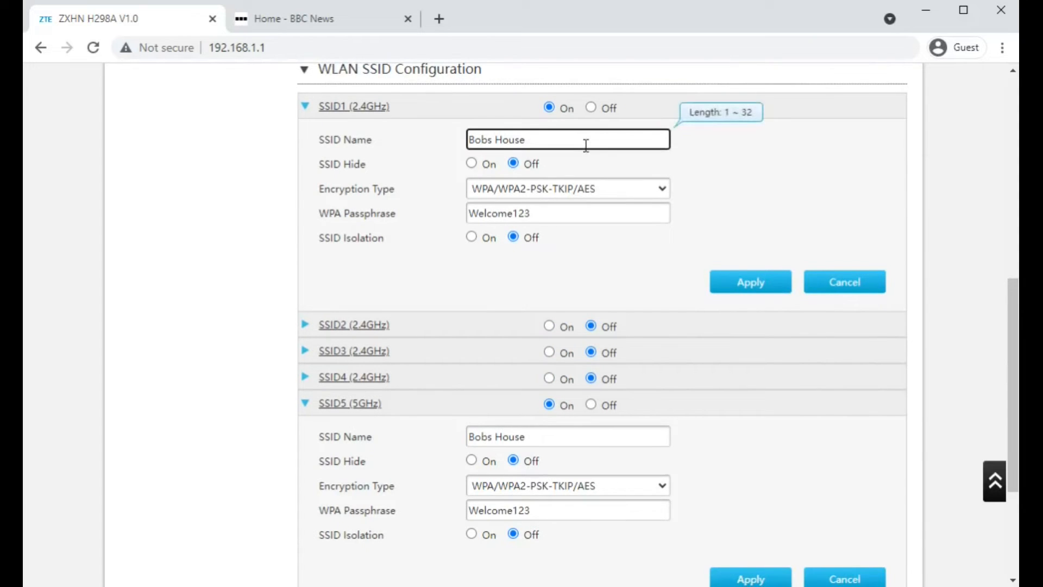
pyautogui.write('We')
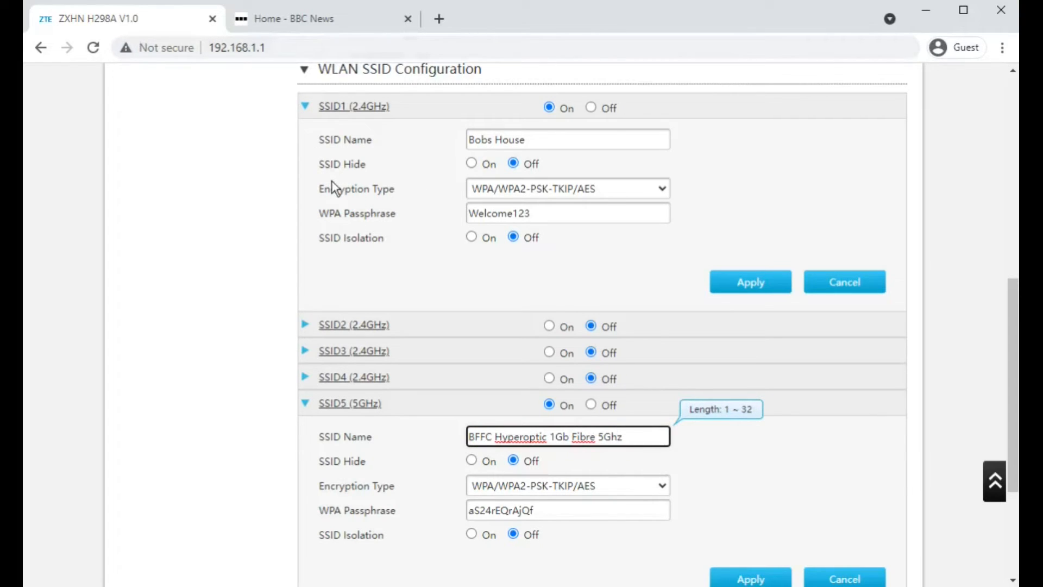
pyautogui.scroll(3)
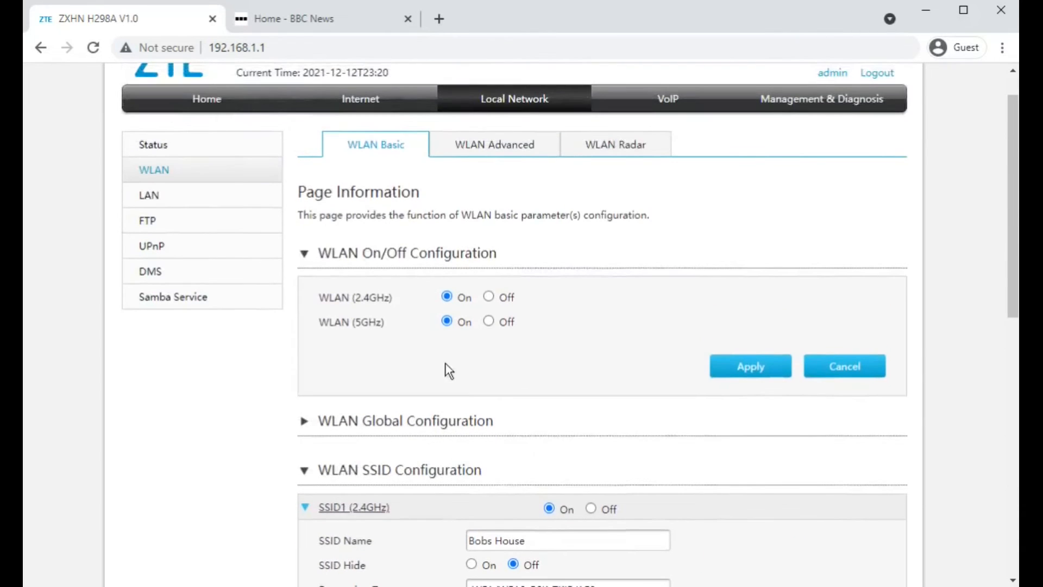
pyautogui.moveTo(495, 154)
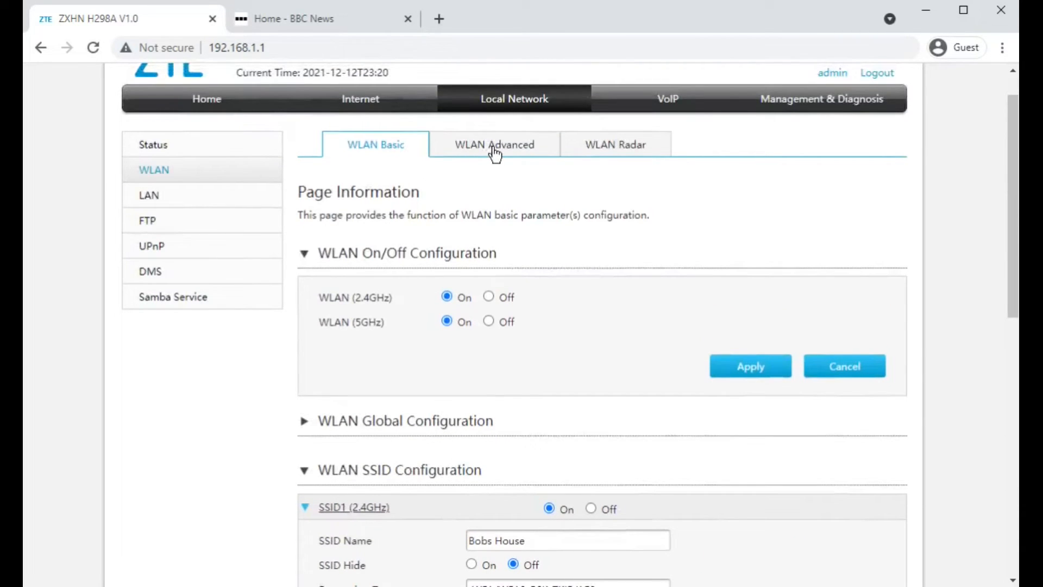
# Open WLAN Advanced and expand Access Control-Rule Configuration, showing No Filter for every SSID.
pyautogui.click(495, 145)
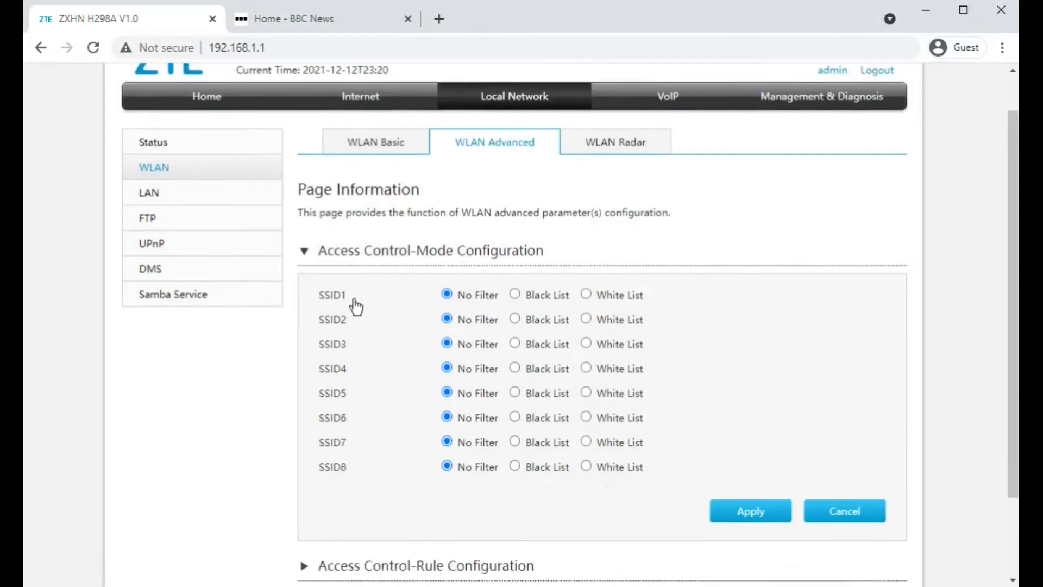
pyautogui.scroll(-3)
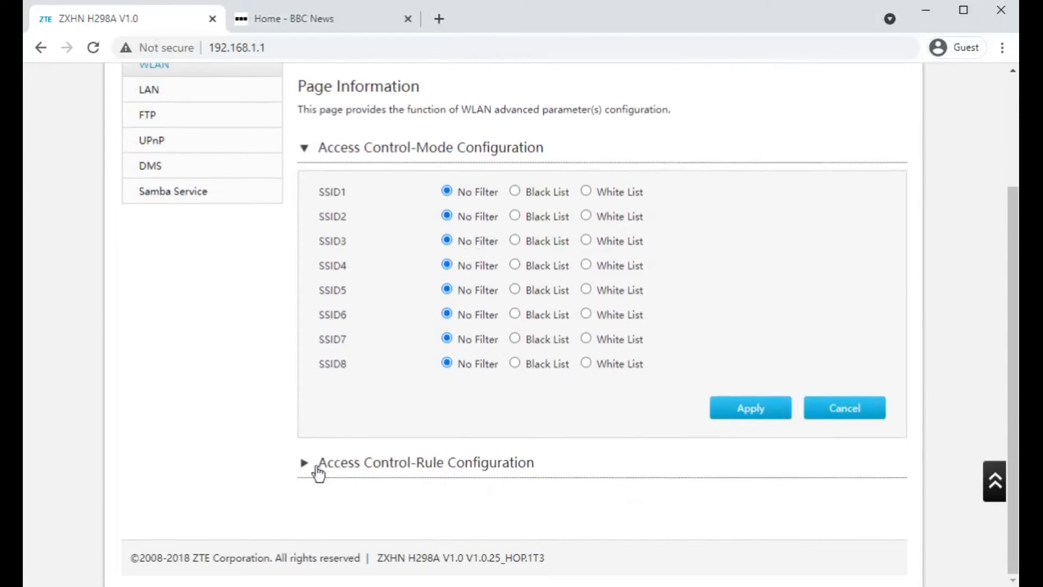
pyautogui.click(305, 463)
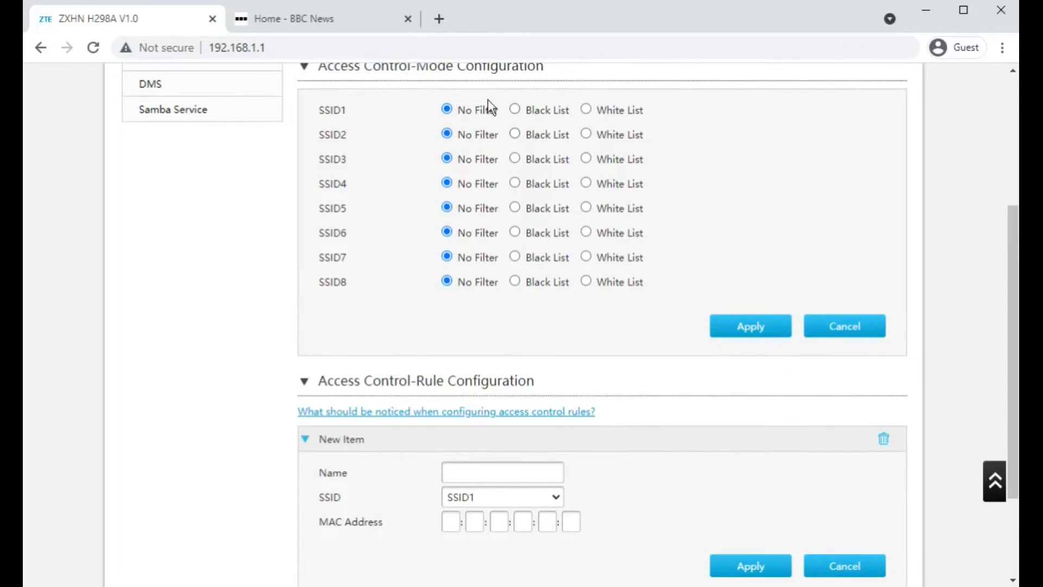
pyautogui.moveTo(579, 250)
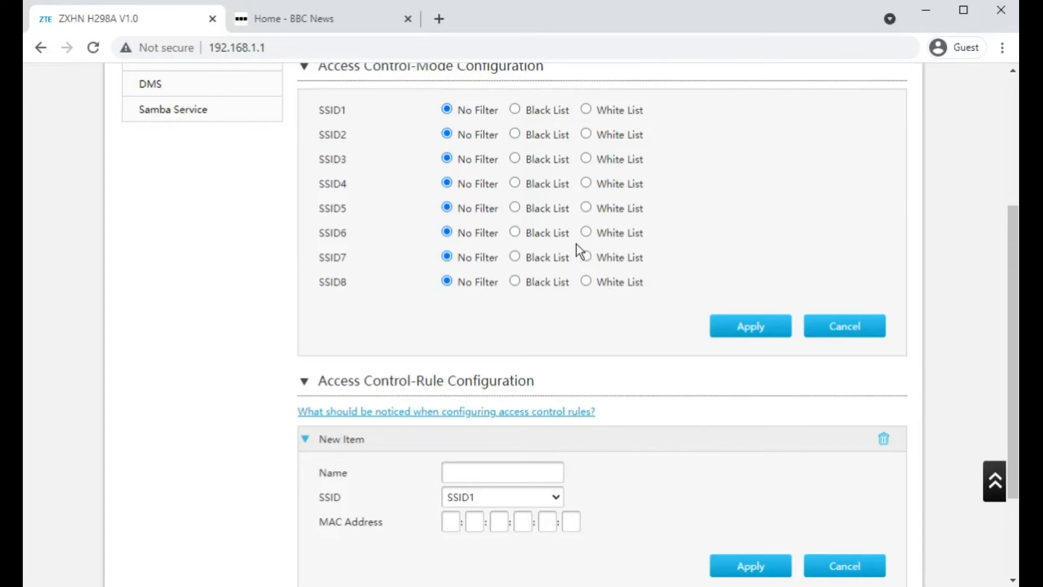
pyautogui.scroll(3)
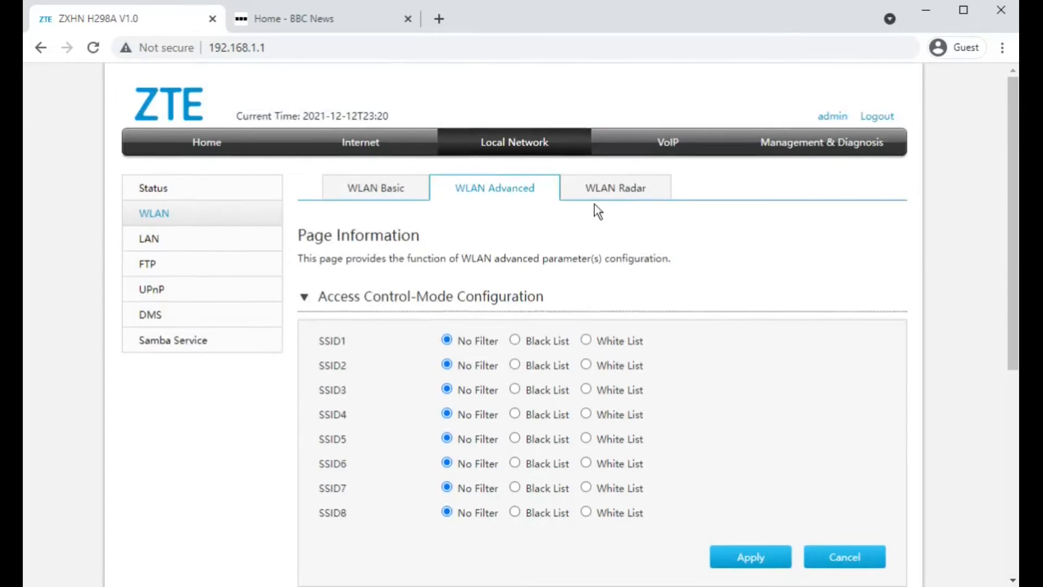
# Show the WLAN Radar scan of nearby 2.4GHz and 5GHz networks and review their signal strengths.
pyautogui.click(616, 188)
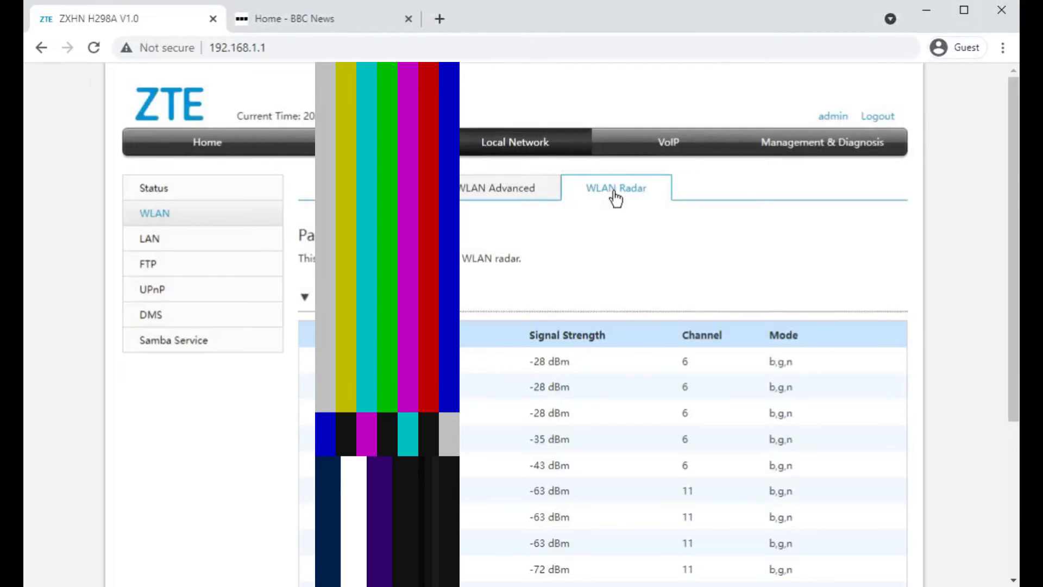
pyautogui.moveTo(711, 261)
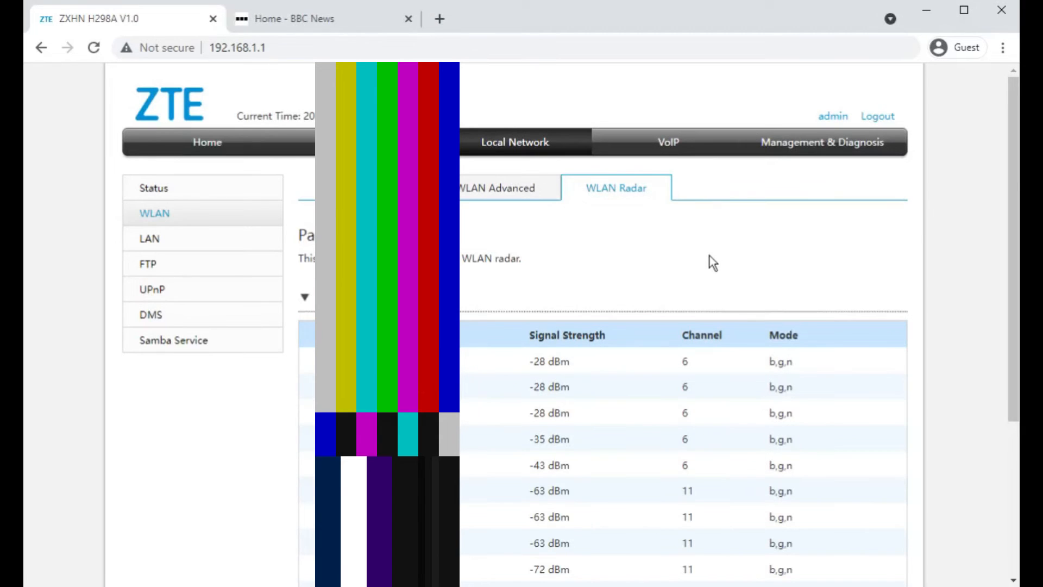
pyautogui.scroll(-3)
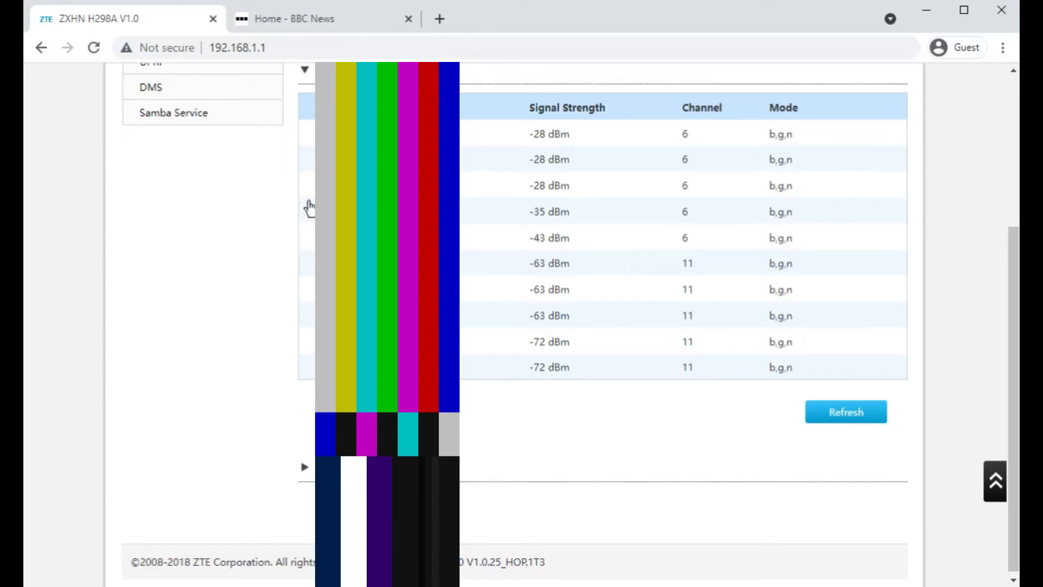
pyautogui.moveTo(296, 359)
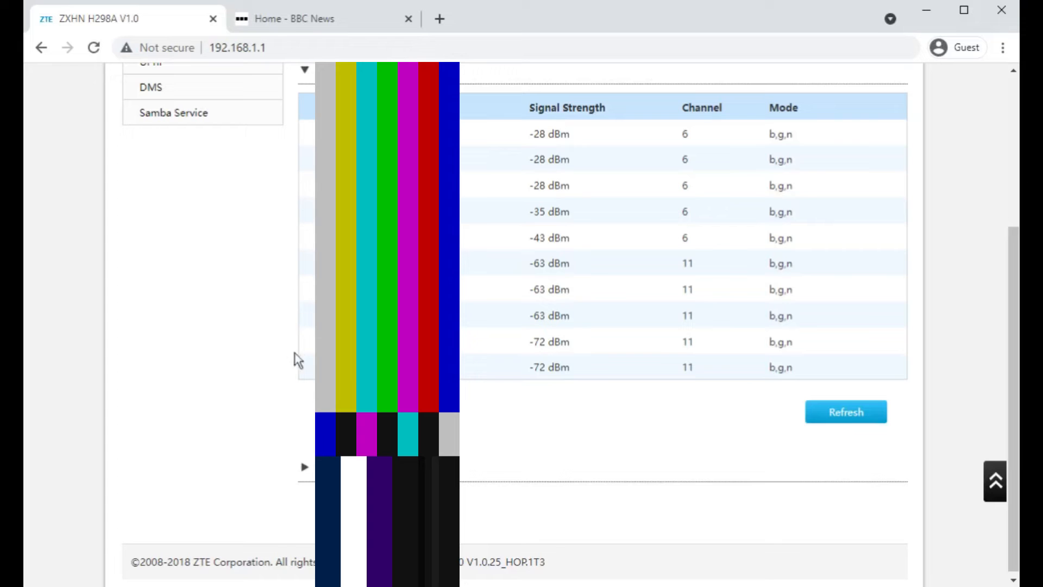
pyautogui.scroll(-3)
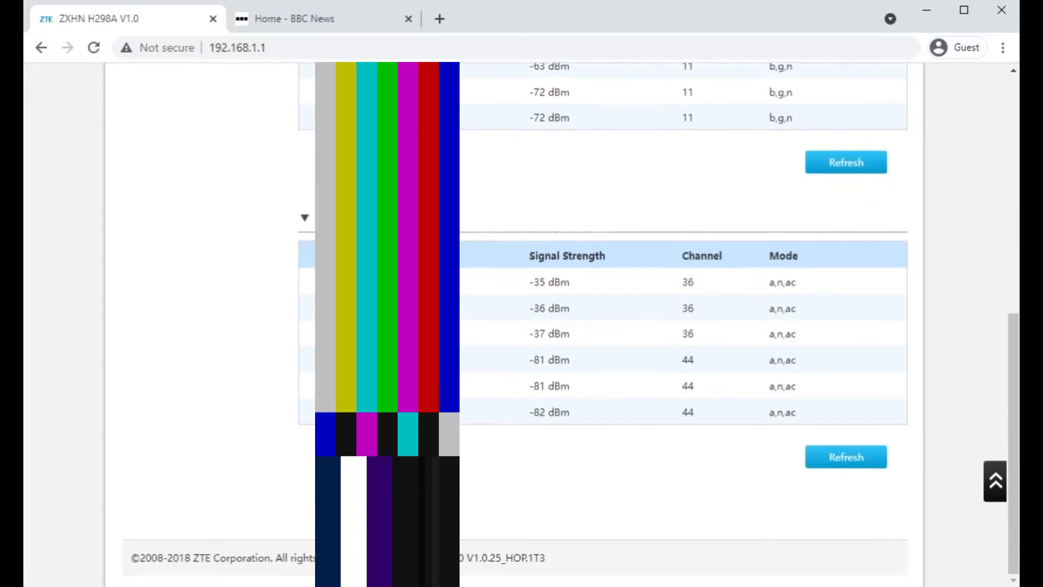
pyautogui.moveTo(1015, 443)
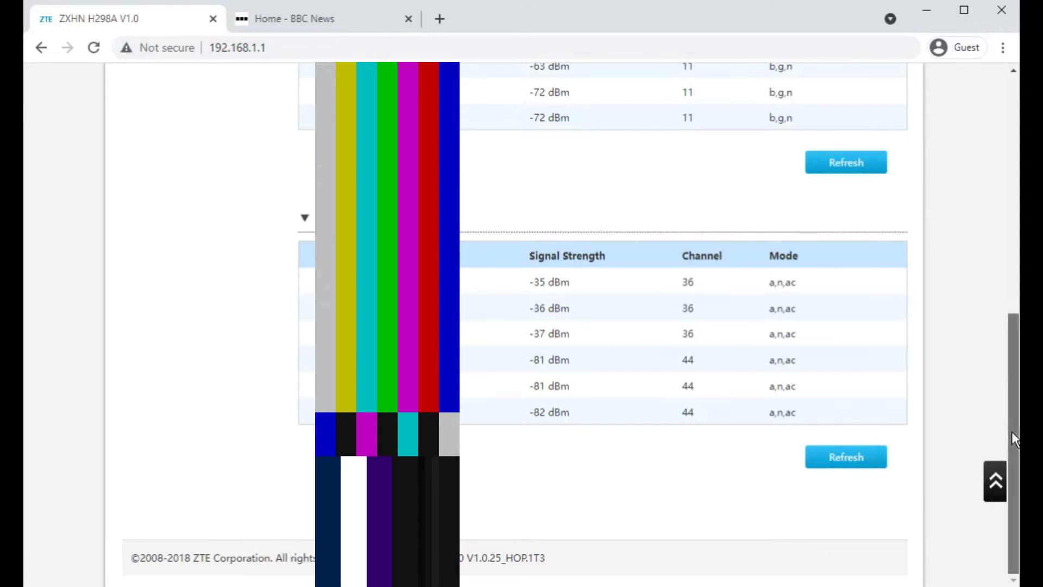
pyautogui.scroll(3)
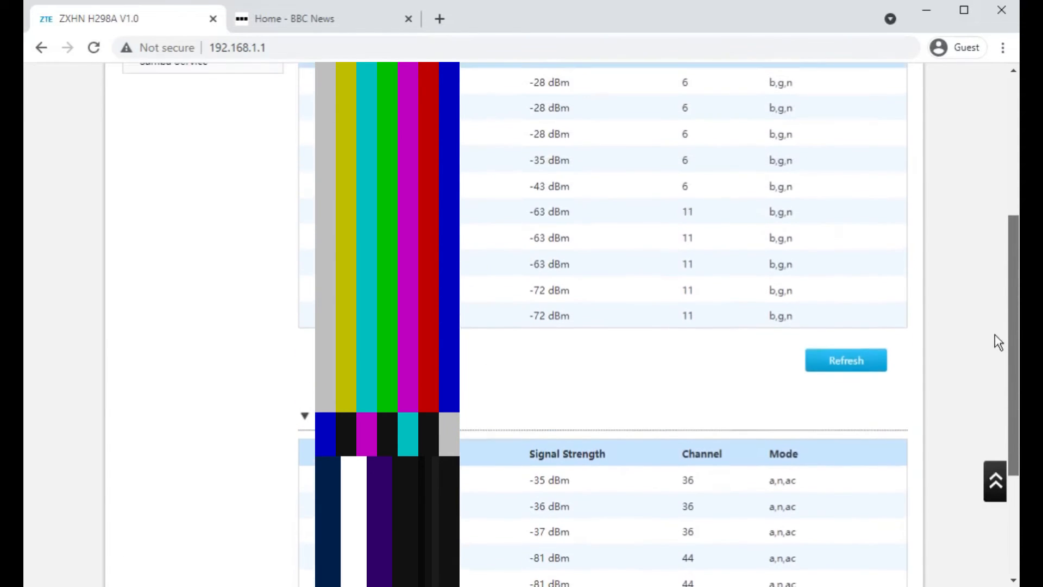
# Open the LAN page's allocated-address list and expand the DHCP Server settings.
pyautogui.click(150, 238)
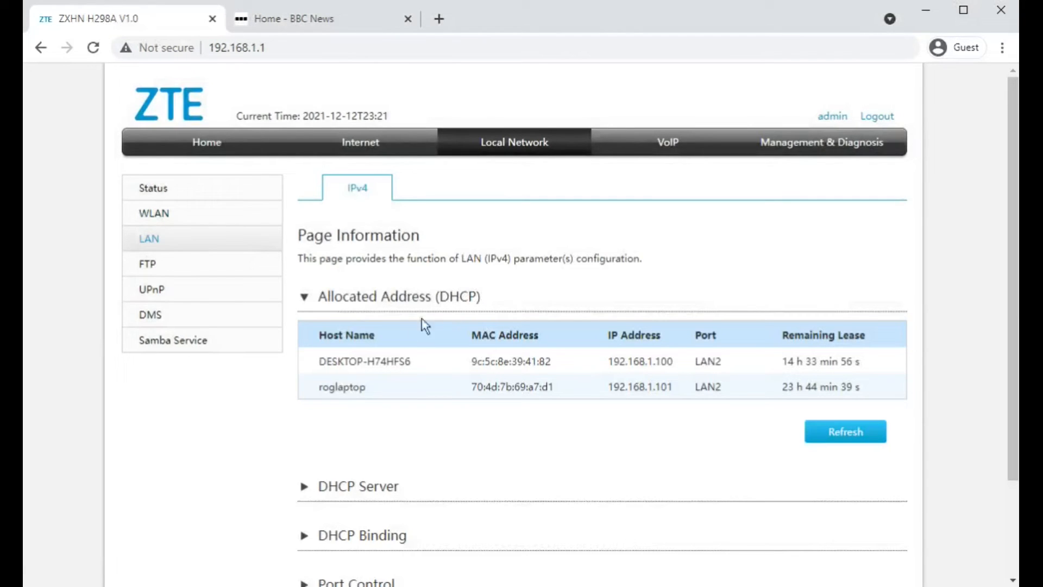
pyautogui.moveTo(576, 330)
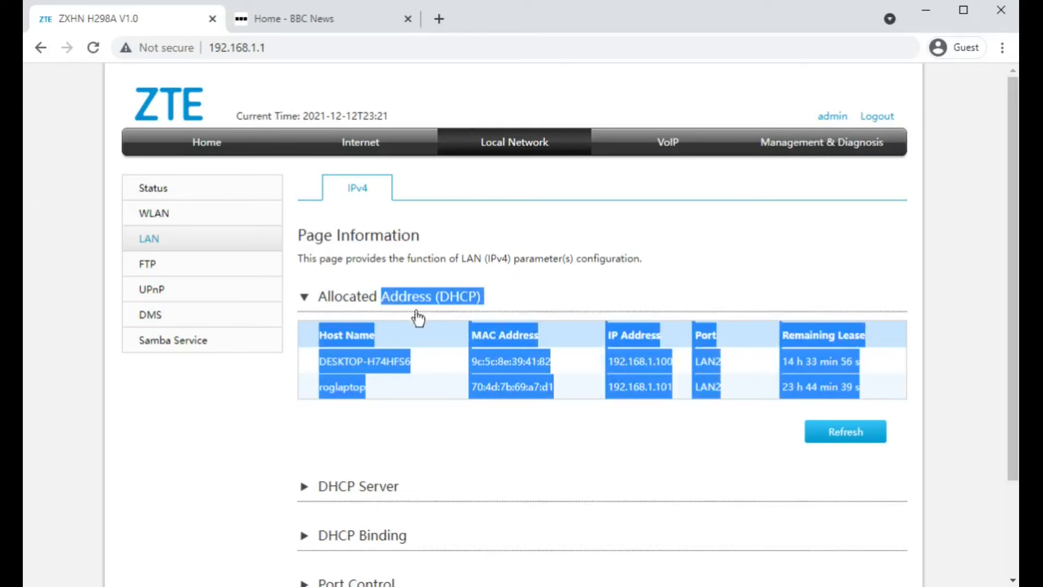
pyautogui.scroll(-3)
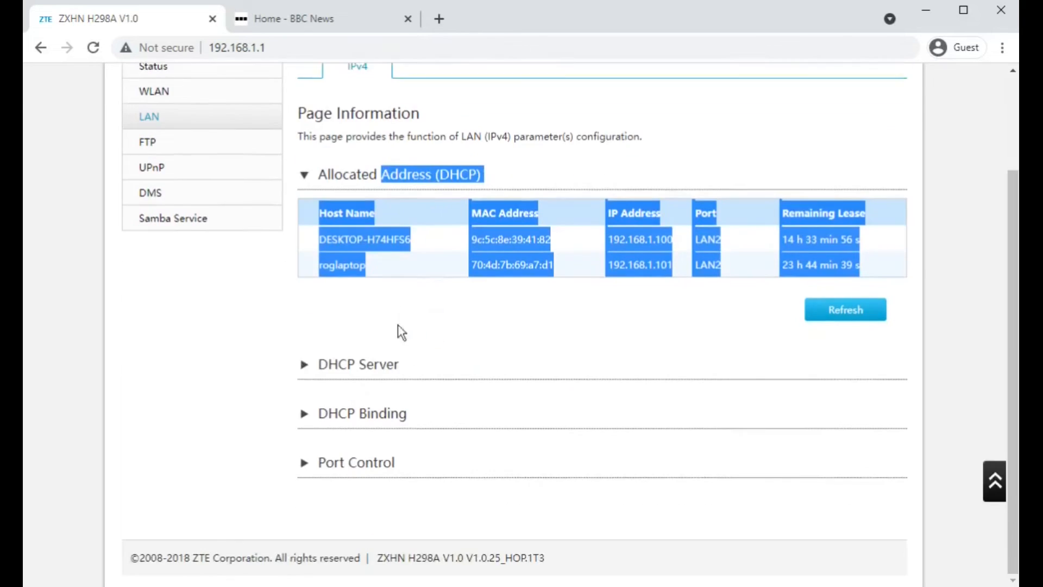
pyautogui.click(359, 364)
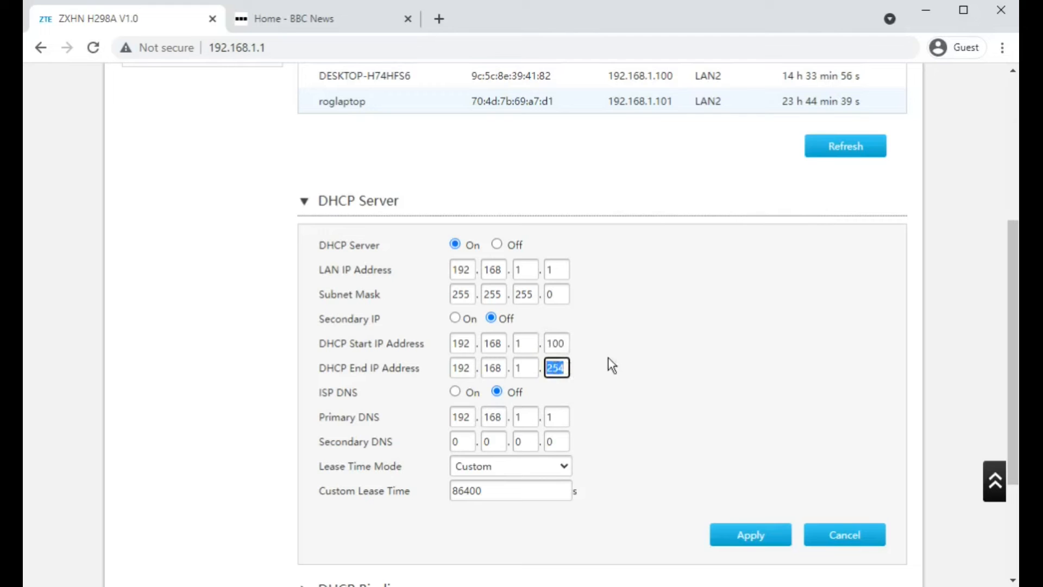
# Set the DHCP range to 192.168.1.100–192.168.1.200 and expand the DHCP Binding form.
pyautogui.write('200')
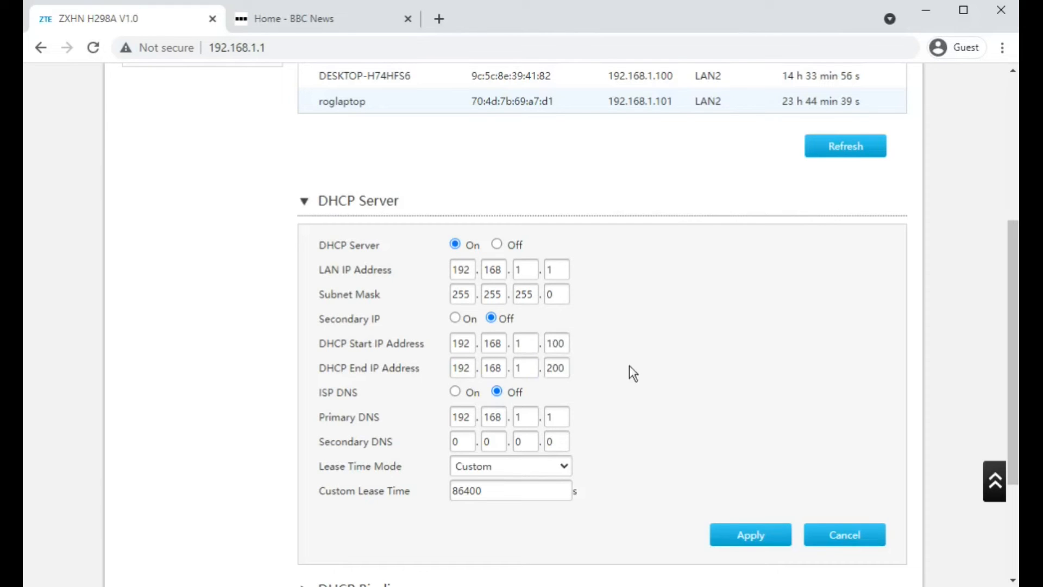
pyautogui.scroll(-3)
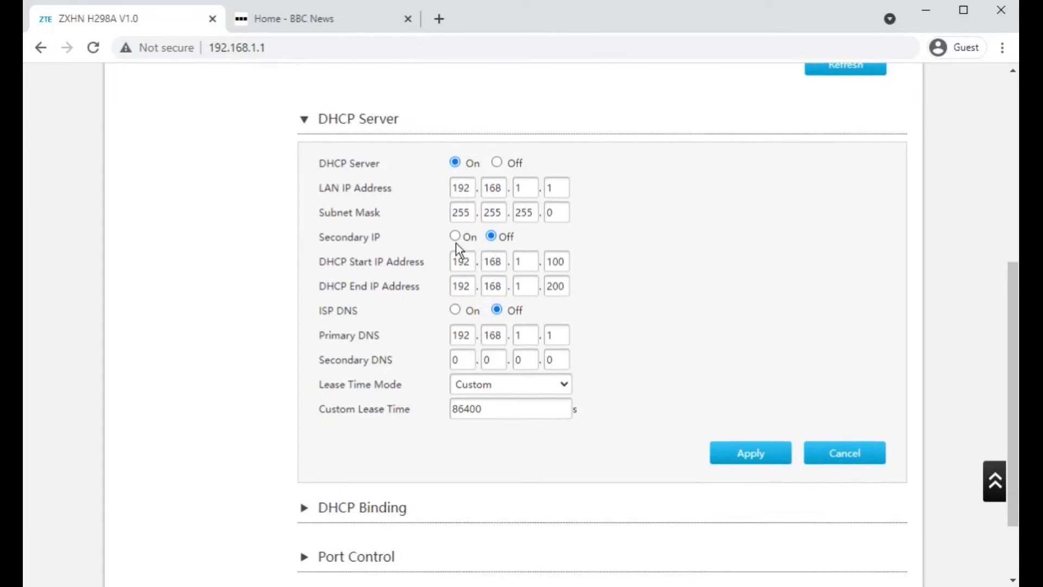
pyautogui.click(304, 508)
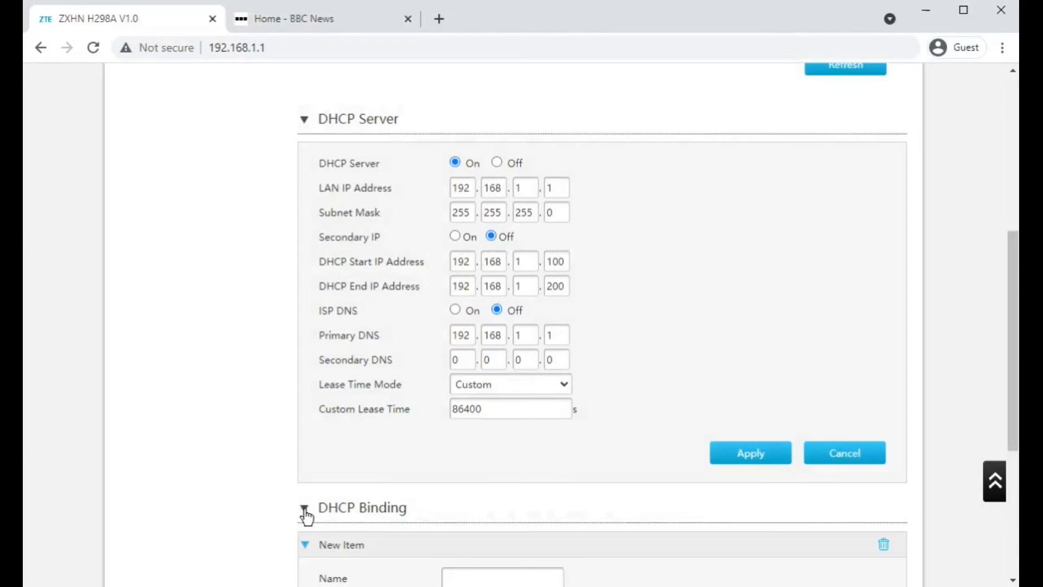
pyautogui.click(304, 508)
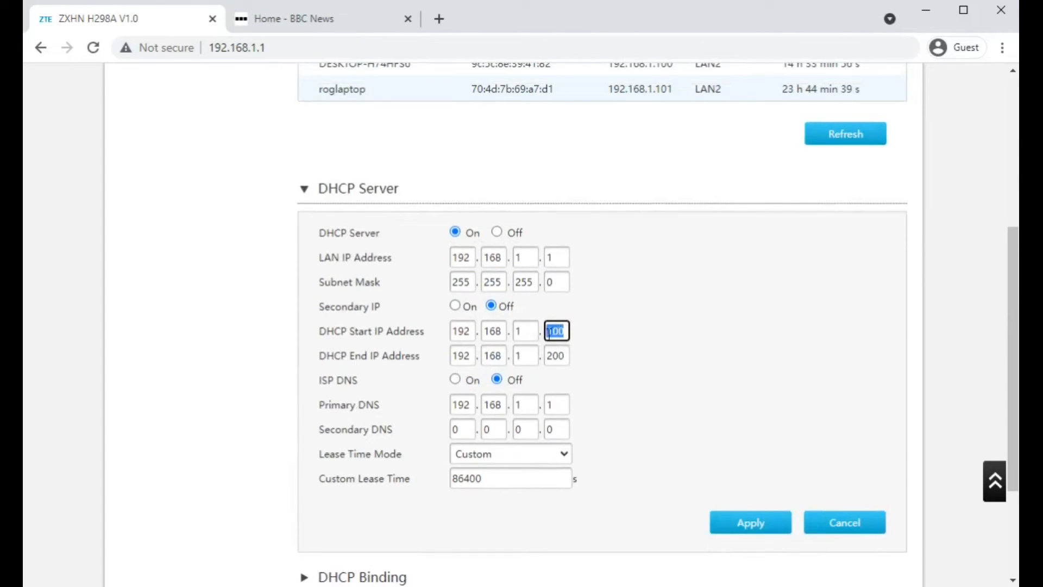
pyautogui.write('1')
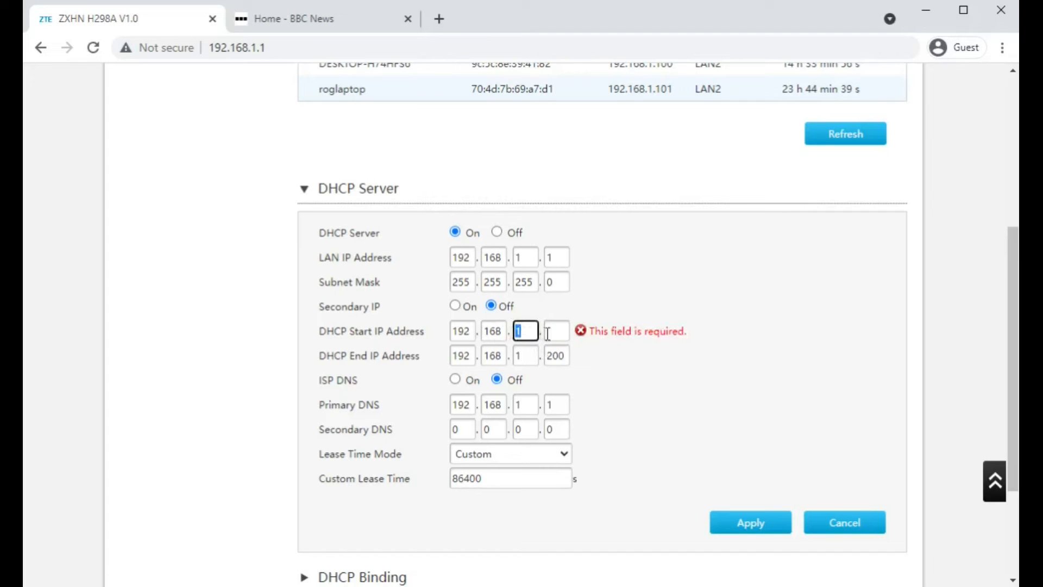
pyautogui.write('100')
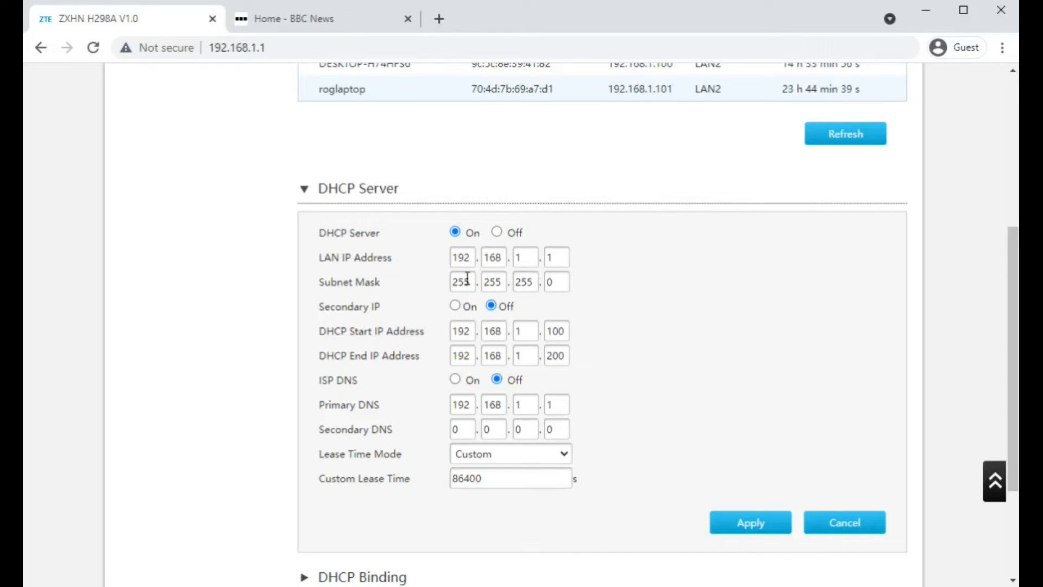
pyautogui.moveTo(471, 416)
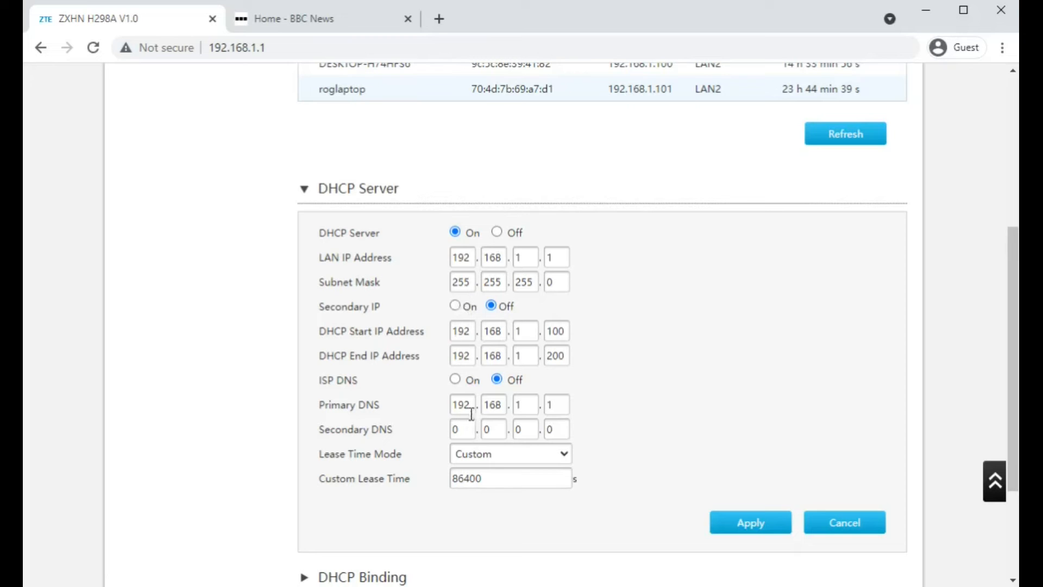
pyautogui.scroll(-3)
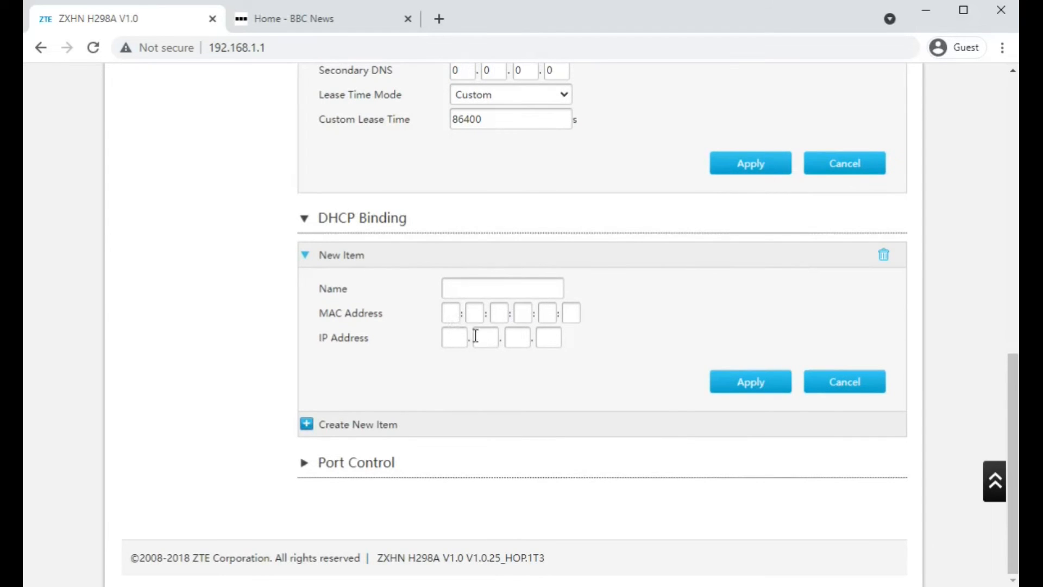
pyautogui.click(453, 313)
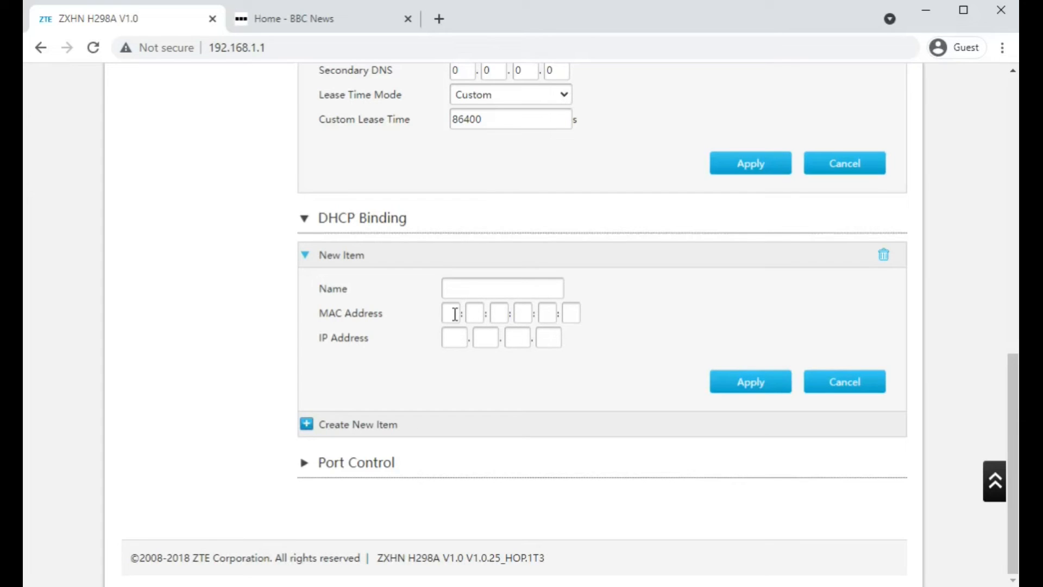
pyautogui.click(523, 313)
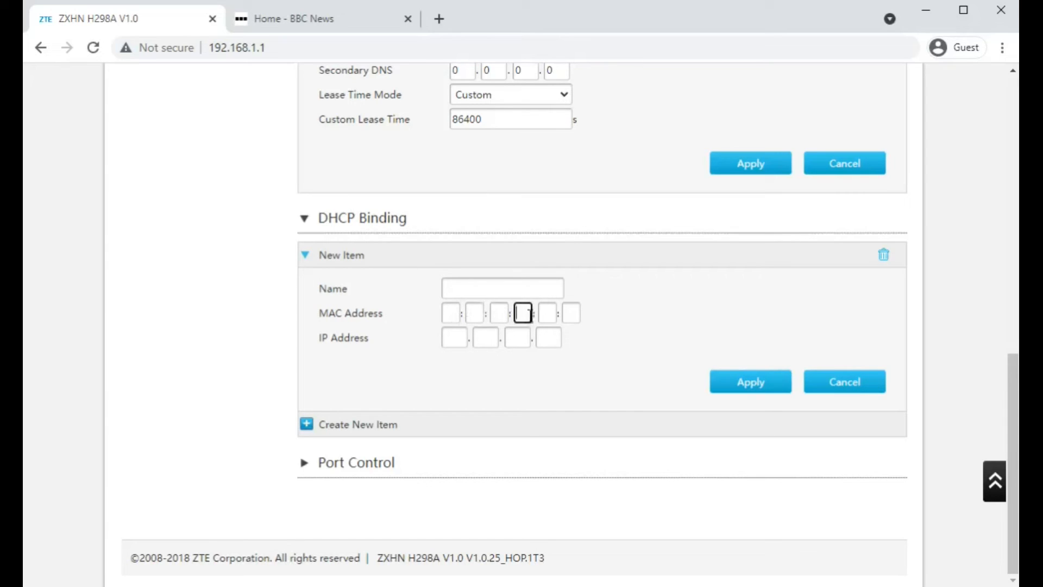
pyautogui.click(519, 338)
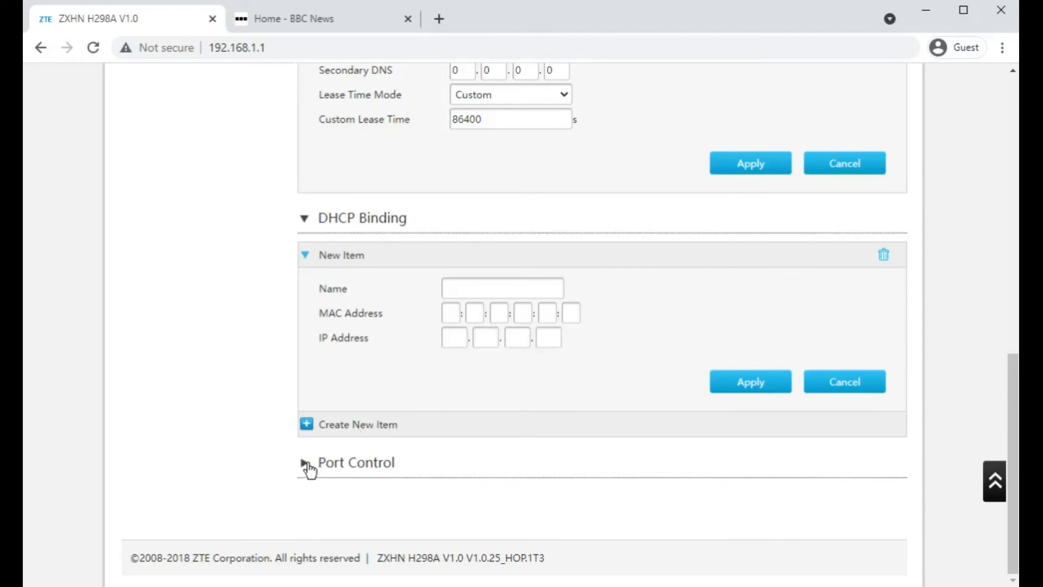
# Expand Port Control to check LAN1–4 and SSID1–8 are On, then return to the top.
pyautogui.click(304, 463)
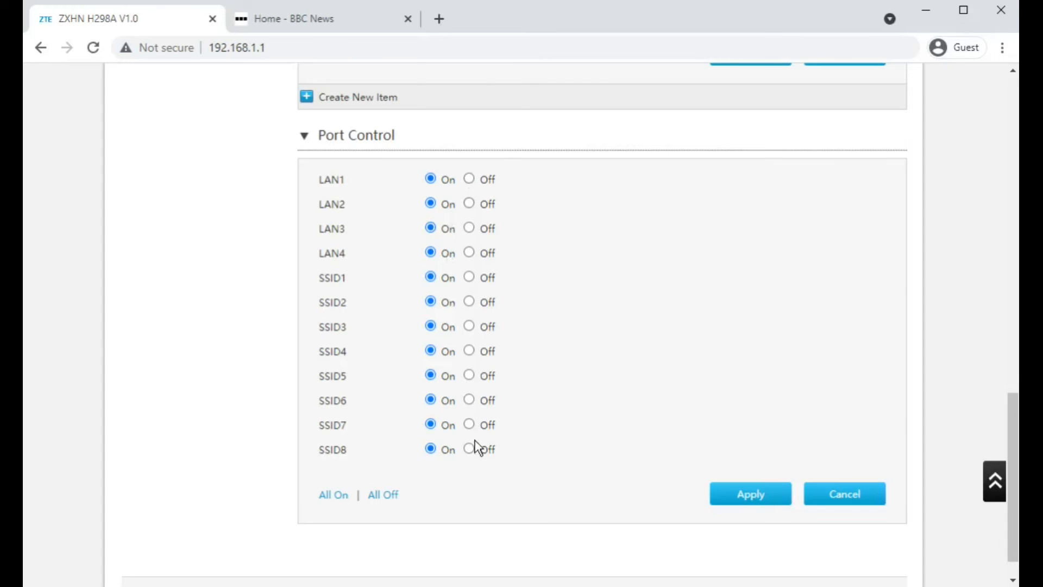
pyautogui.moveTo(476, 255)
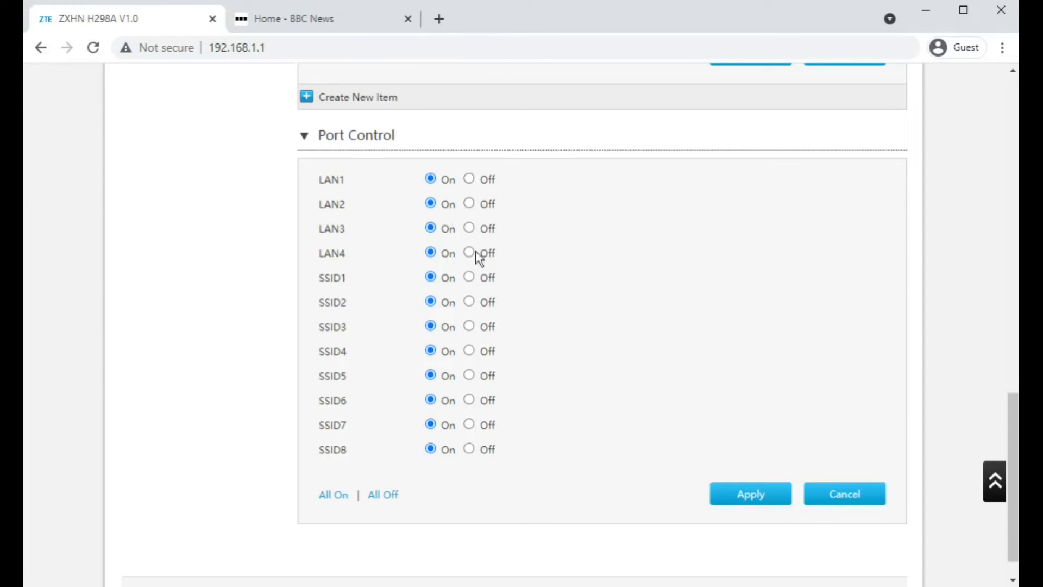
pyautogui.moveTo(480, 400)
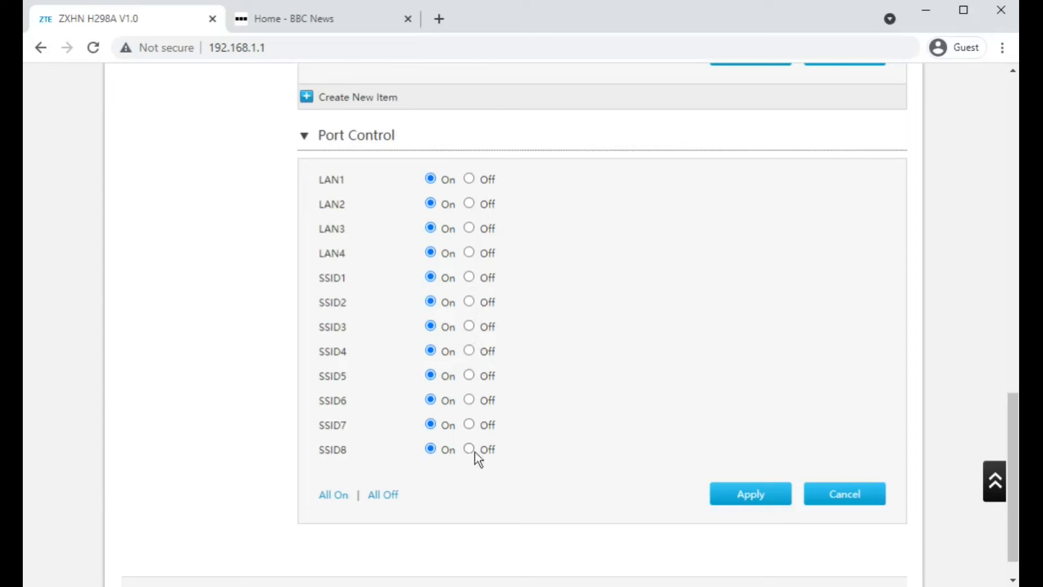
pyautogui.scroll(3)
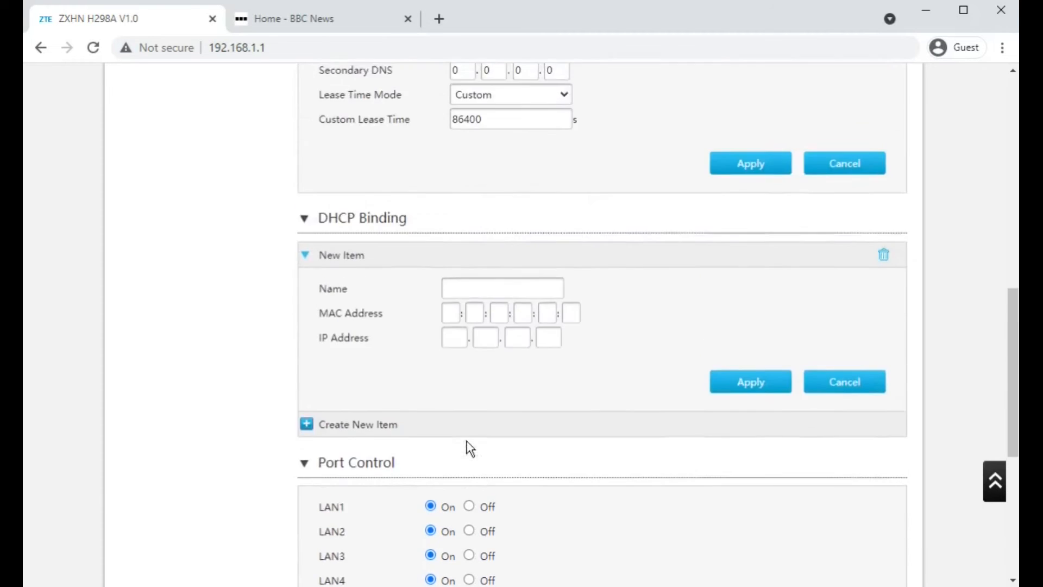
pyautogui.scroll(-3)
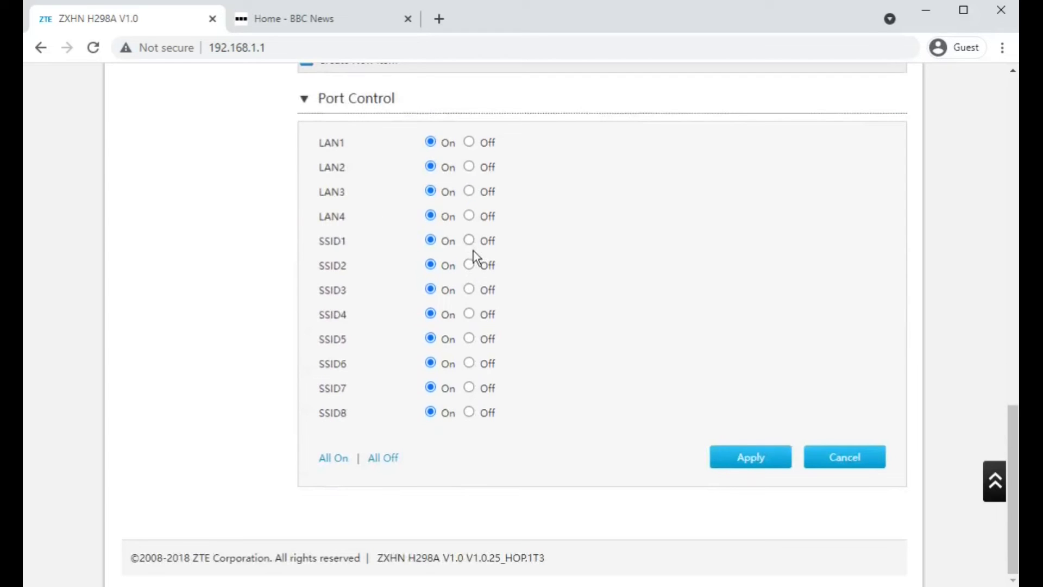
pyautogui.scroll(3)
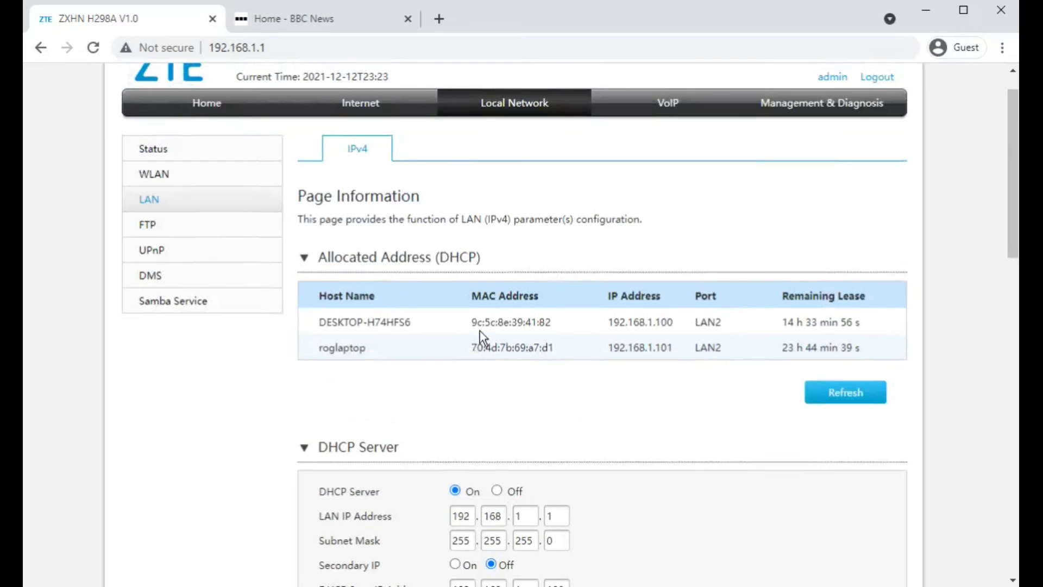
# Open the FTP page under Local Network, showing the FTP server Off.
pyautogui.click(146, 224)
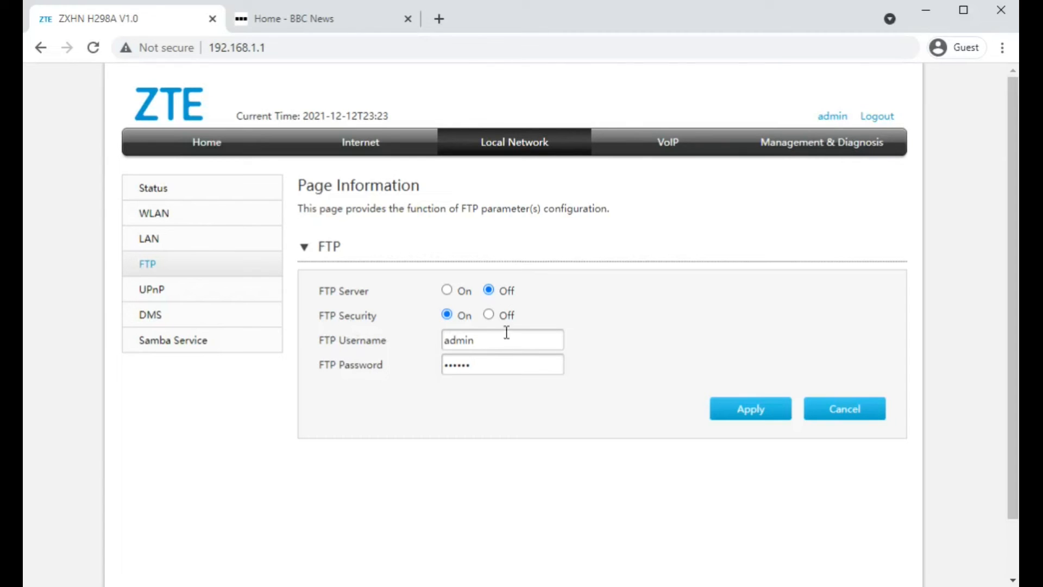
pyautogui.moveTo(158, 295)
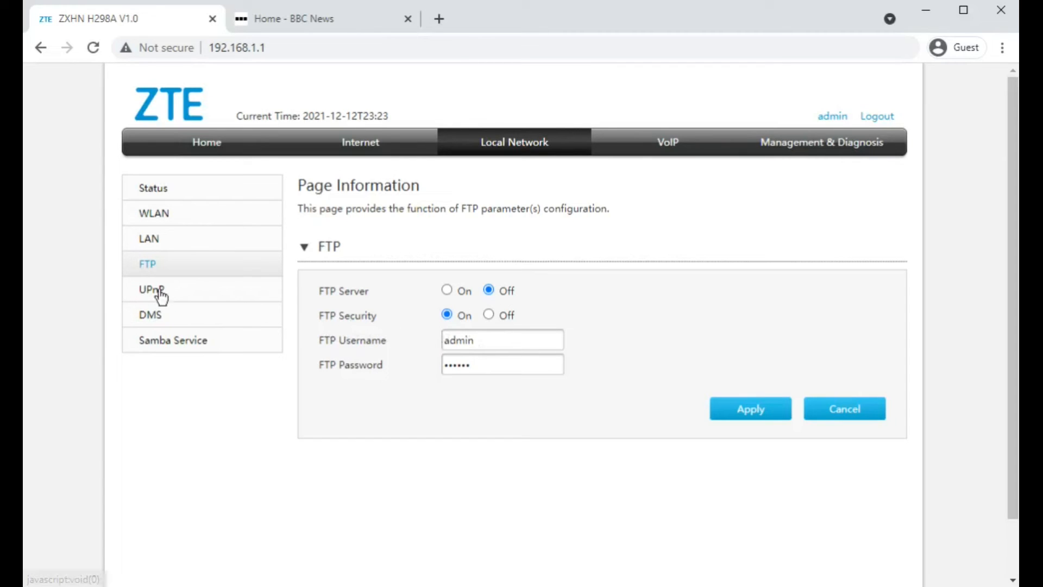
# Open UPnP, expand the empty Portmap Table, and set UPnP to On.
pyautogui.click(148, 290)
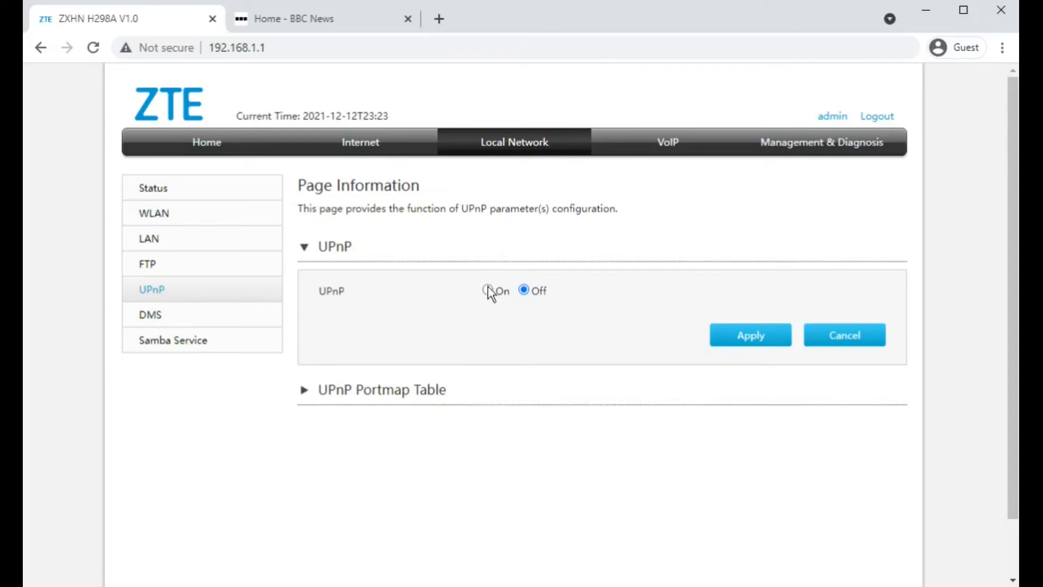
pyautogui.moveTo(488, 307)
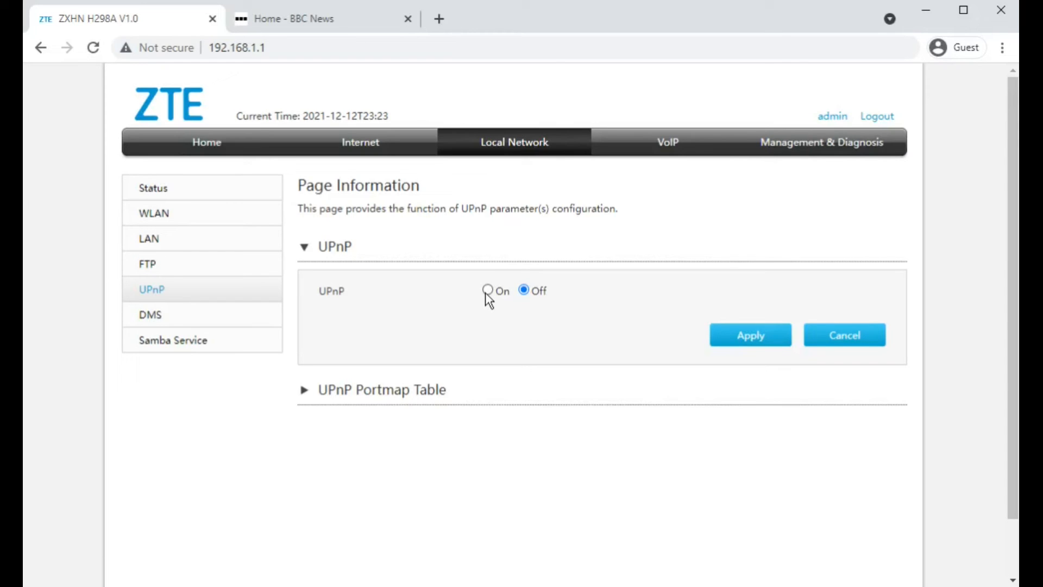
pyautogui.click(305, 389)
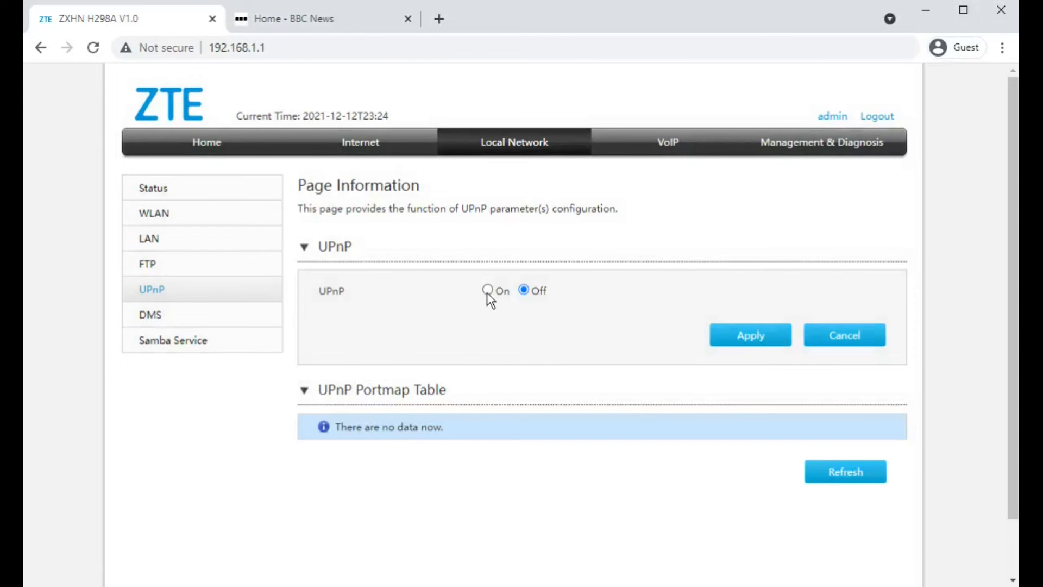
pyautogui.click(751, 335)
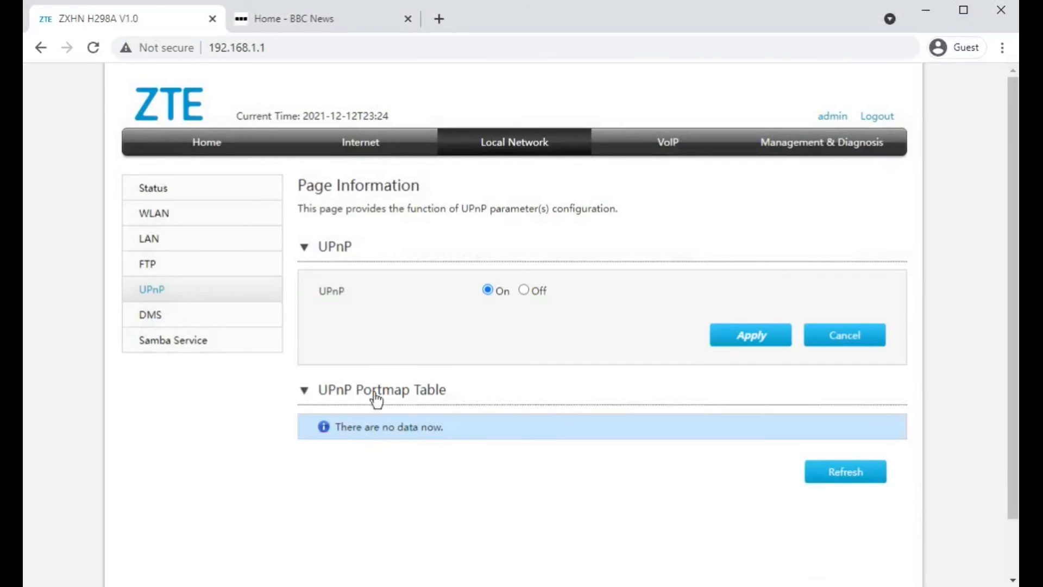
pyautogui.moveTo(683, 459)
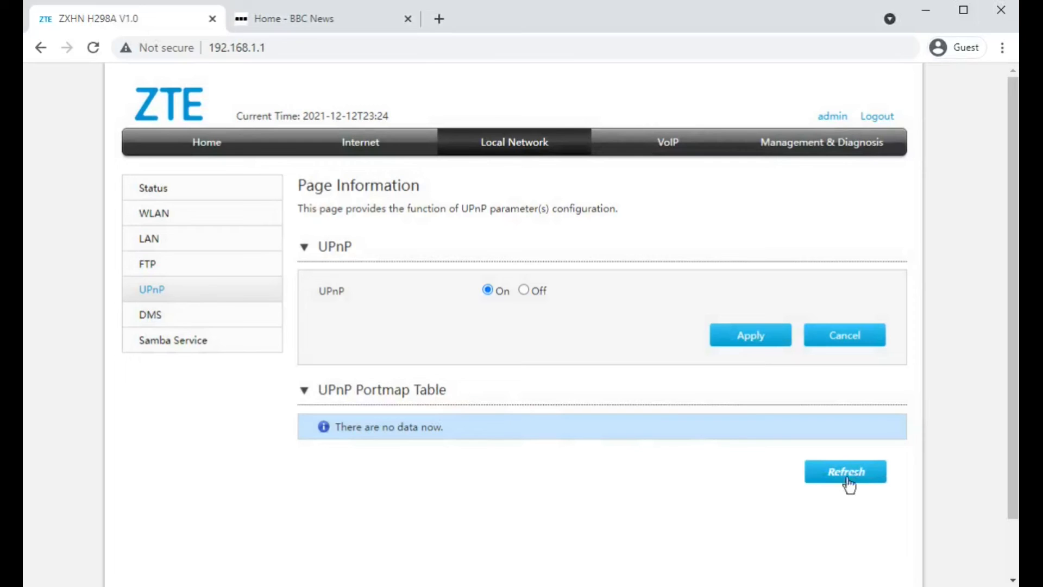
pyautogui.moveTo(363, 379)
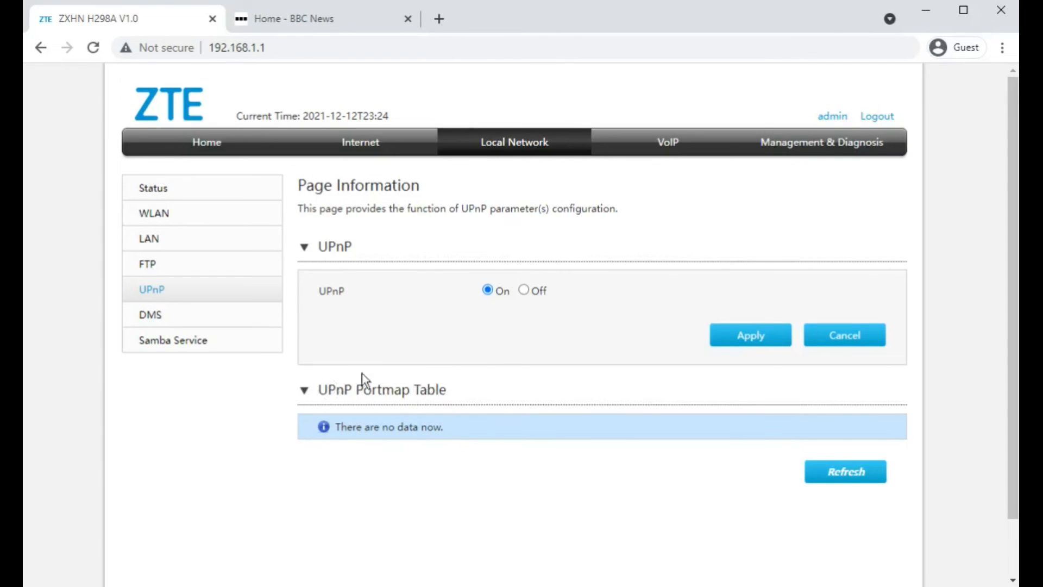
pyautogui.moveTo(408, 419)
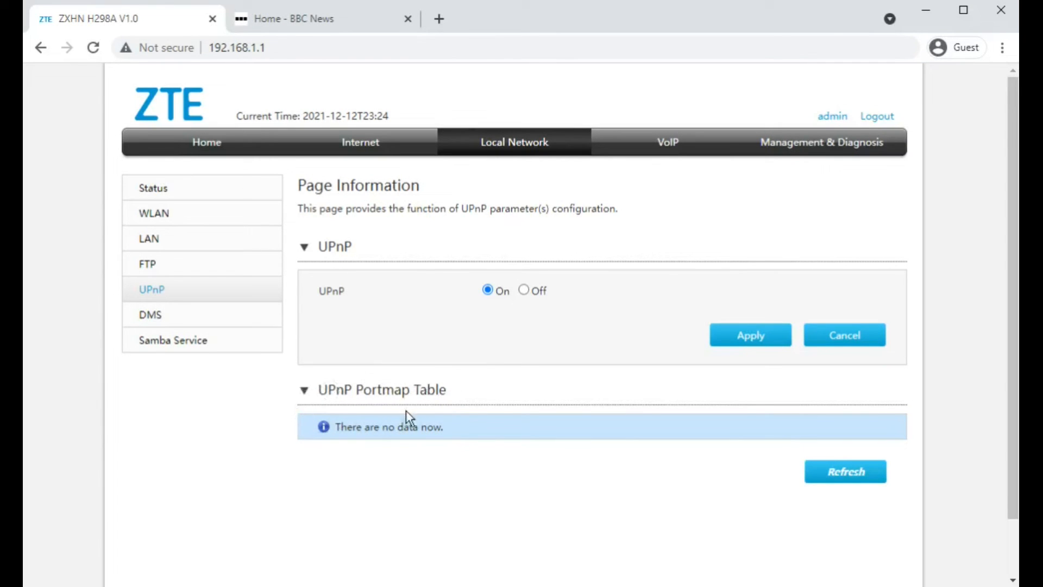
# Open the DMS page, showing Media Server off with /mnt as Media Source1.
pyautogui.click(150, 314)
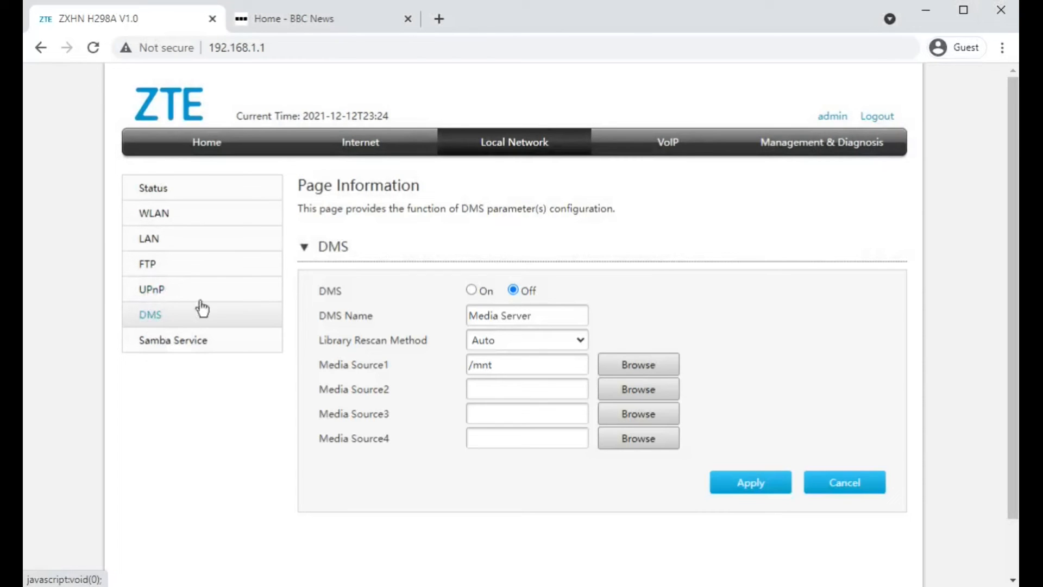
pyautogui.moveTo(349, 255)
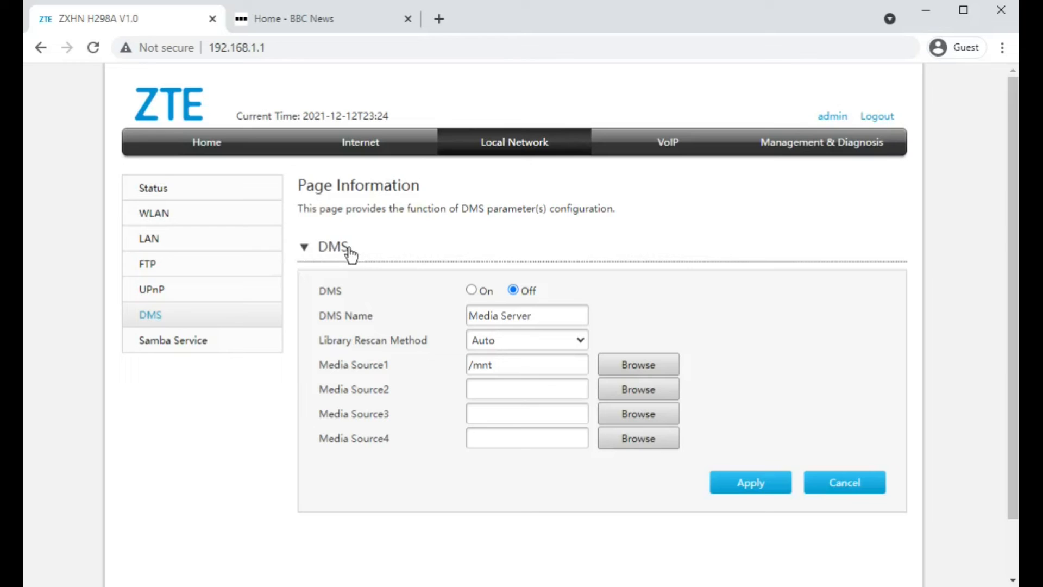
pyautogui.moveTo(497, 295)
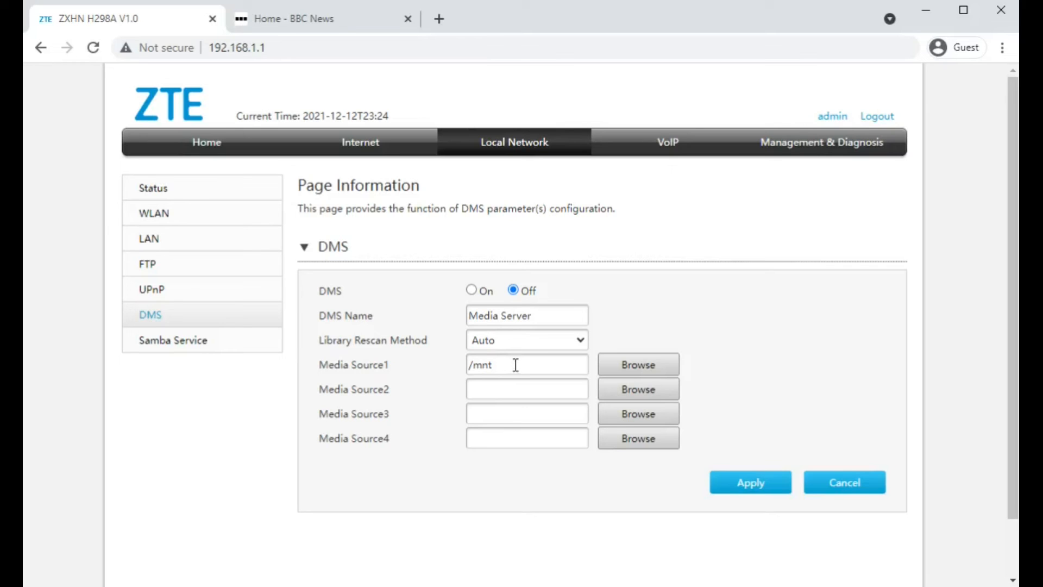
pyautogui.moveTo(478, 303)
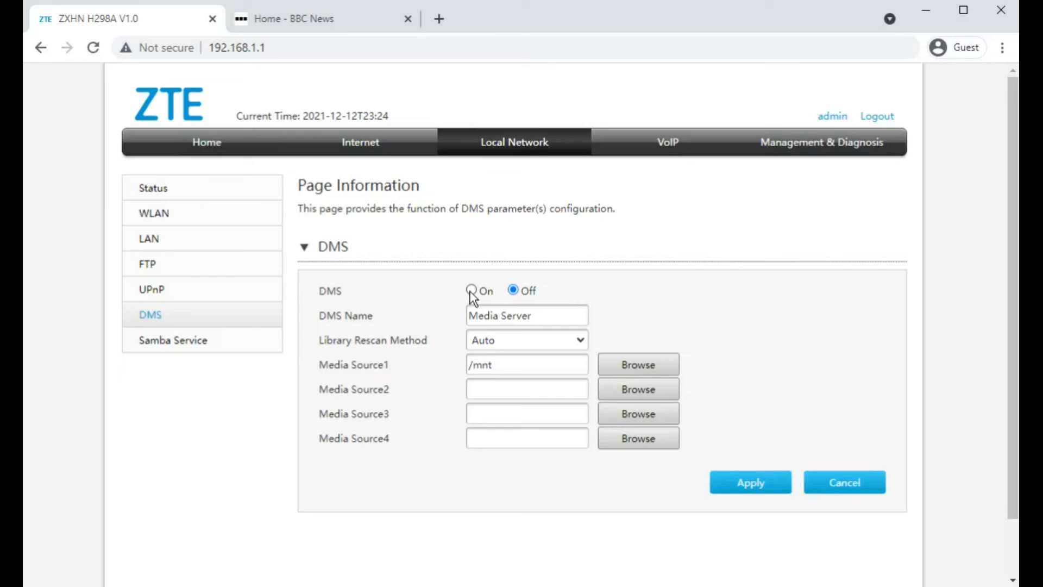
pyautogui.click(173, 340)
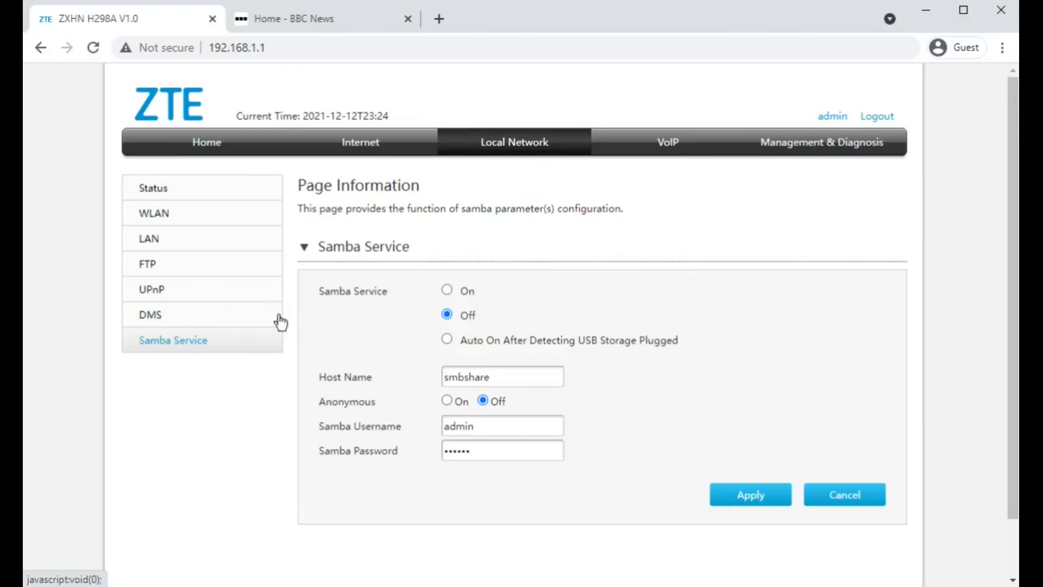
pyautogui.moveTo(294, 316)
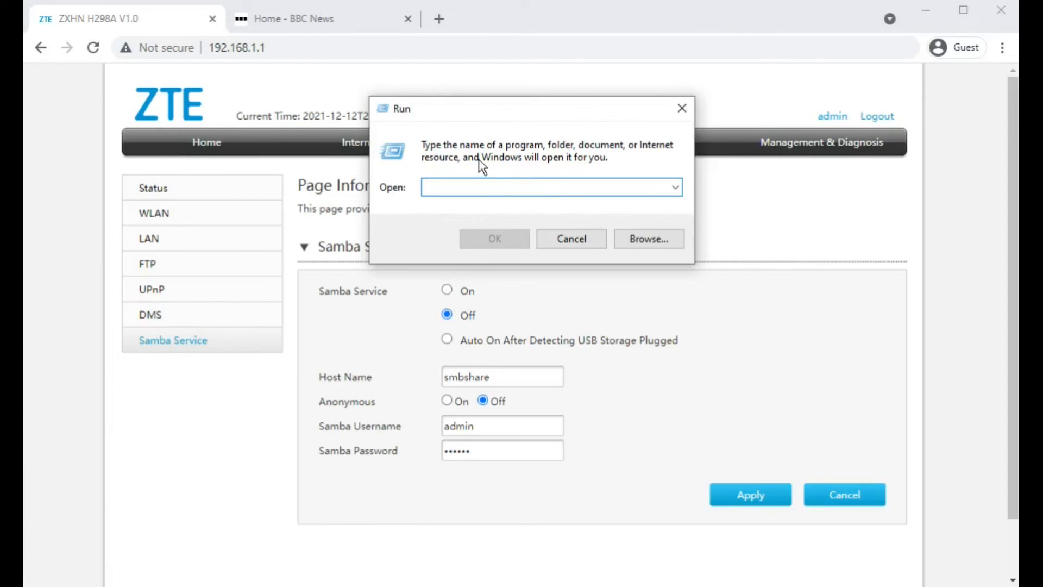
pyautogui.write('\\\\192.168.1.1')
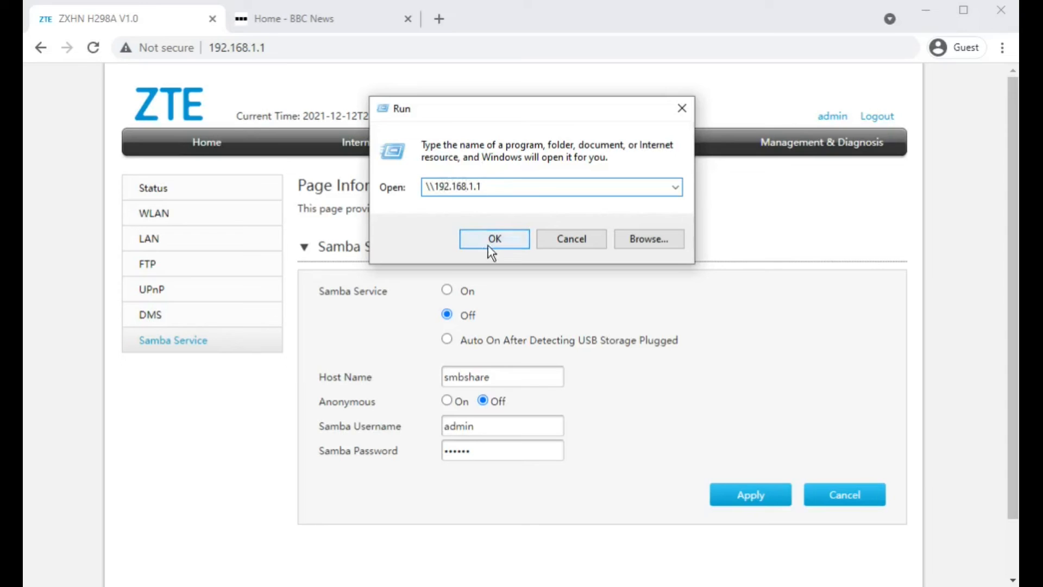
pyautogui.click(494, 240)
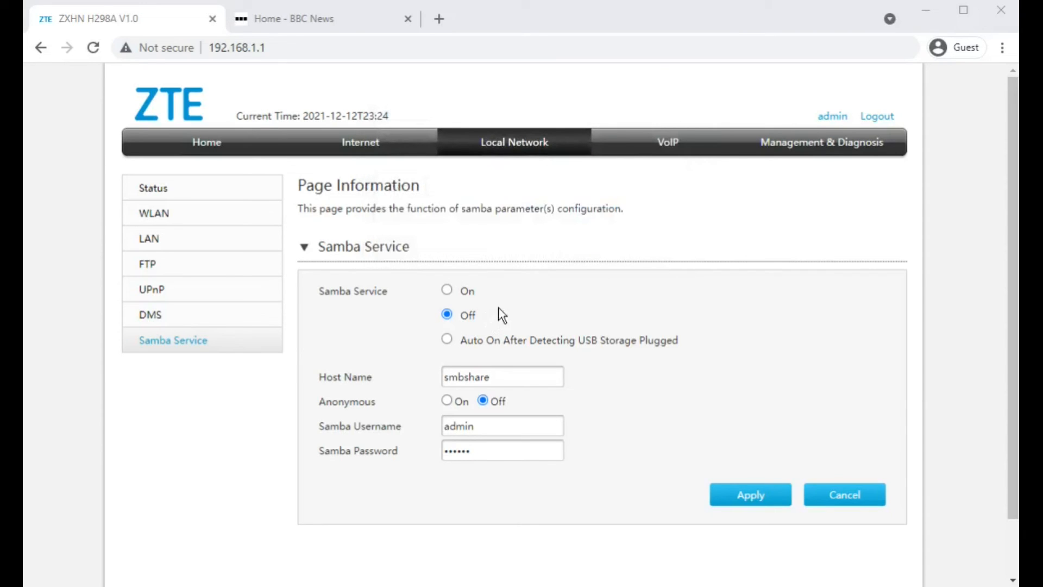
pyautogui.moveTo(488, 316)
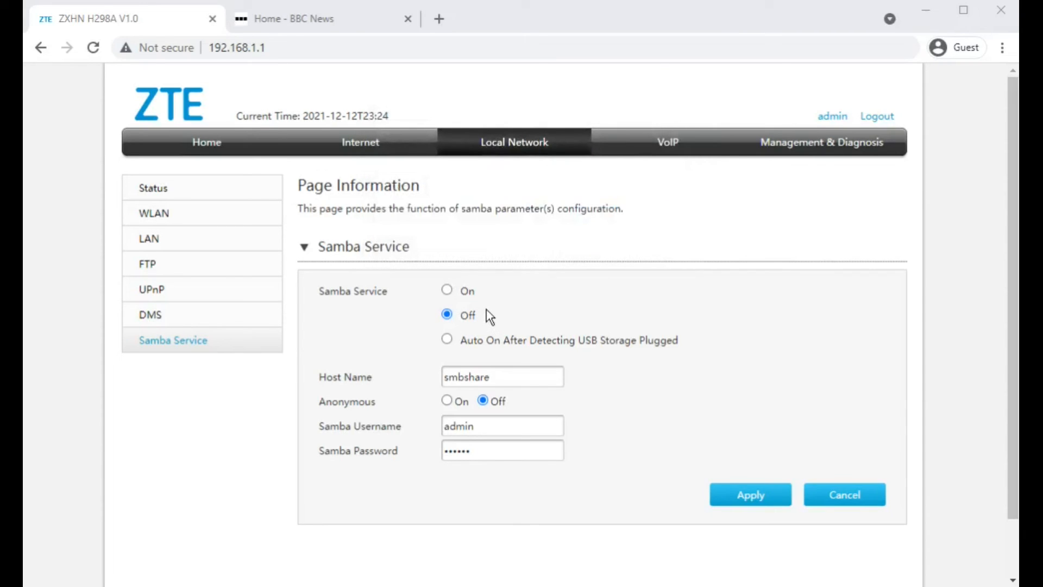
pyautogui.moveTo(479, 167)
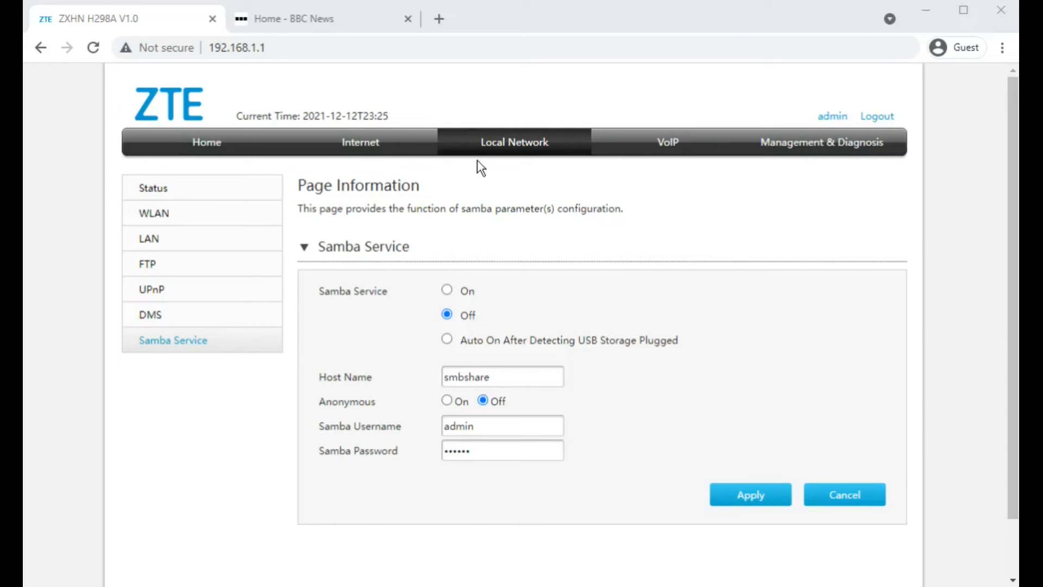
pyautogui.moveTo(659, 156)
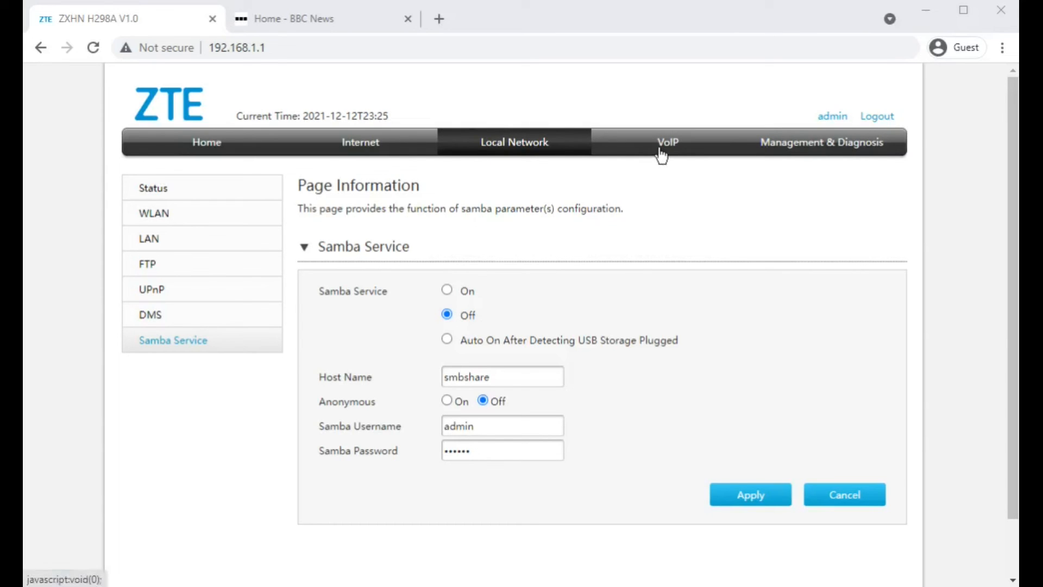
# Open VoIP Status and expand the empty Call Log.
pyautogui.click(667, 143)
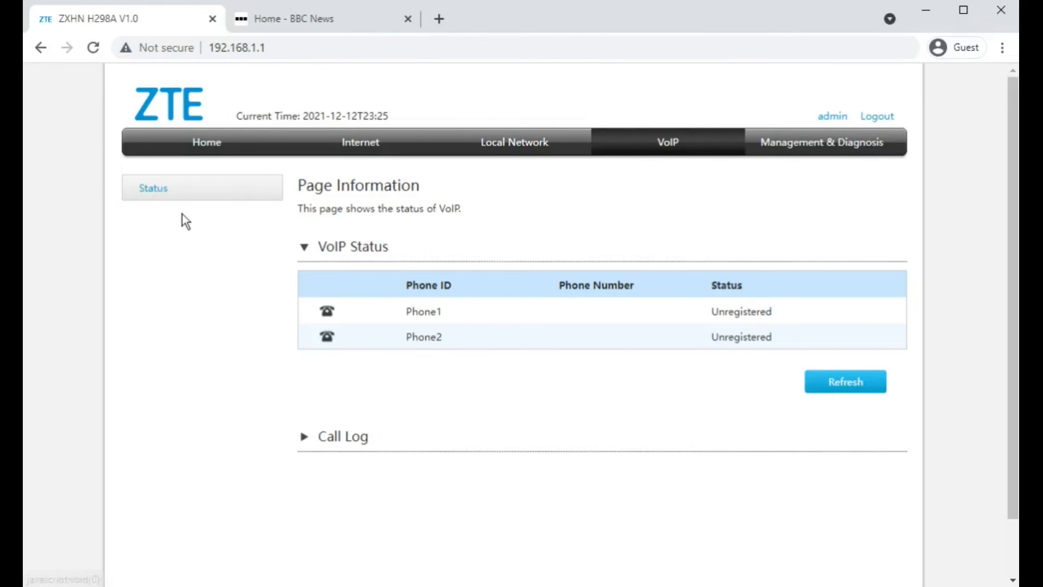
pyautogui.moveTo(188, 231)
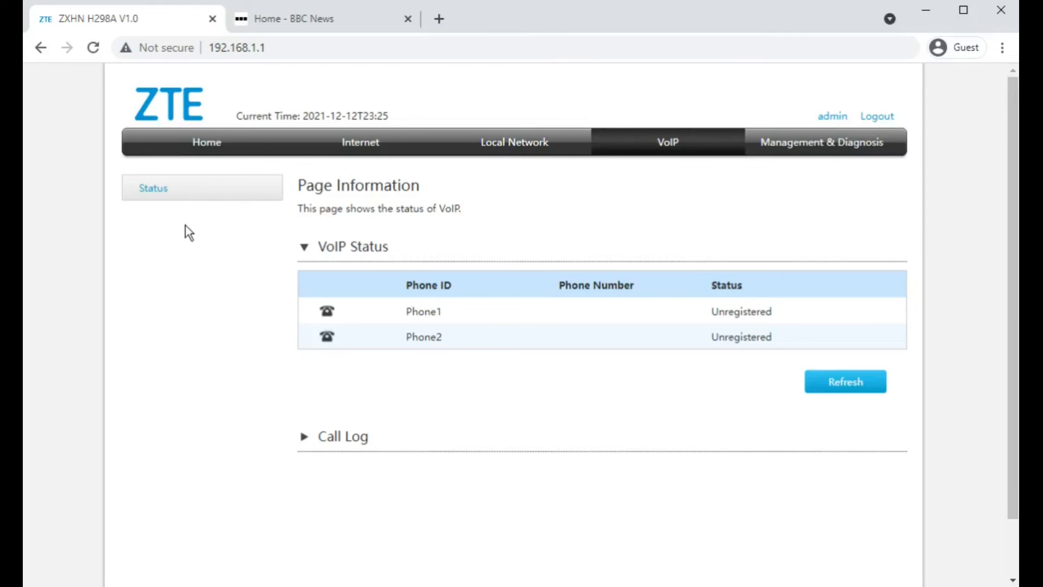
pyautogui.moveTo(158, 275)
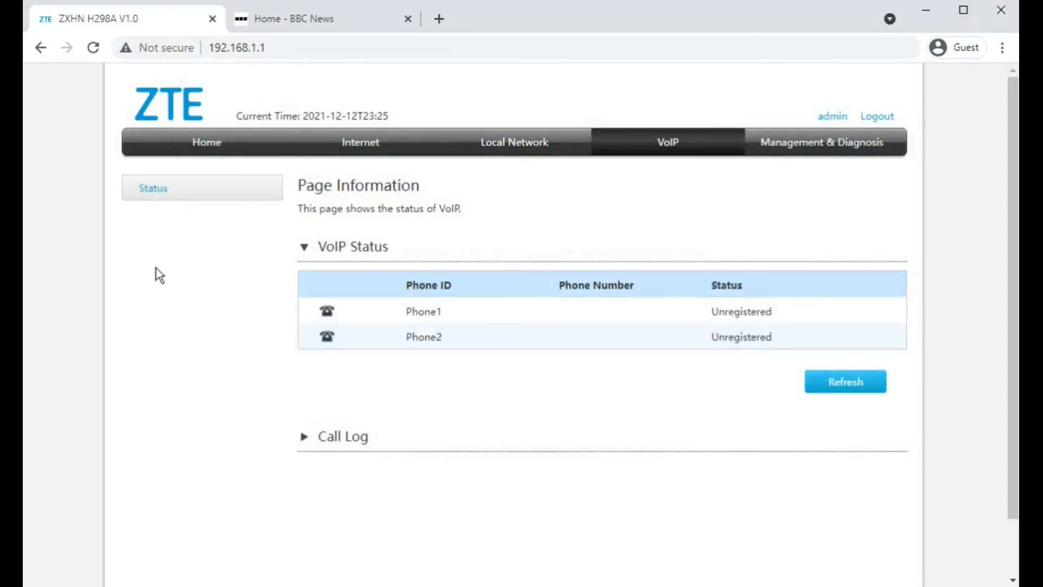
pyautogui.click(304, 436)
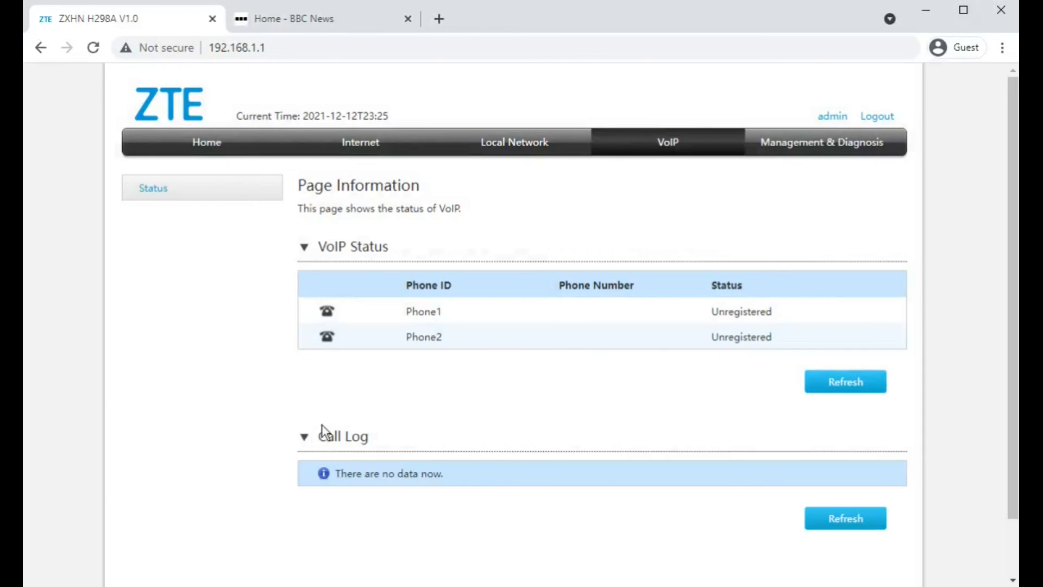
pyautogui.moveTo(810, 145)
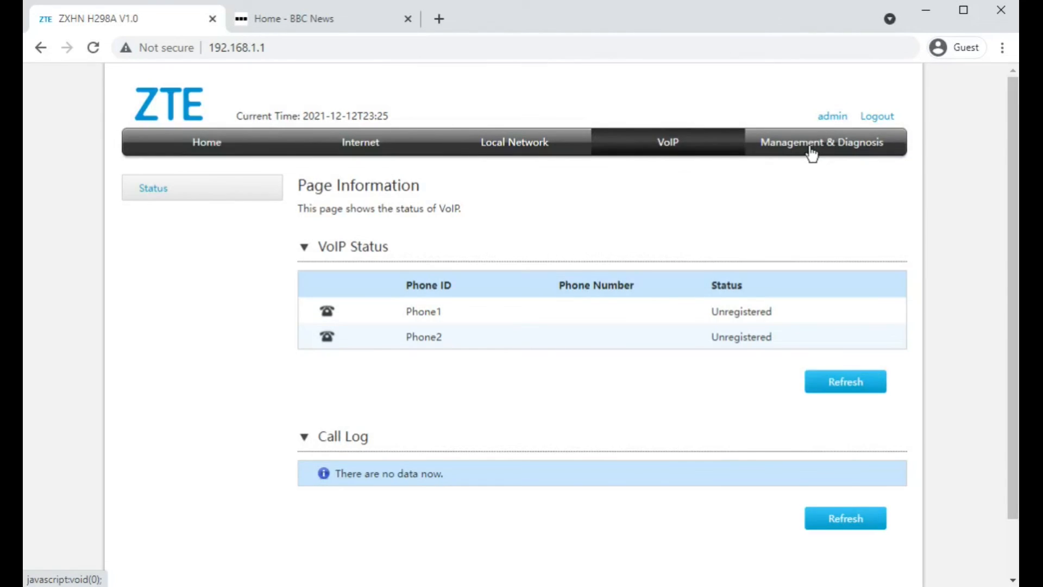
# Browse Account Management and Login Timeout, then open System Management with Reboot and Factory Reset.
pyautogui.click(814, 145)
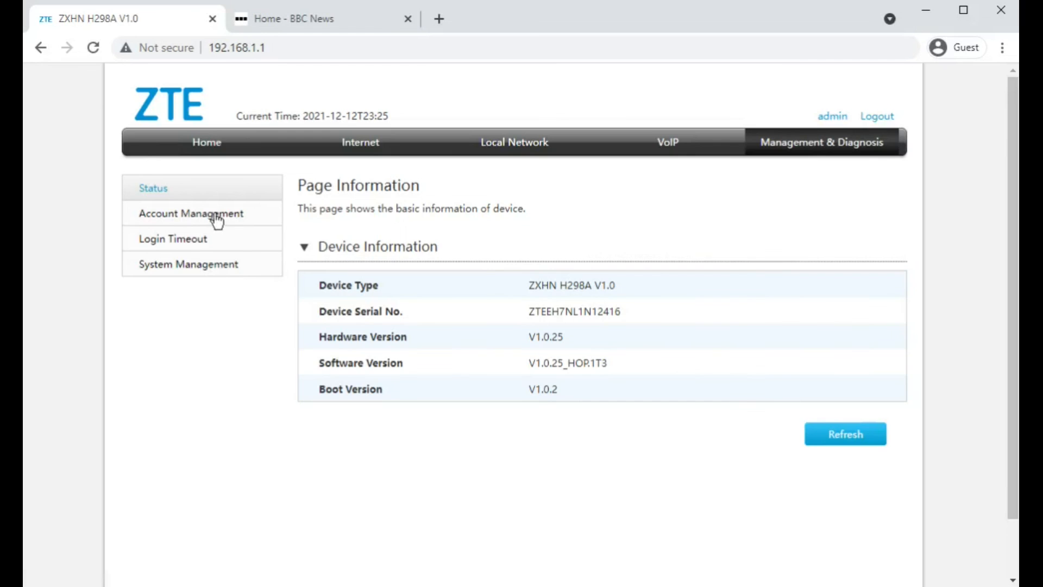
pyautogui.click(191, 213)
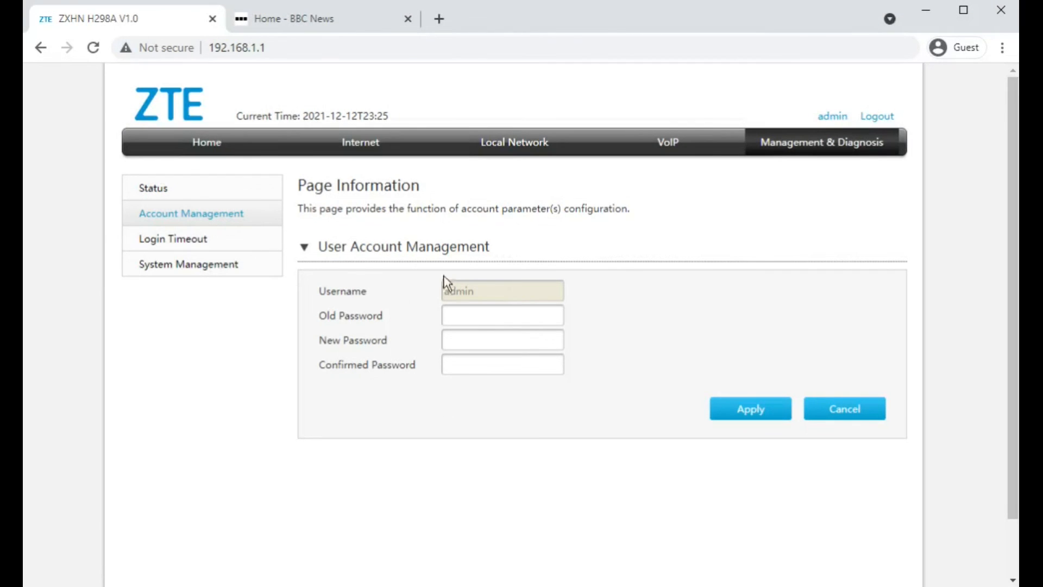
pyautogui.click(173, 238)
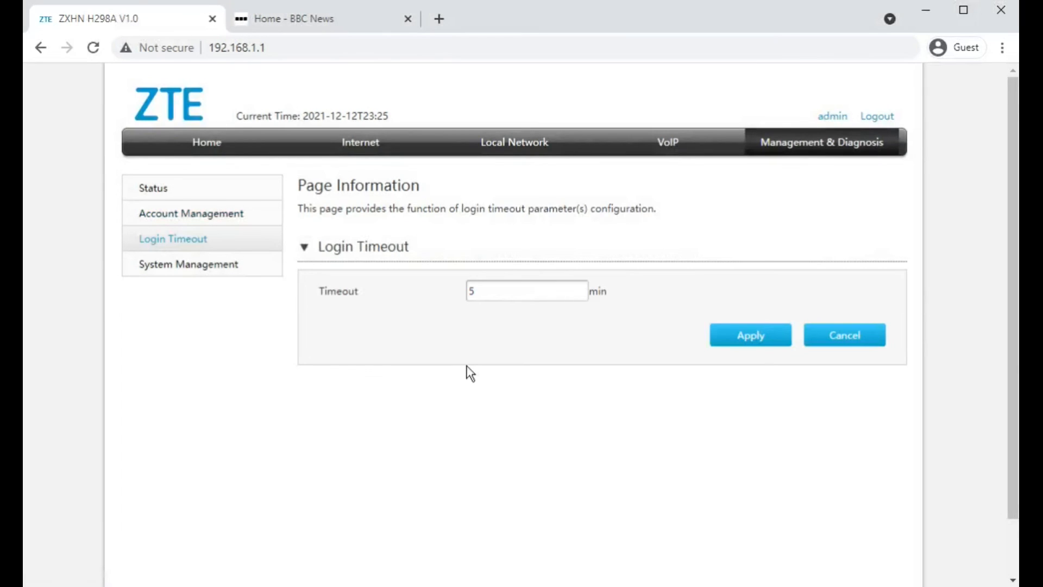
pyautogui.moveTo(459, 261)
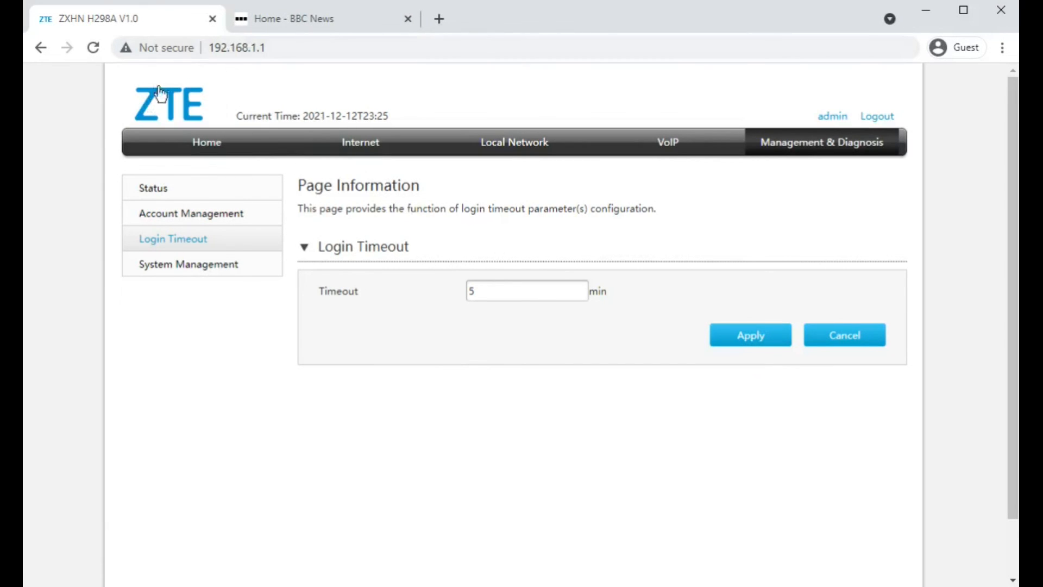
pyautogui.moveTo(170, 285)
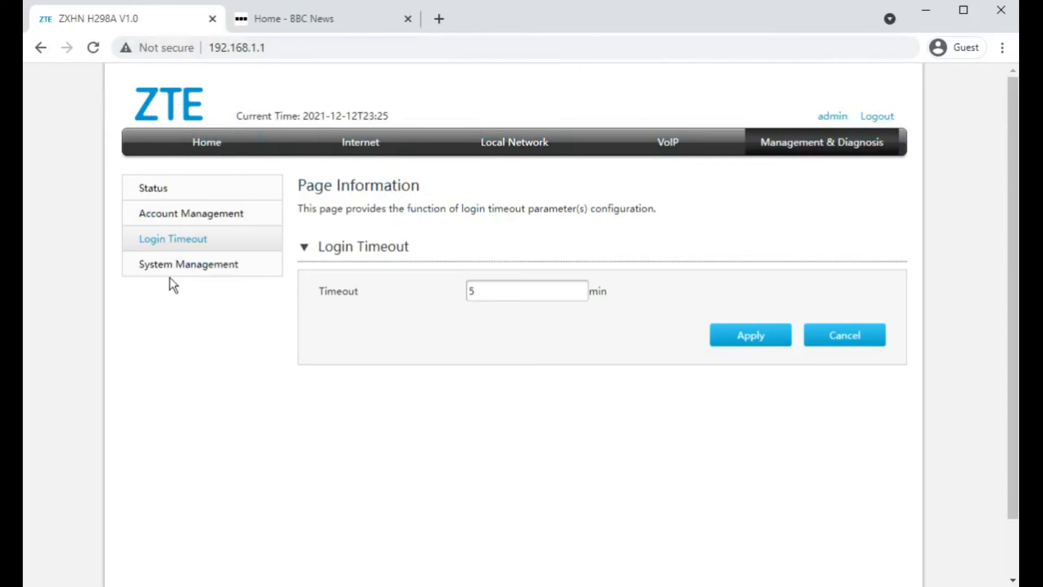
pyautogui.click(188, 263)
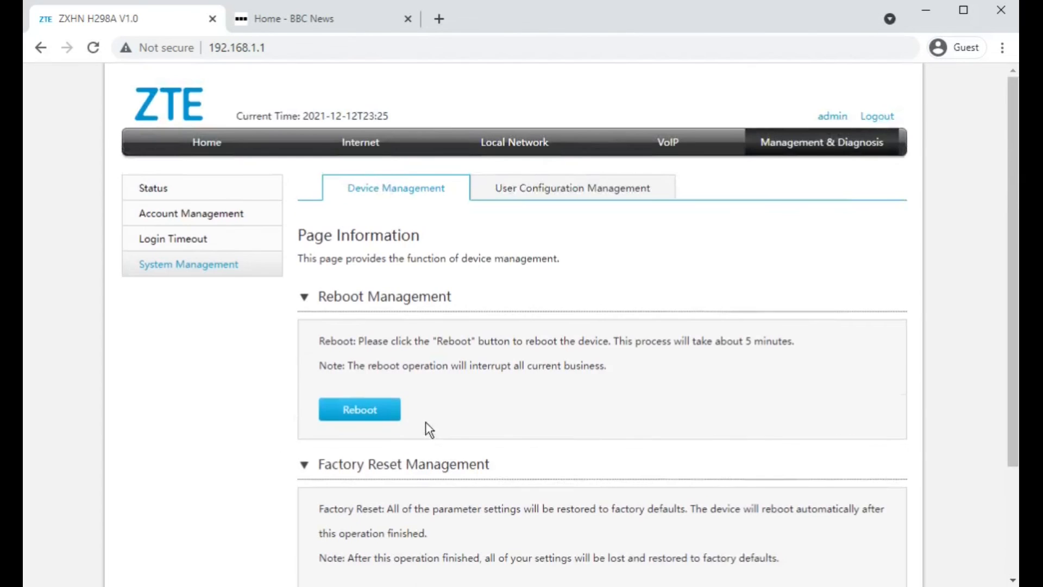
# Download the user configuration backup as config.bin and launch a blank Notepad2.
pyautogui.click(572, 188)
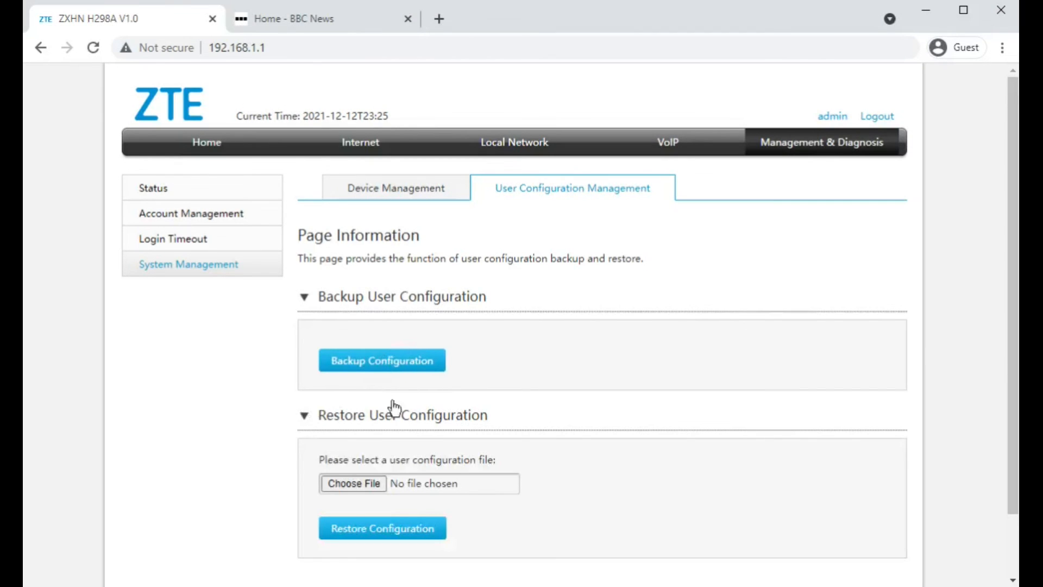
pyautogui.click(382, 360)
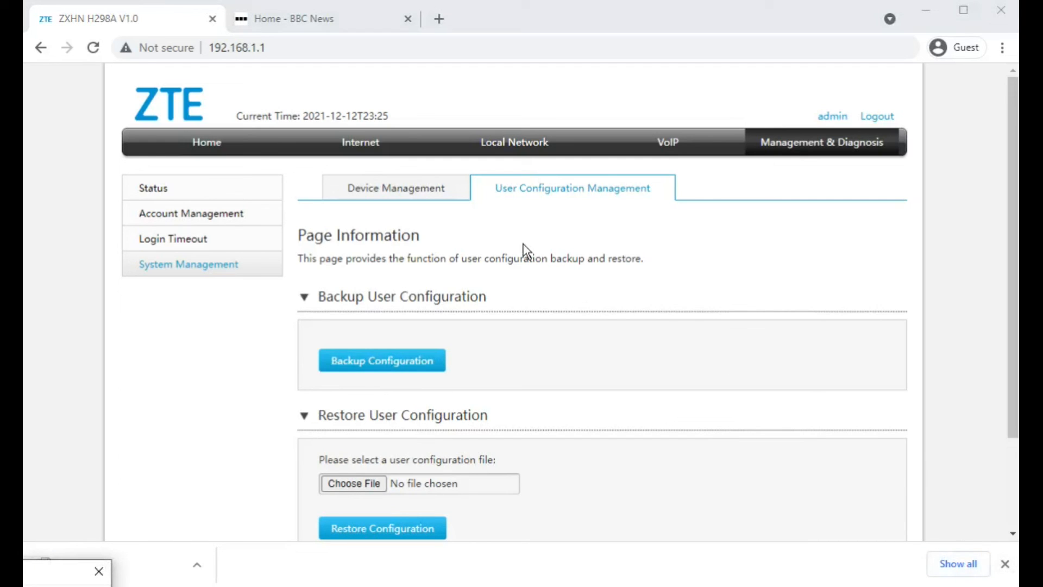
pyautogui.click(382, 360)
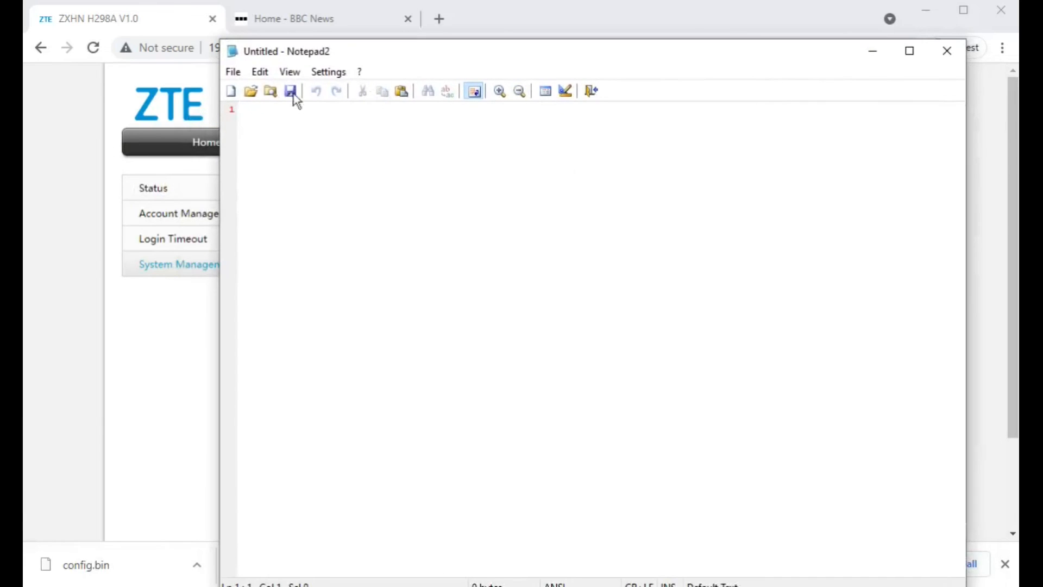
# Open config.bin from Downloads in Notepad2, scroll through its binary contents, then close it.
pyautogui.click(249, 90)
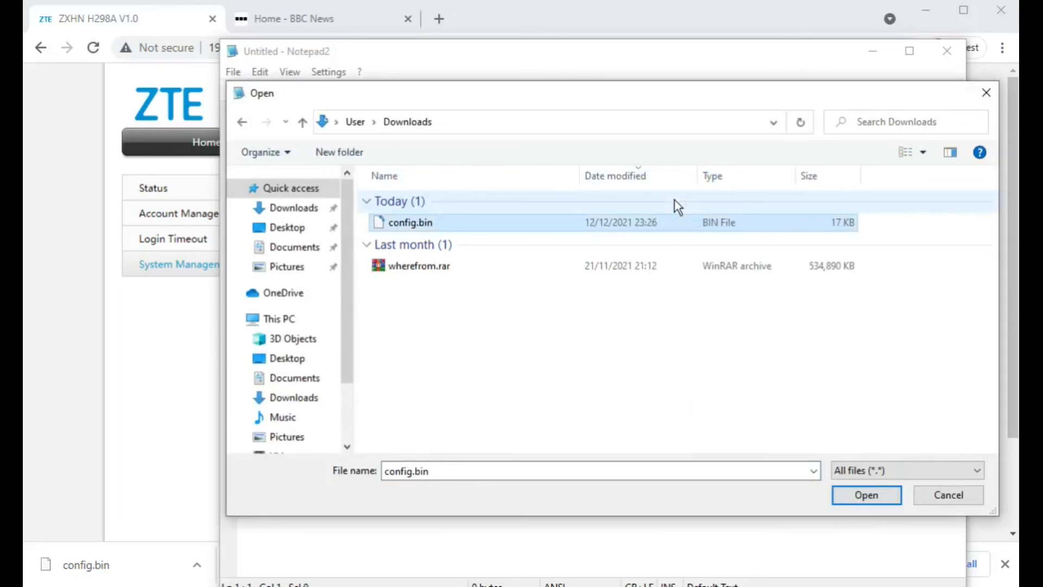
pyautogui.click(867, 495)
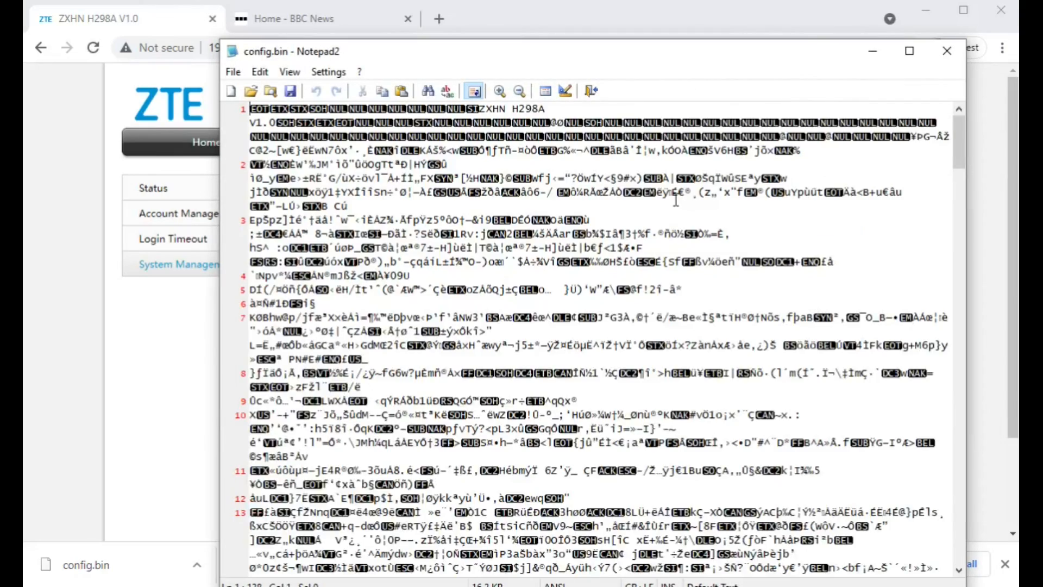
pyautogui.scroll(-3)
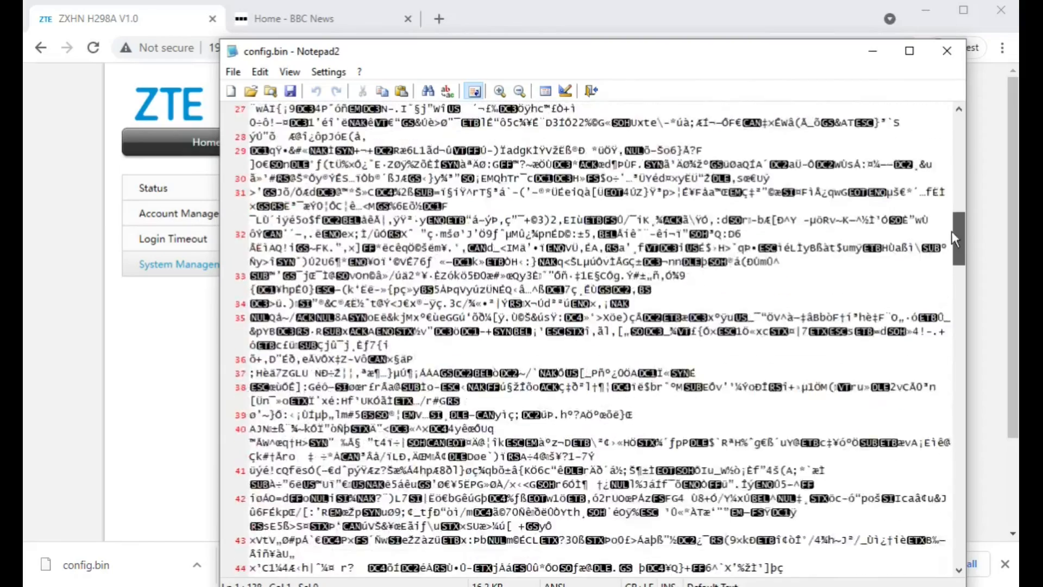
pyautogui.scroll(-3)
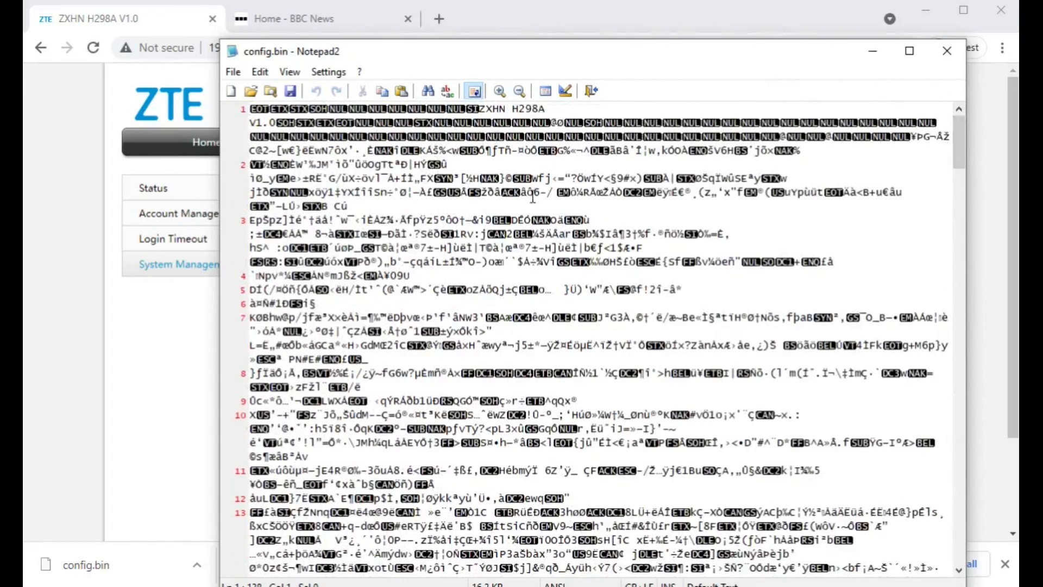
pyautogui.click(942, 52)
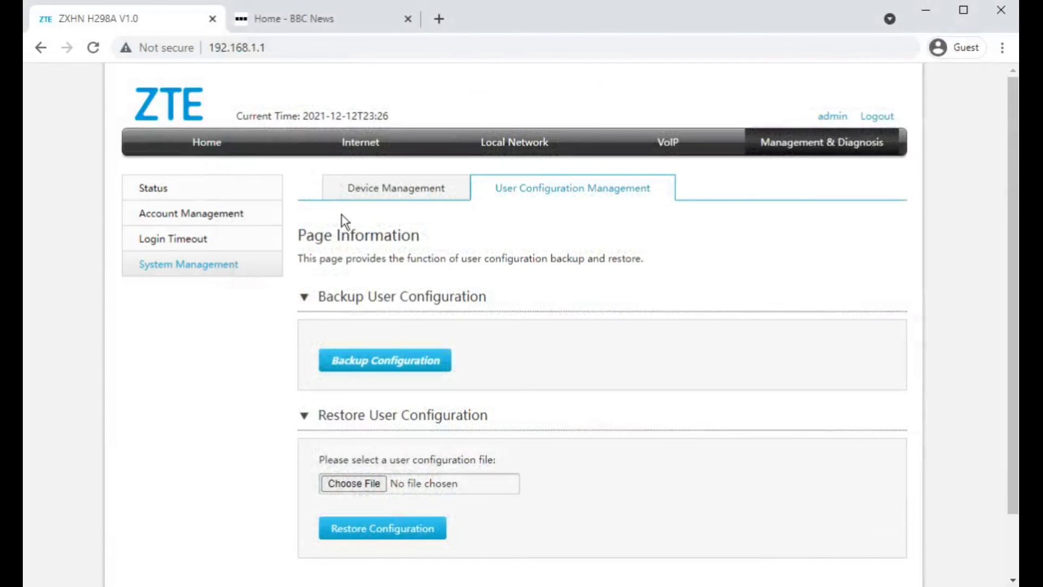
# View the Internet > Security Firewall tab, then go back to the Home overview.
pyautogui.click(206, 143)
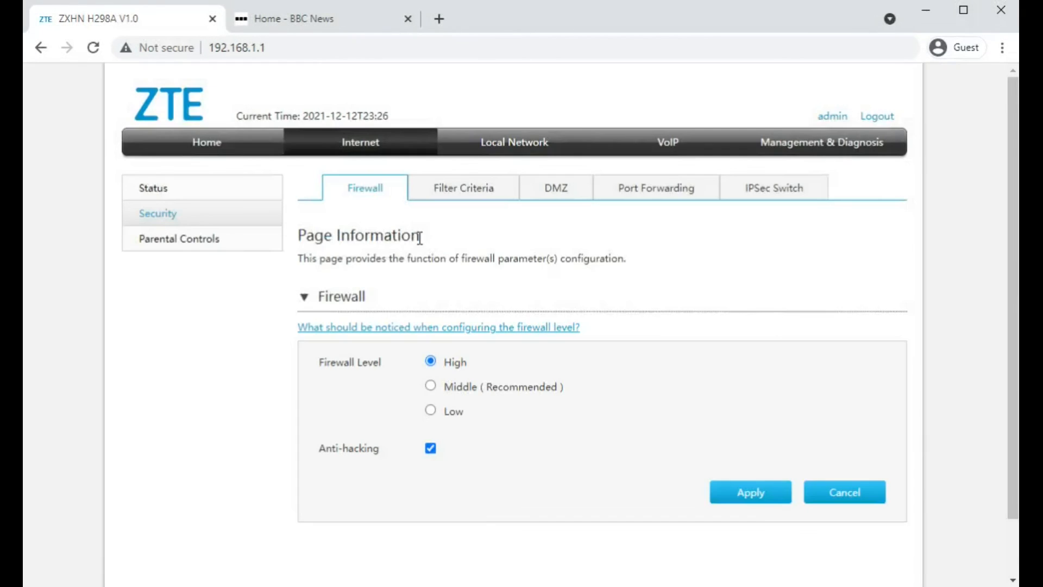
pyautogui.click(207, 143)
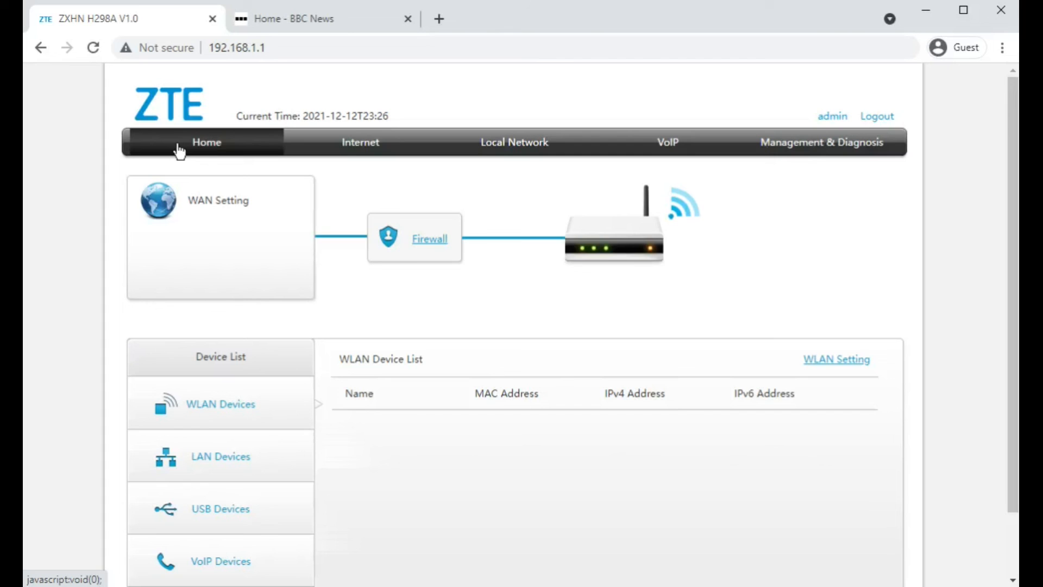
# Check Local Network status and LAN DHCP allocations, ending on the VoIP Status page.
pyautogui.click(514, 142)
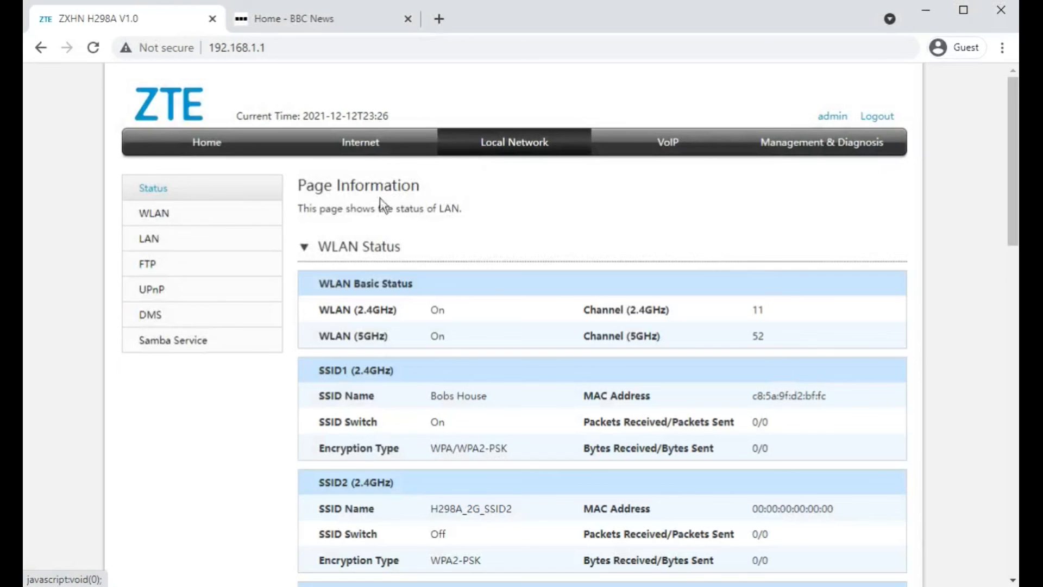
pyautogui.click(147, 238)
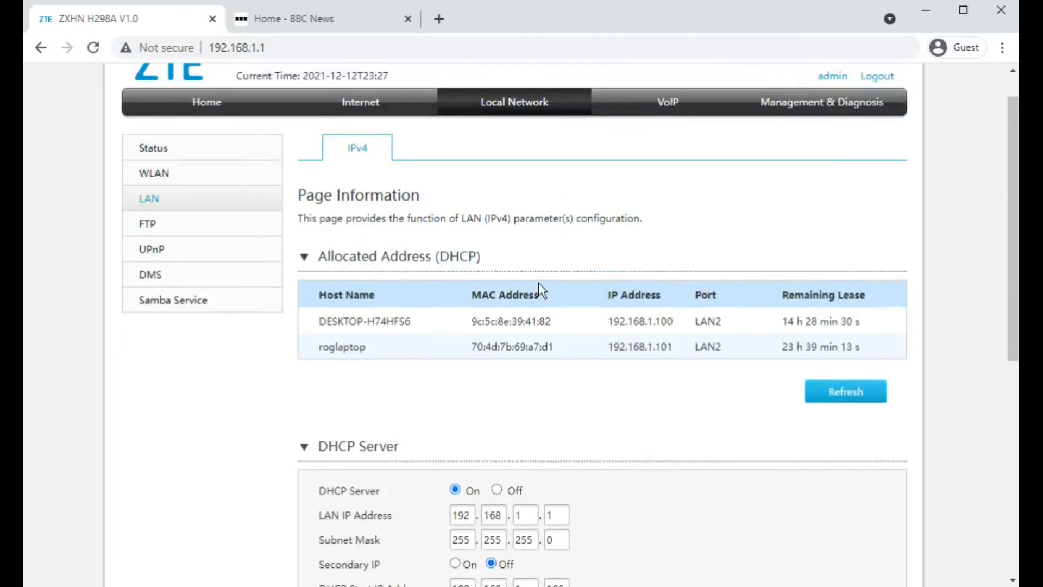
pyautogui.click(668, 102)
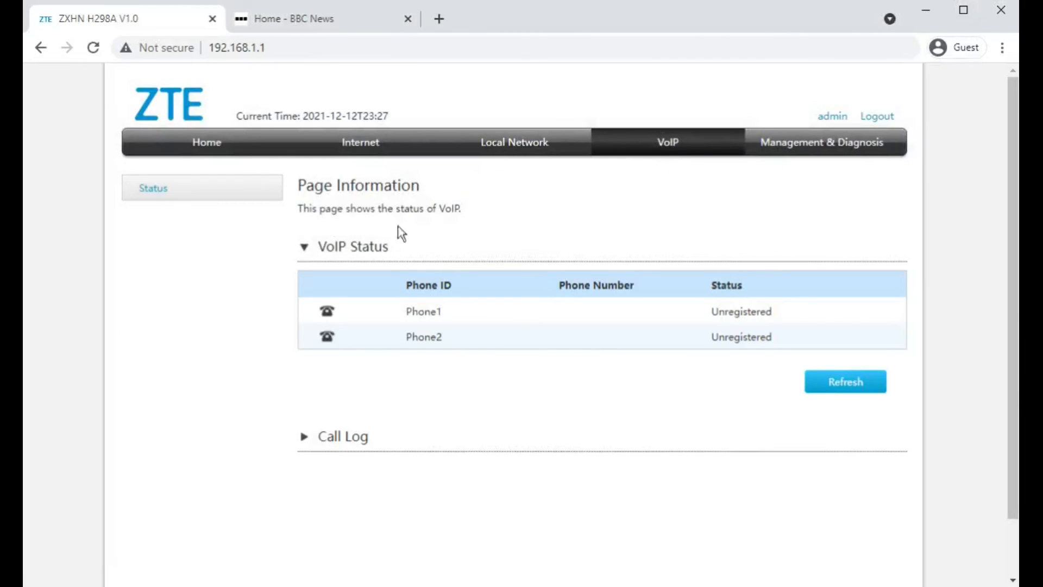